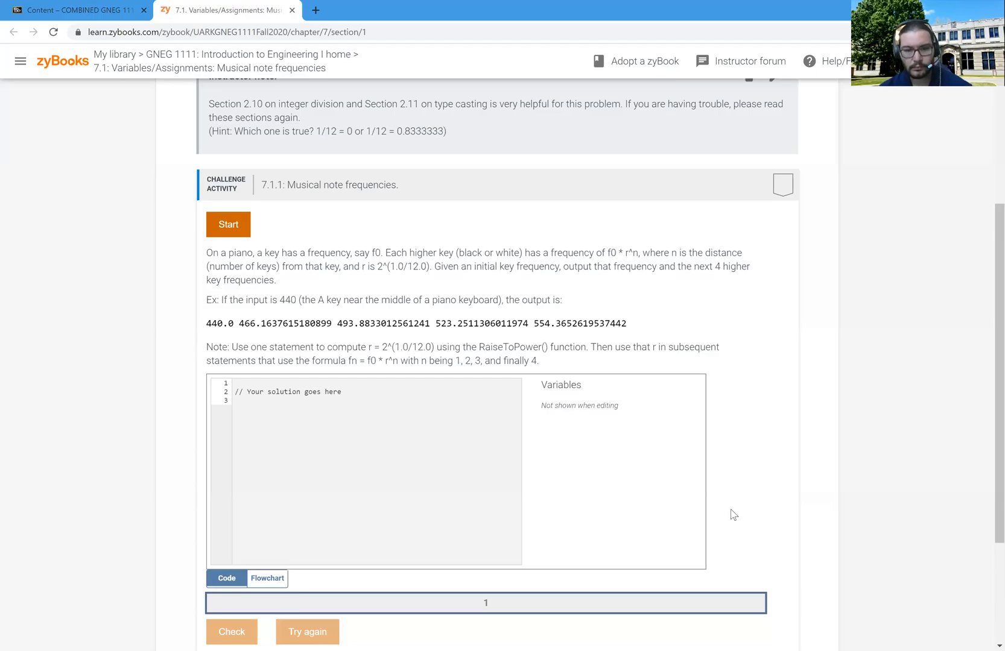
pyautogui.moveTo(681, 446)
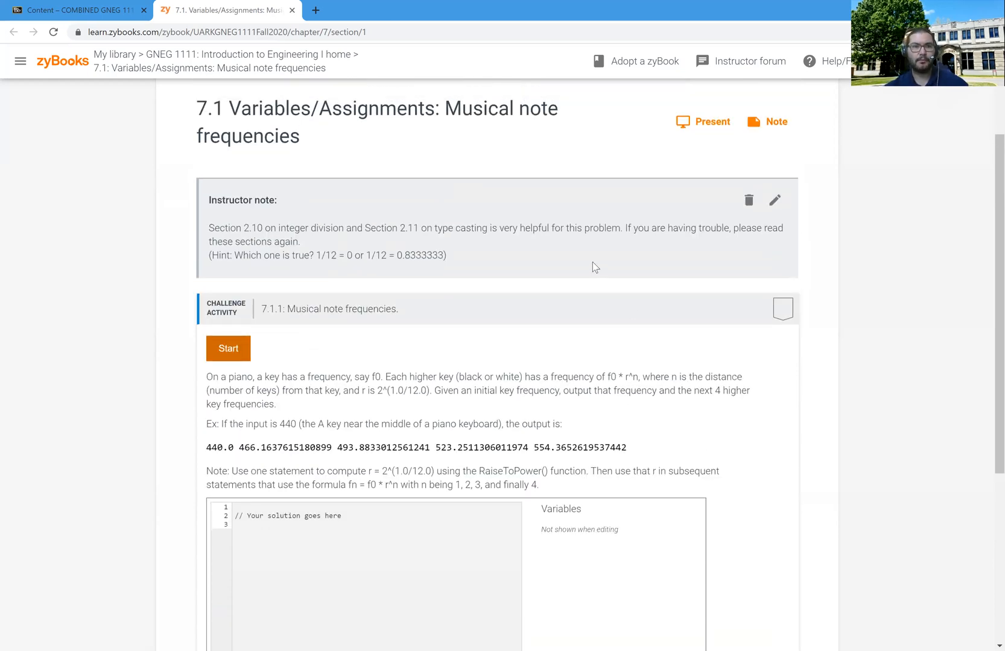
pyautogui.moveTo(394, 176)
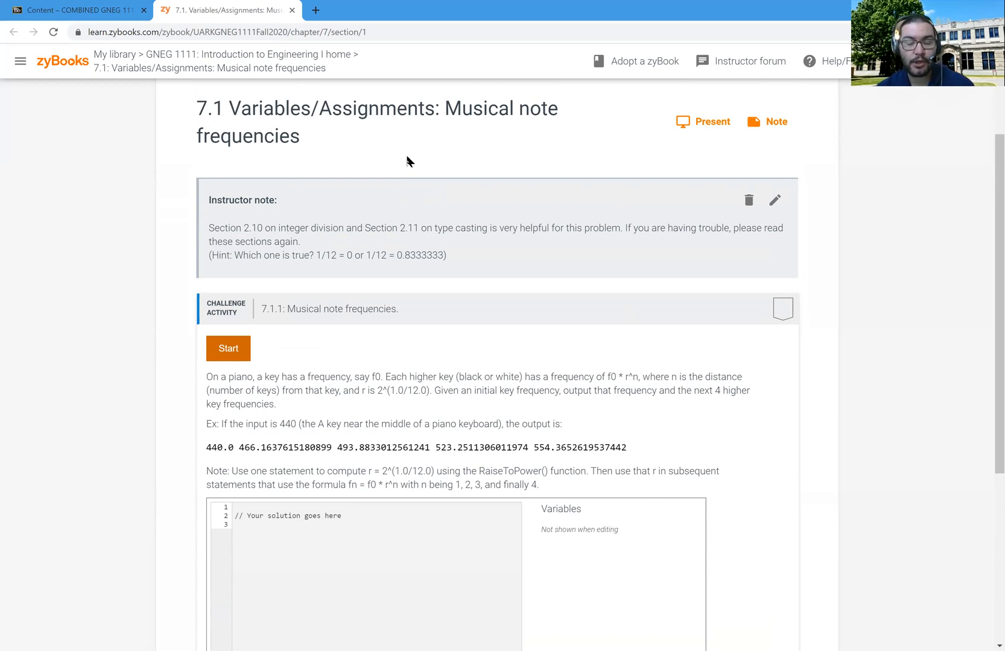
pyautogui.moveTo(363, 141)
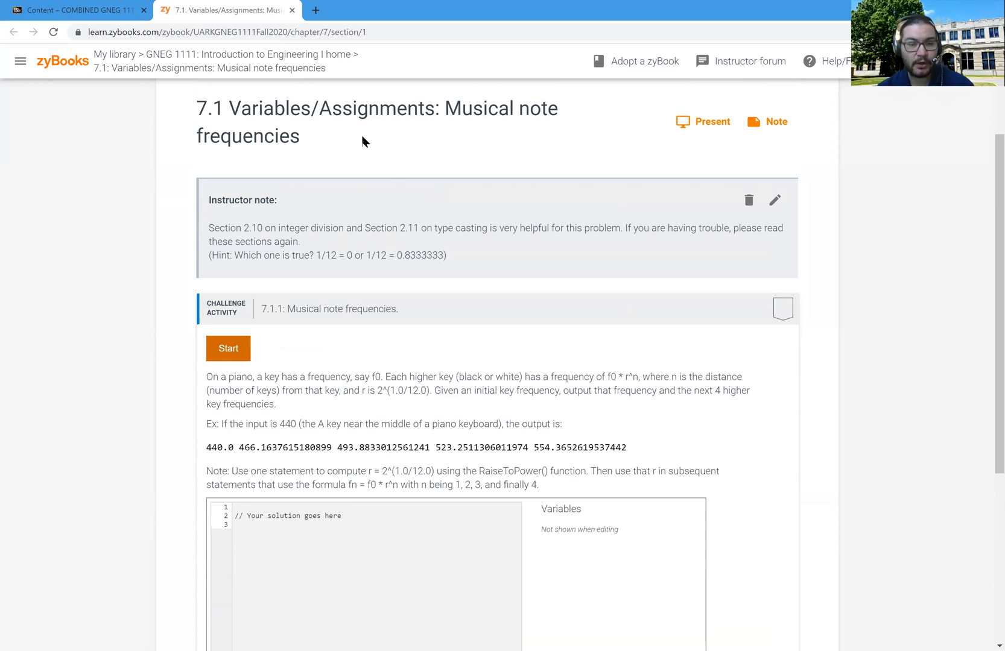
pyautogui.moveTo(318, 131)
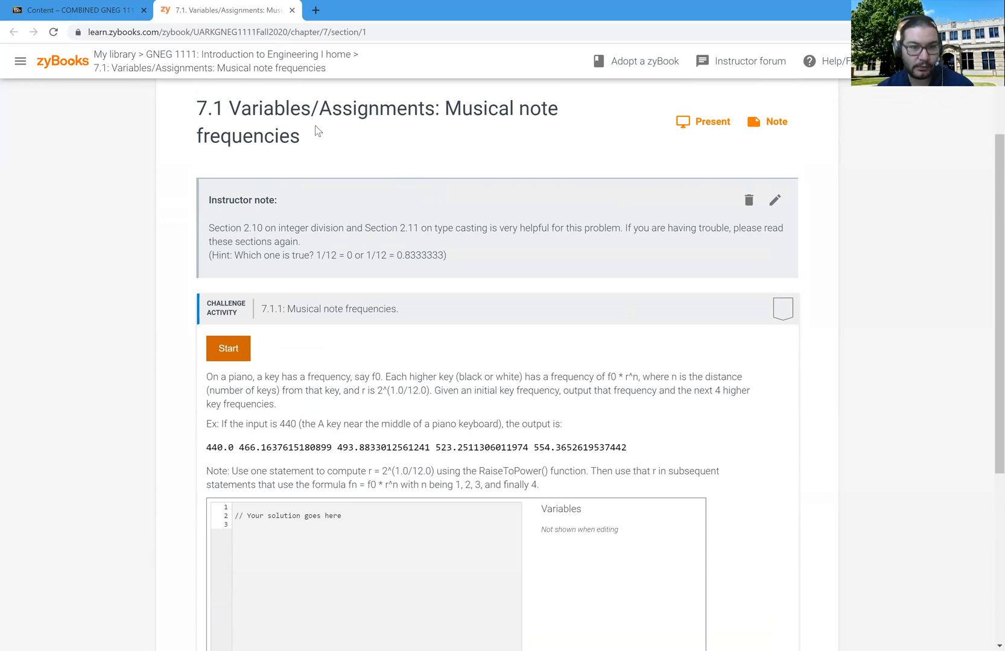
pyautogui.moveTo(434, 127)
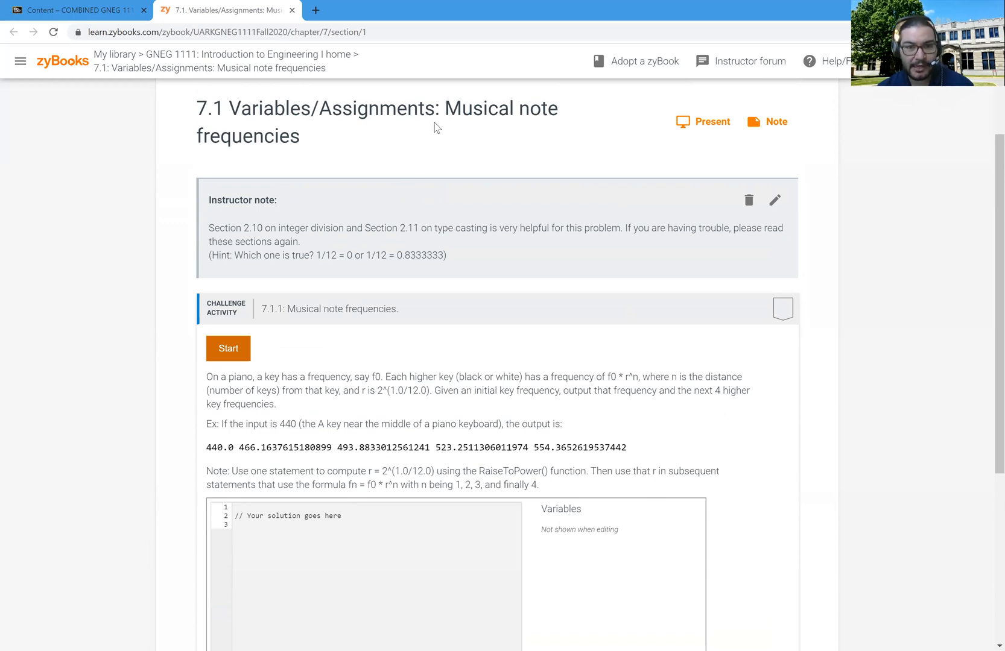
pyautogui.moveTo(466, 146)
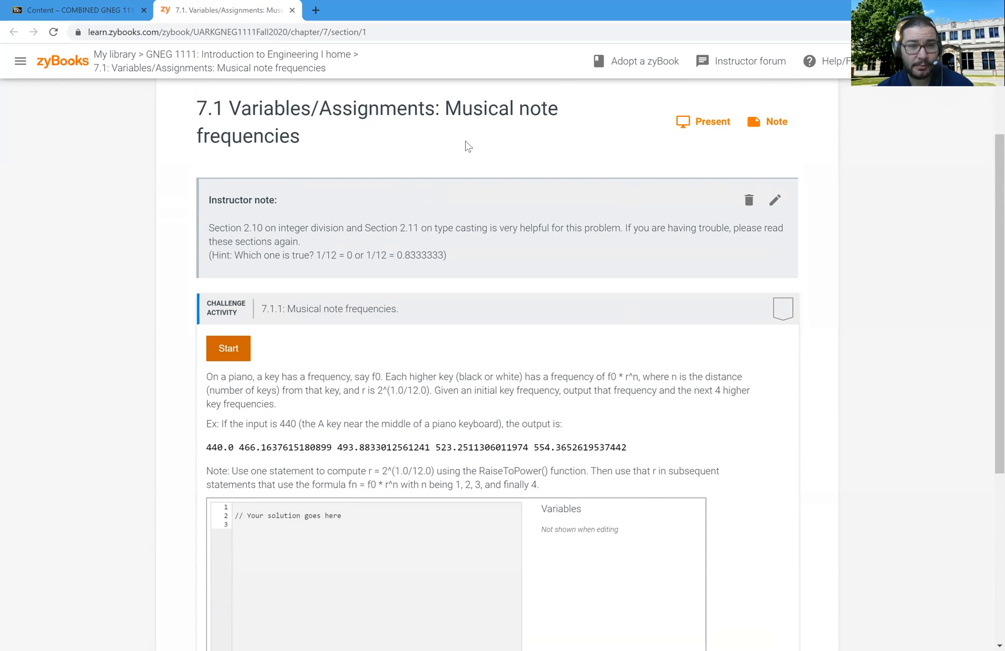
pyautogui.moveTo(476, 273)
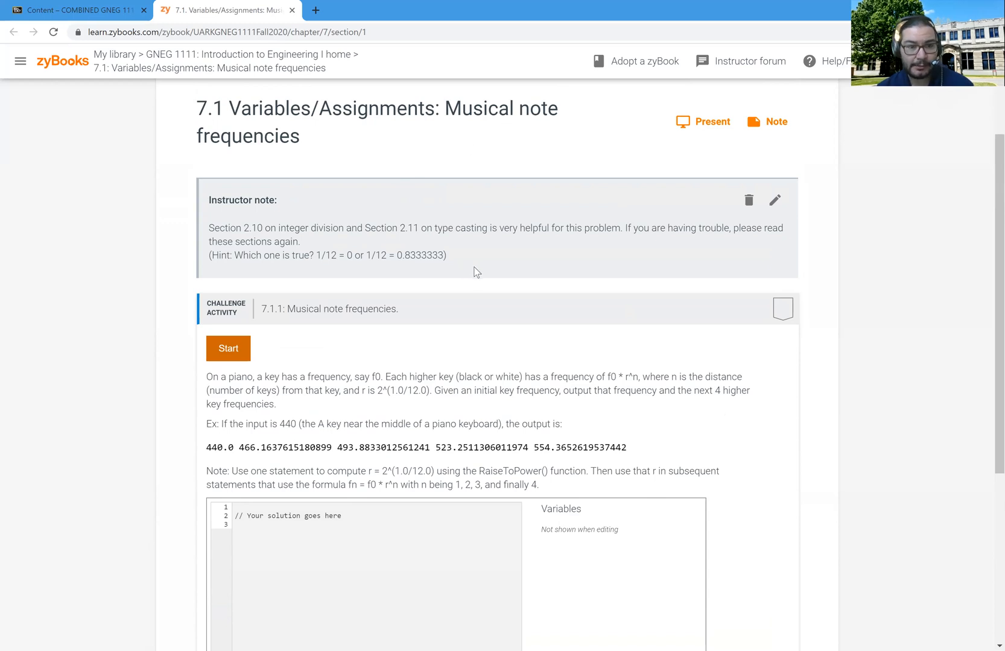
# Start challenge activity 7.1.1 so the level 1 code editor becomes active.
pyautogui.scroll(-3)
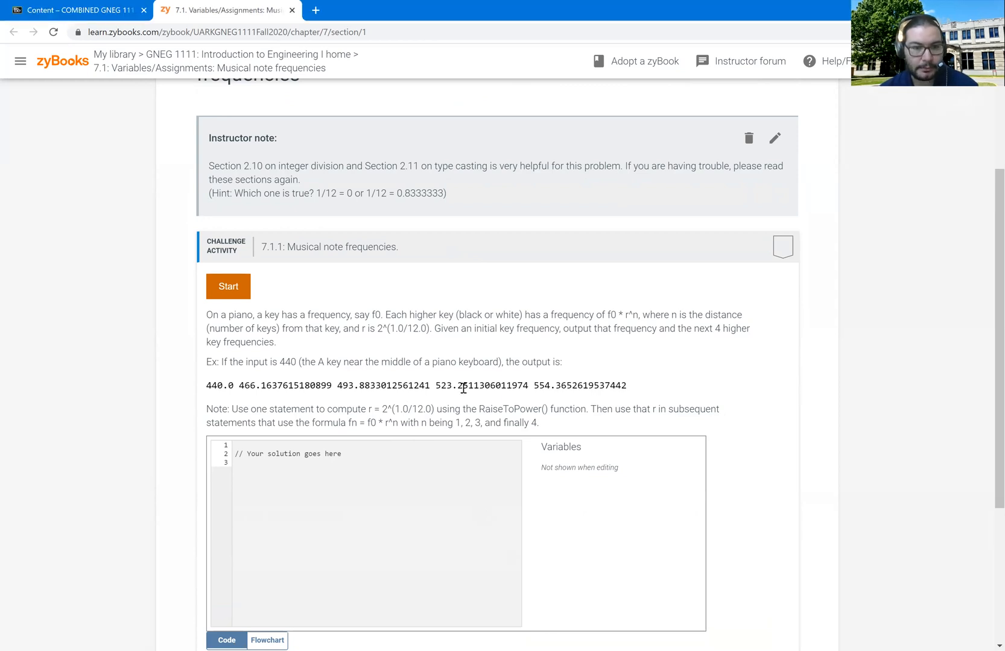
pyautogui.moveTo(320, 460)
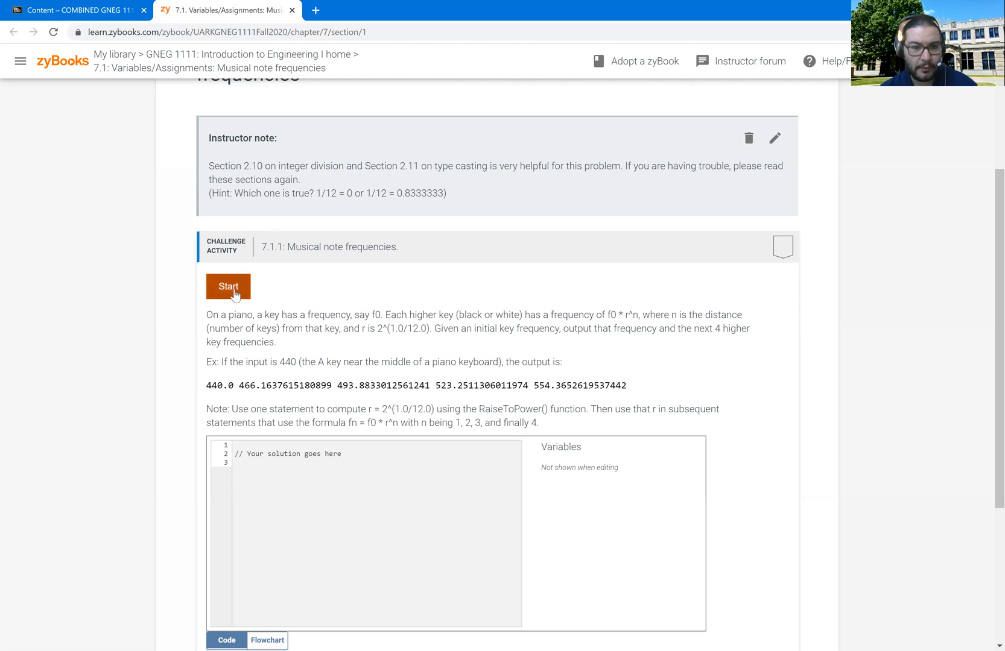
pyautogui.click(228, 287)
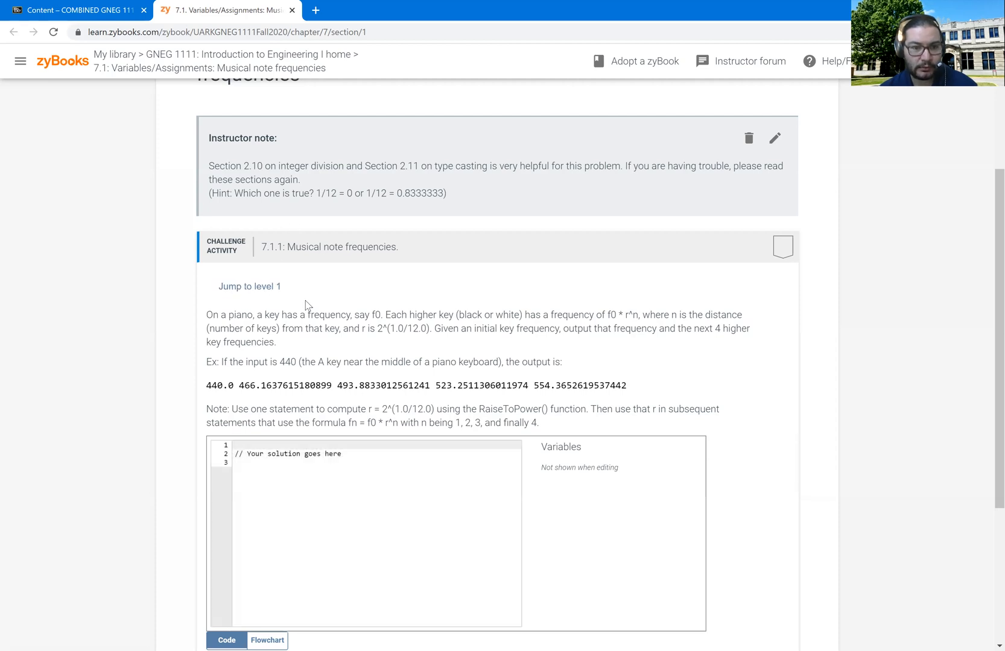
pyautogui.moveTo(291, 328)
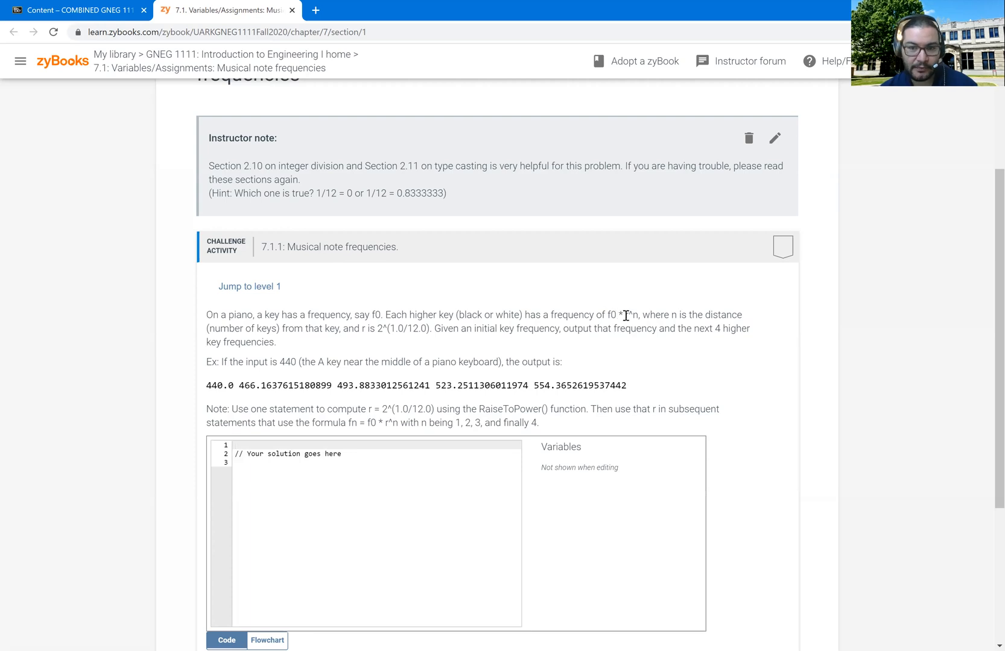
pyautogui.moveTo(650, 323)
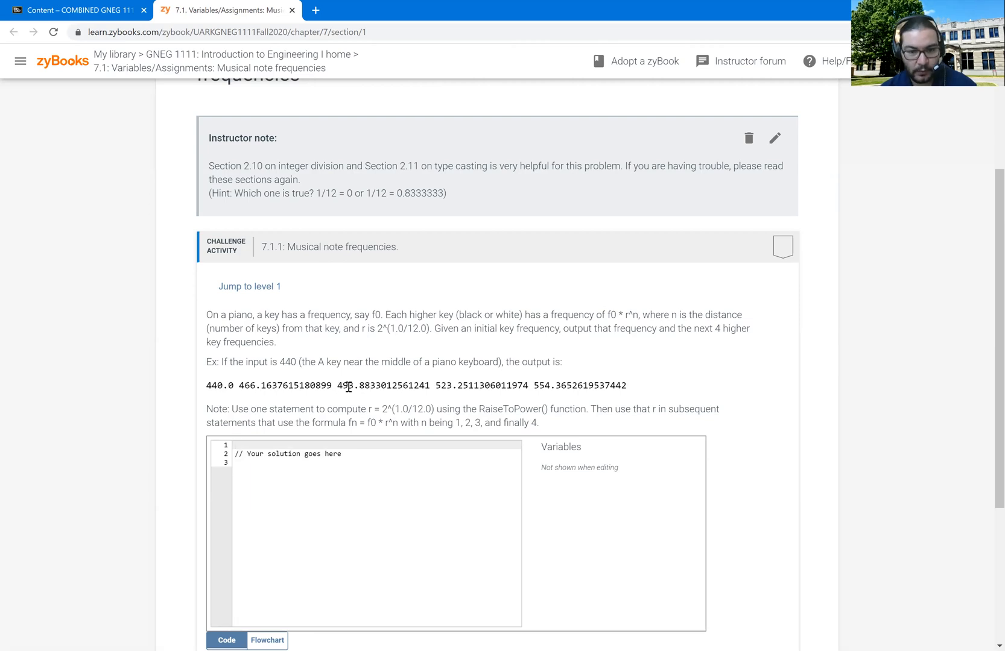
pyautogui.moveTo(451, 396)
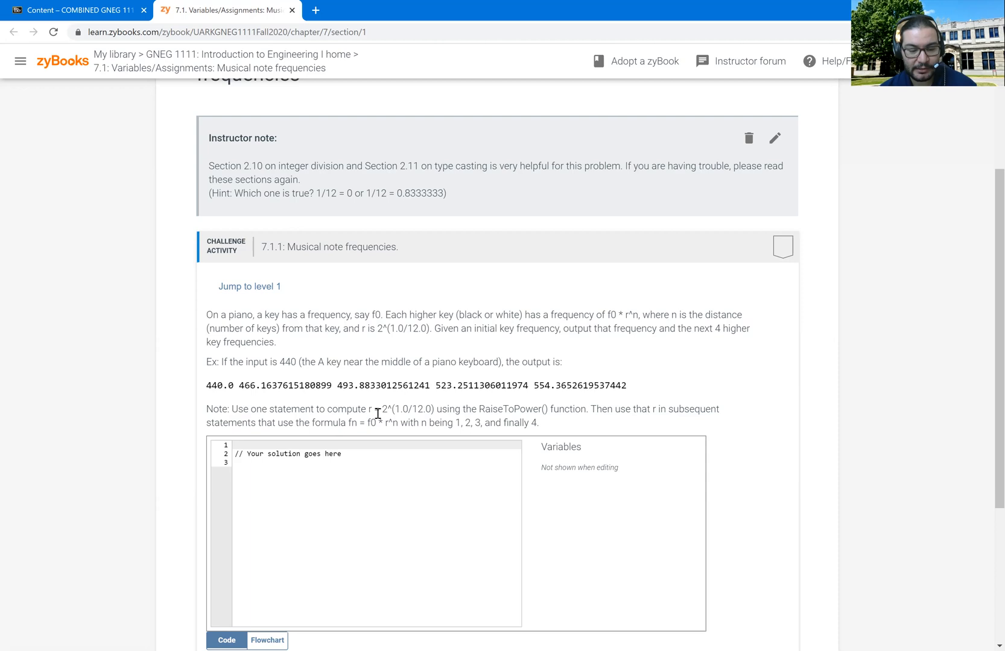
pyautogui.moveTo(492, 405)
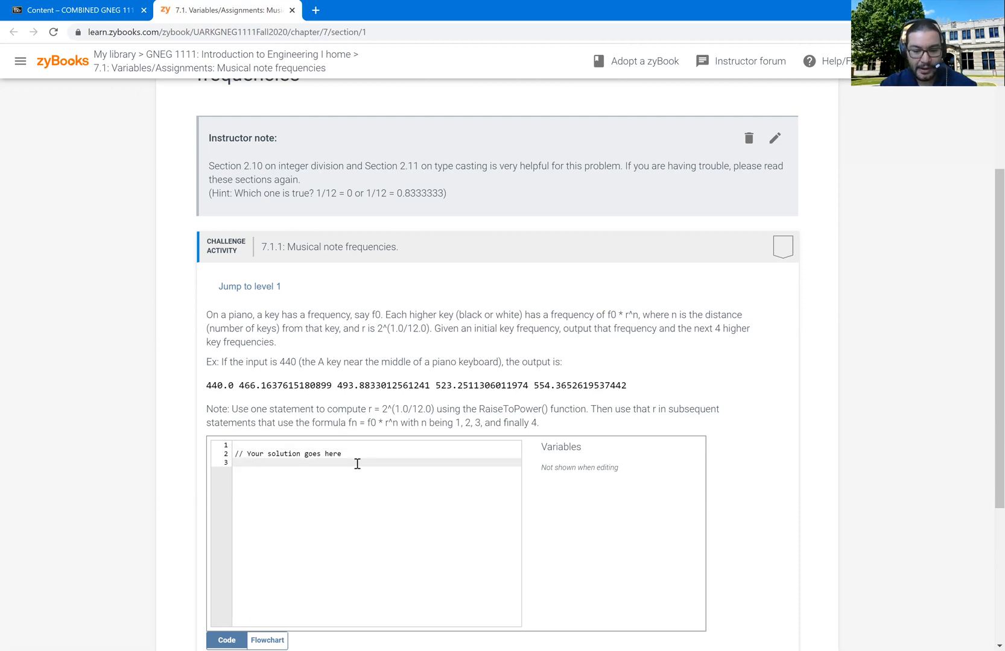
# Declare the variables 'float f0' and 'float r' at the top of the solution.
pyautogui.write('f0')
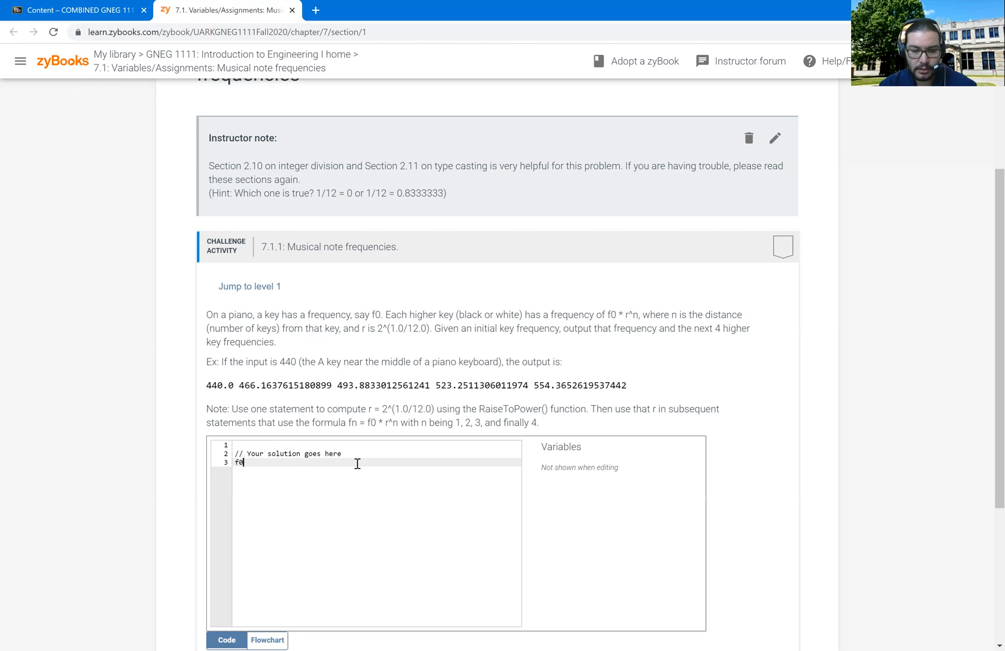
pyautogui.write('=')
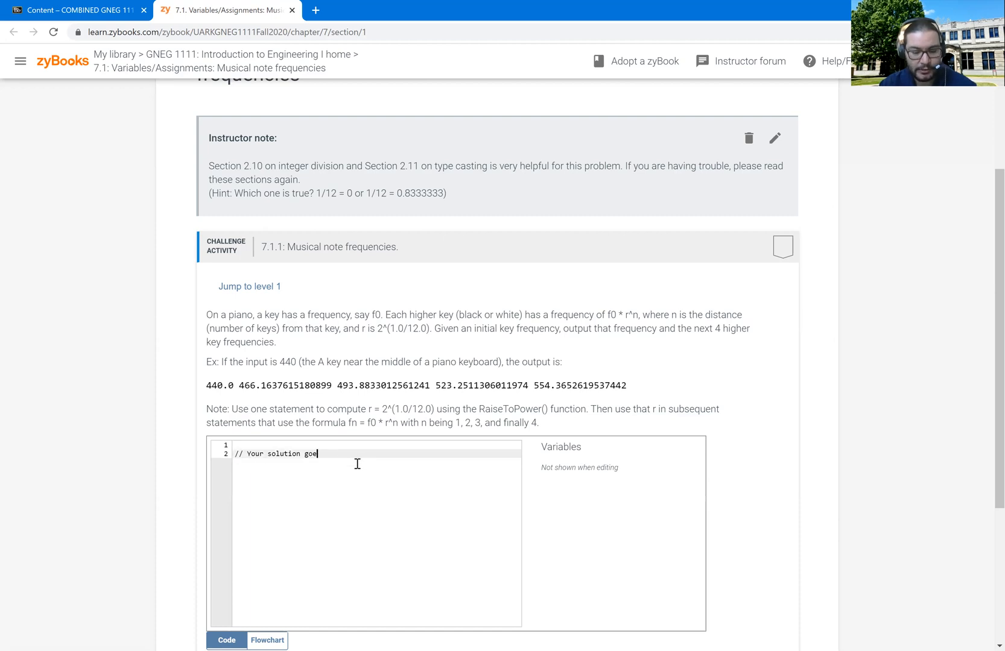
pyautogui.write('s here')
pyautogui.write('float')
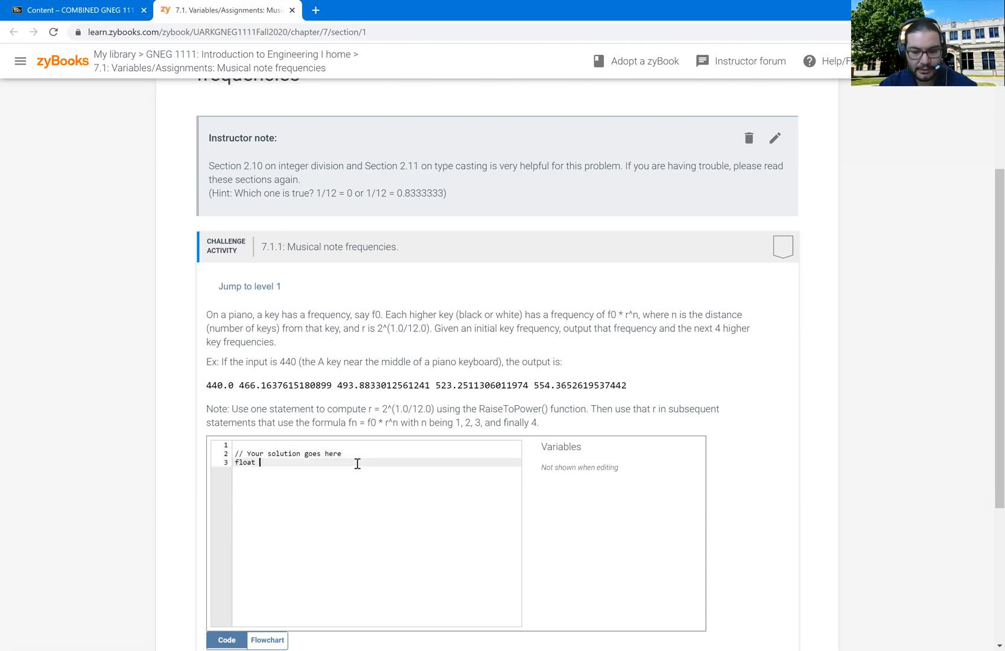
pyautogui.write('f0')
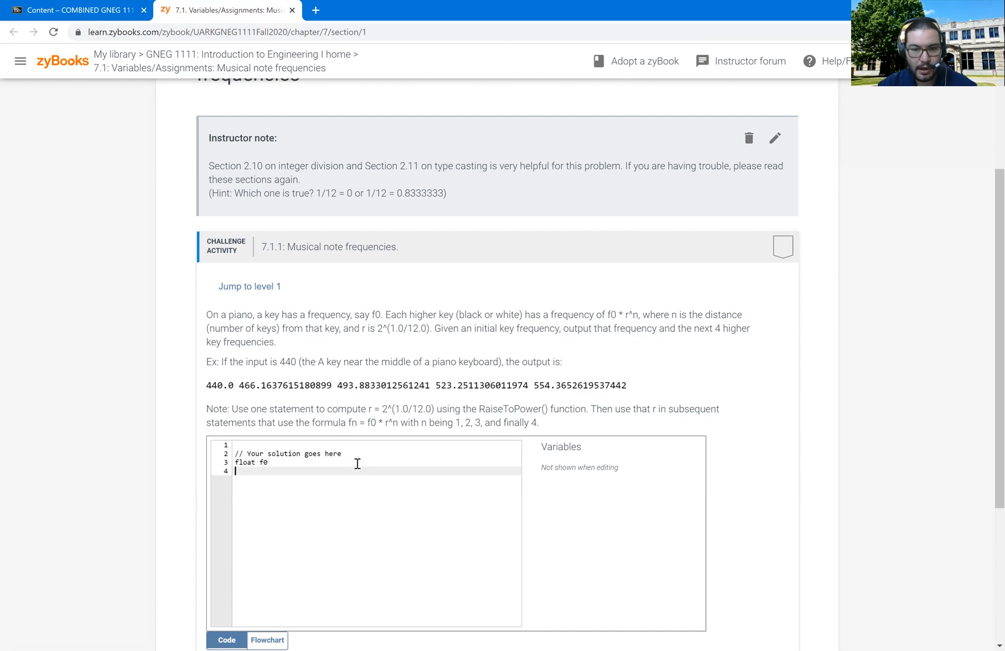
pyautogui.write('float')
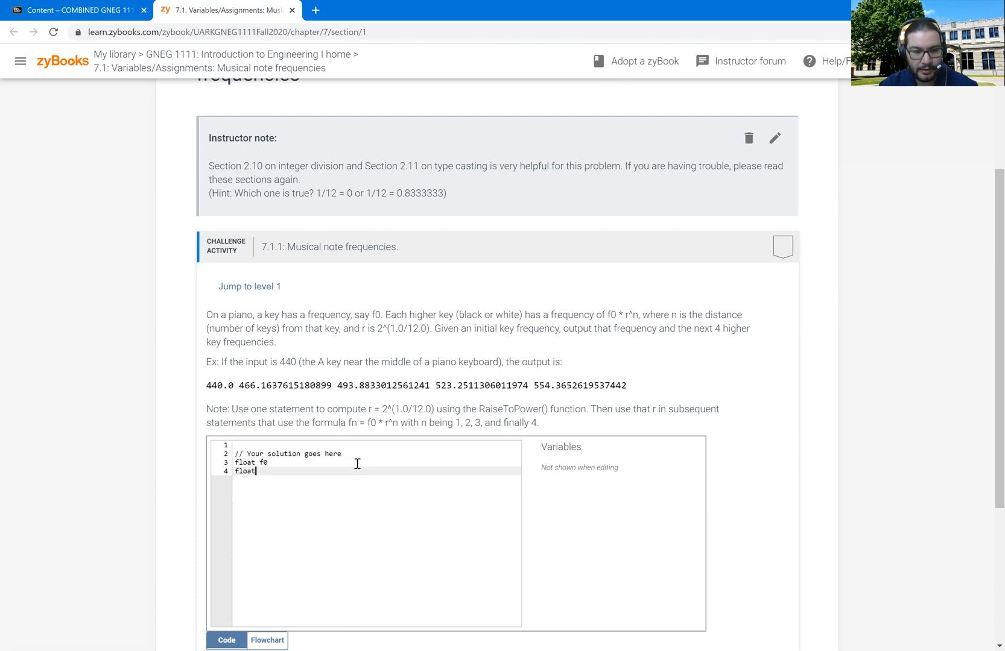
pyautogui.write('r')
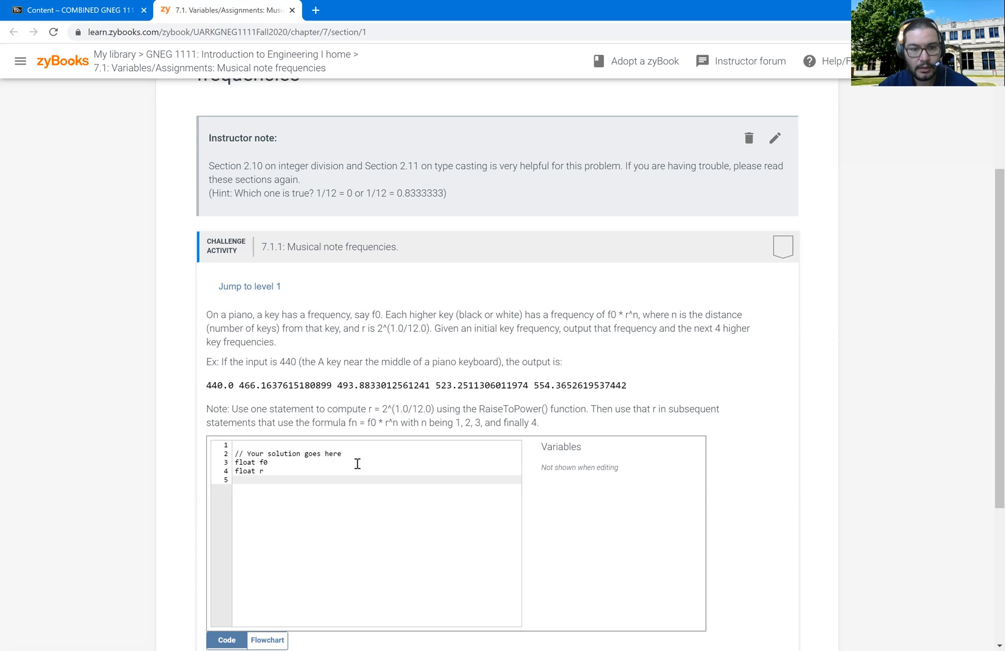
pyautogui.click(237, 481)
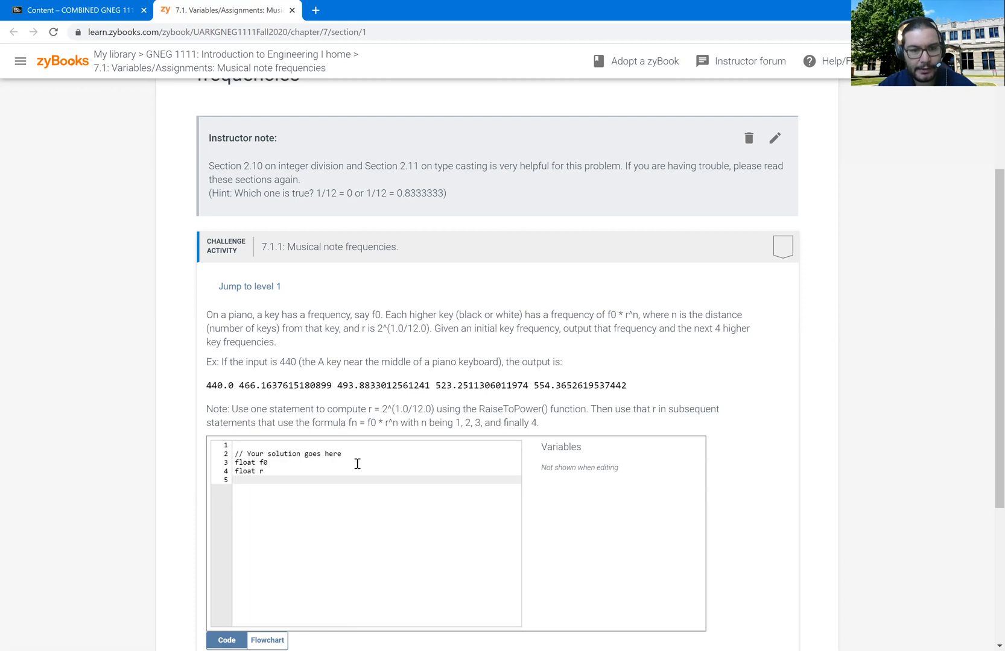
pyautogui.click(238, 480)
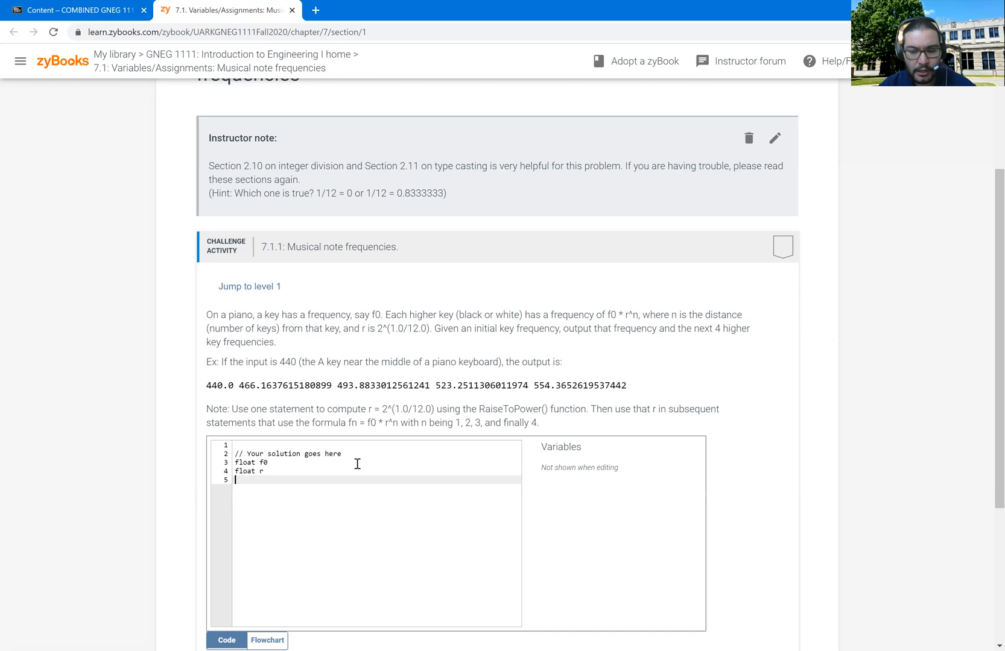
pyautogui.press('enter')
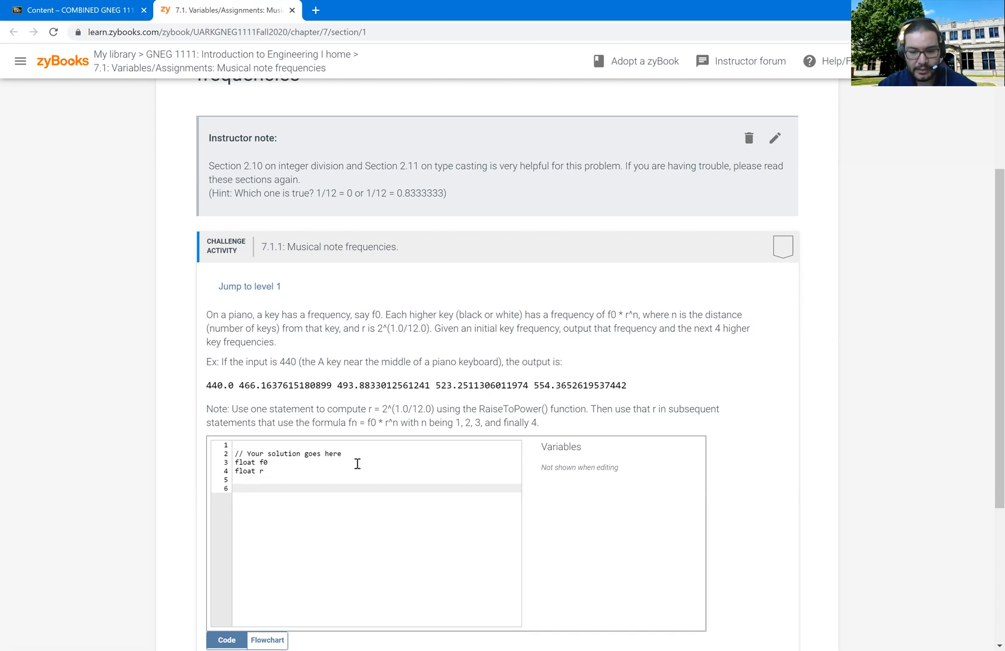
# Read the starting frequency with 'f0 = Get next input'.
pyautogui.write('f0')
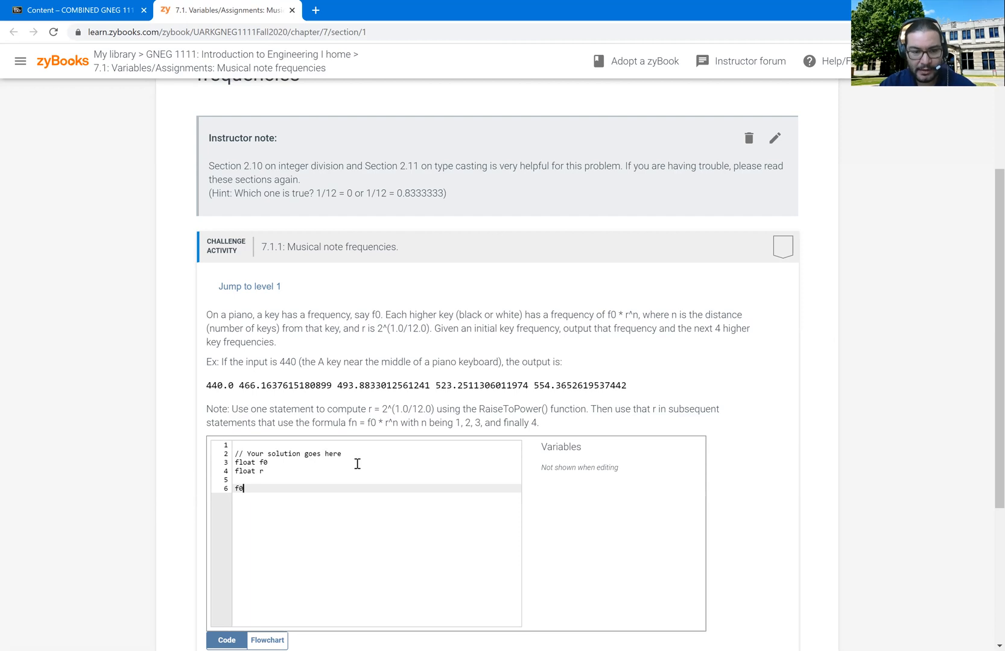
pyautogui.write('=')
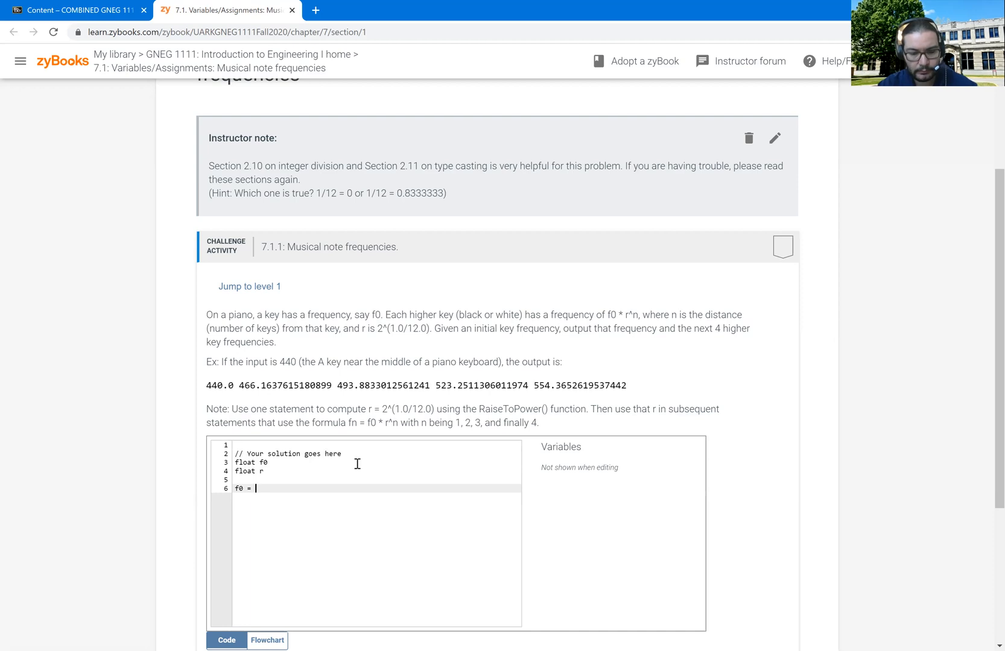
pyautogui.write('Get next')
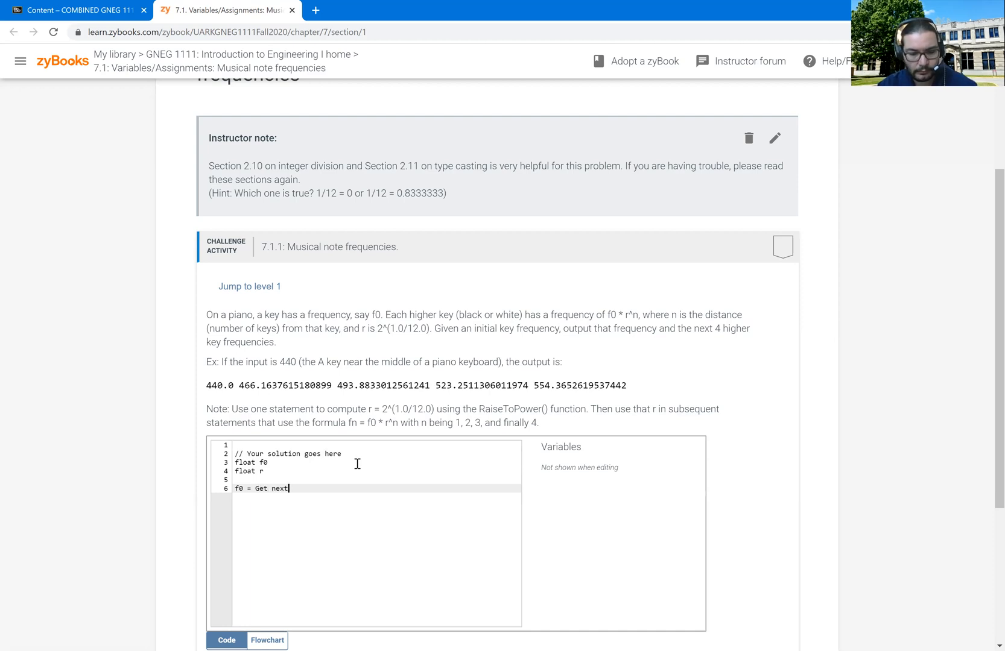
pyautogui.write('i')
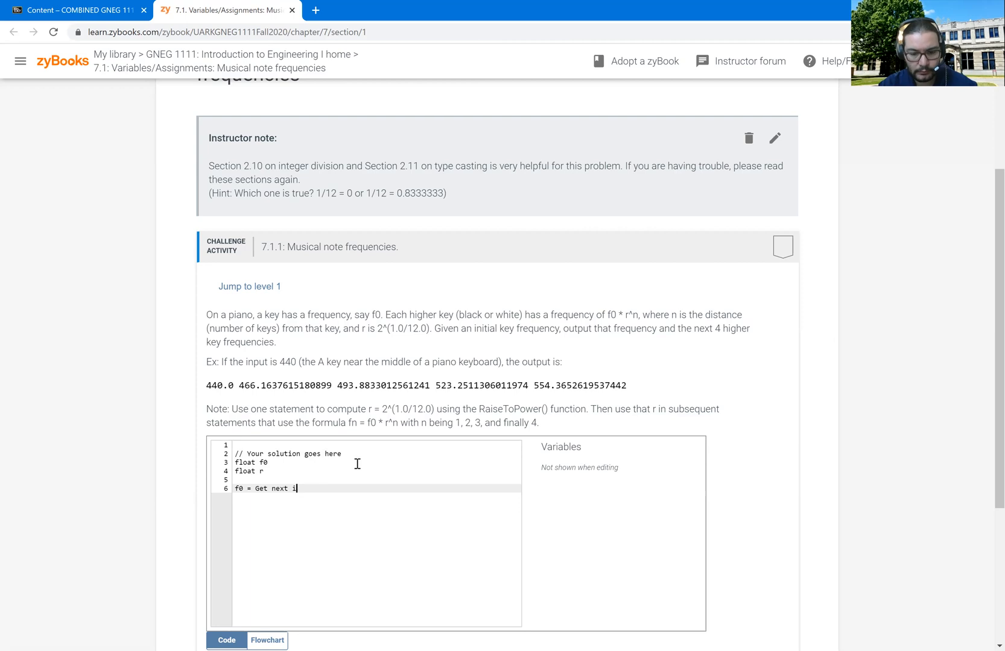
pyautogui.write('nput')
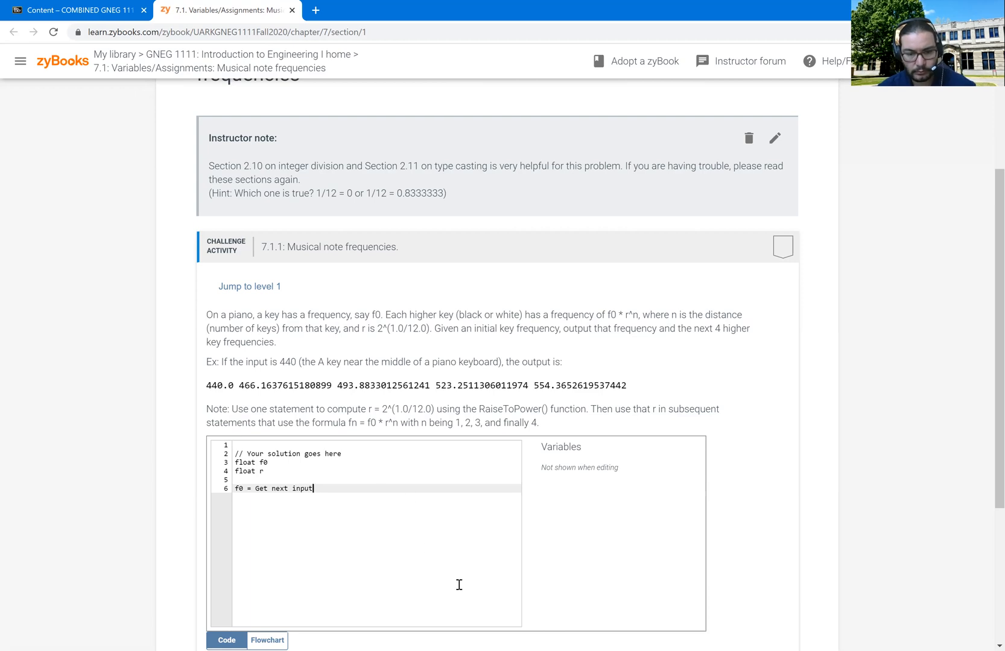
pyautogui.moveTo(317, 544)
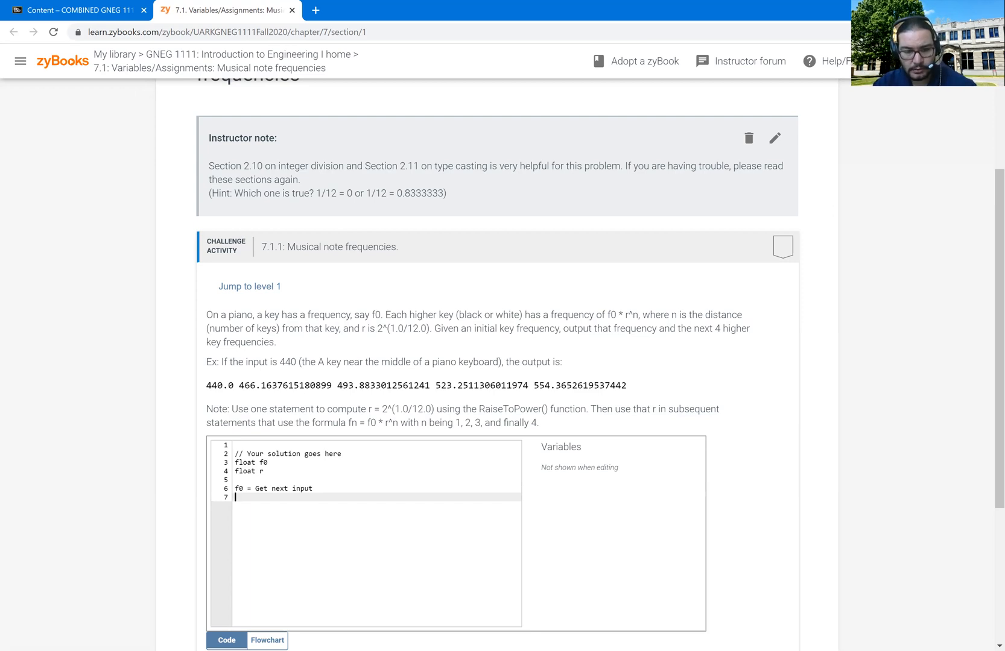
# Begin line 7 with 'r = RaiseToPower', arguments still to be written.
pyautogui.write('r =')
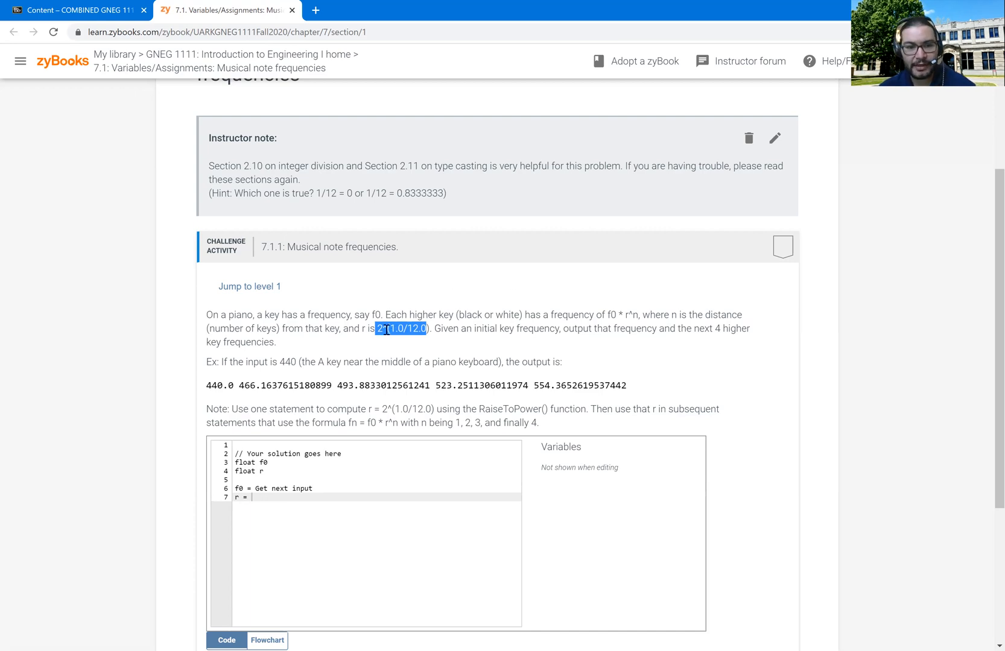
pyautogui.moveTo(302, 489)
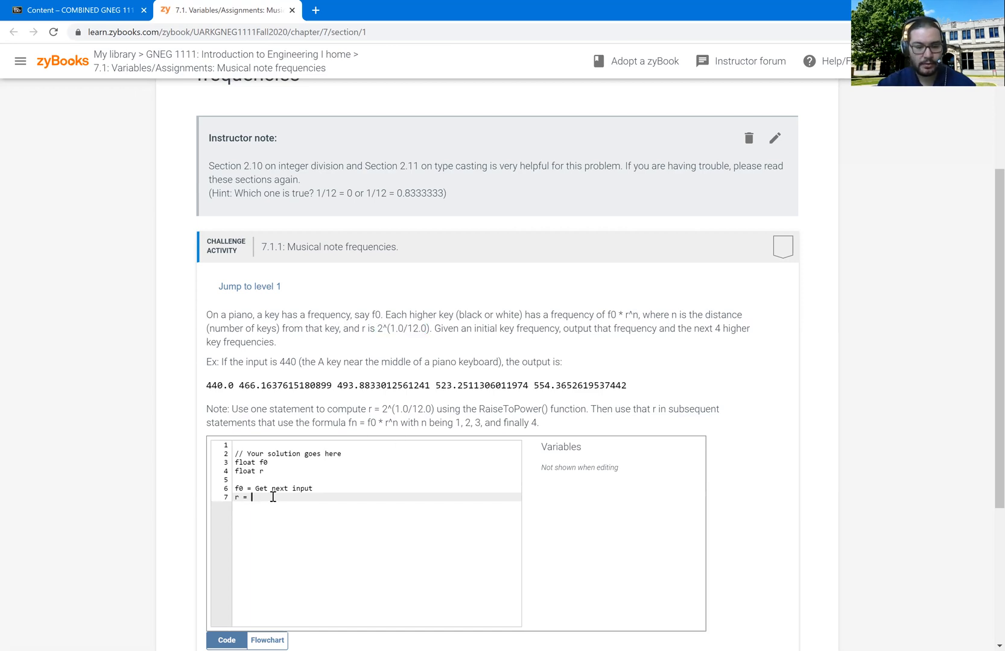
pyautogui.write('Raise')
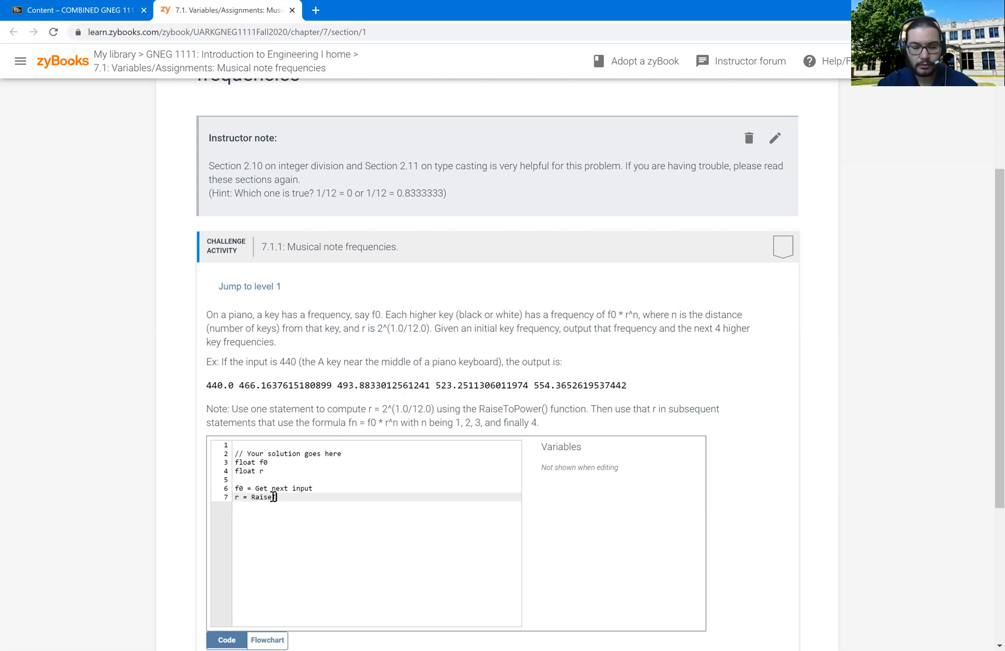
pyautogui.write('ToPower')
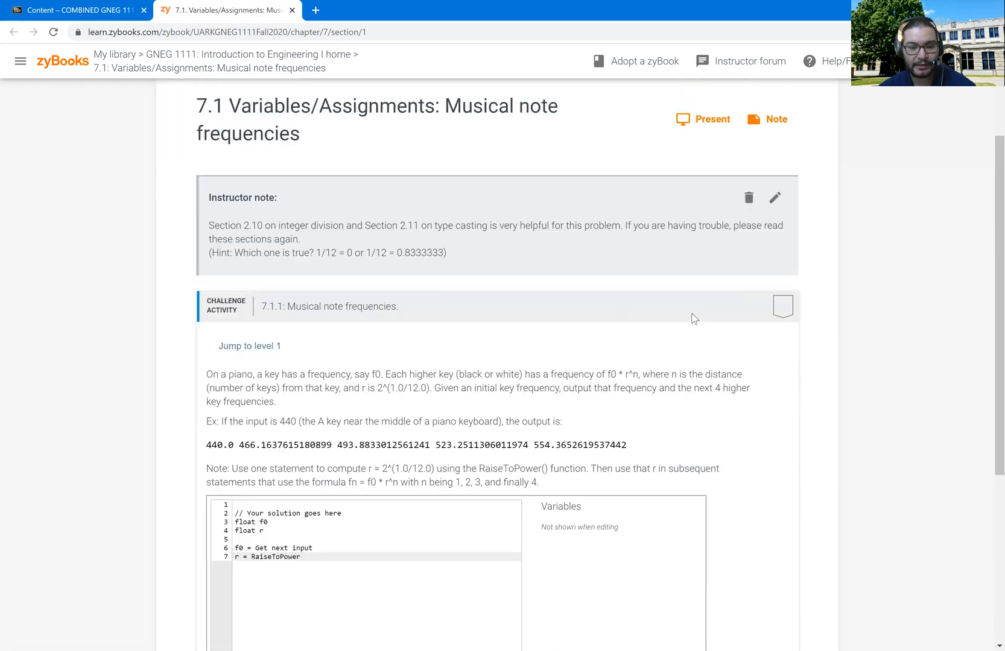
pyautogui.scroll(-3)
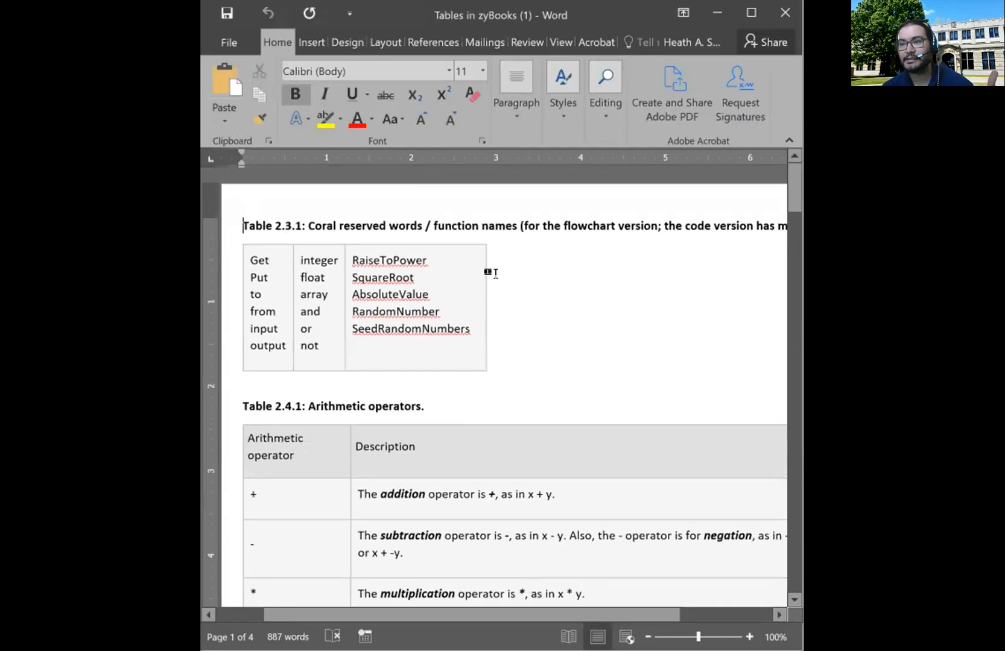
pyautogui.scroll(-3)
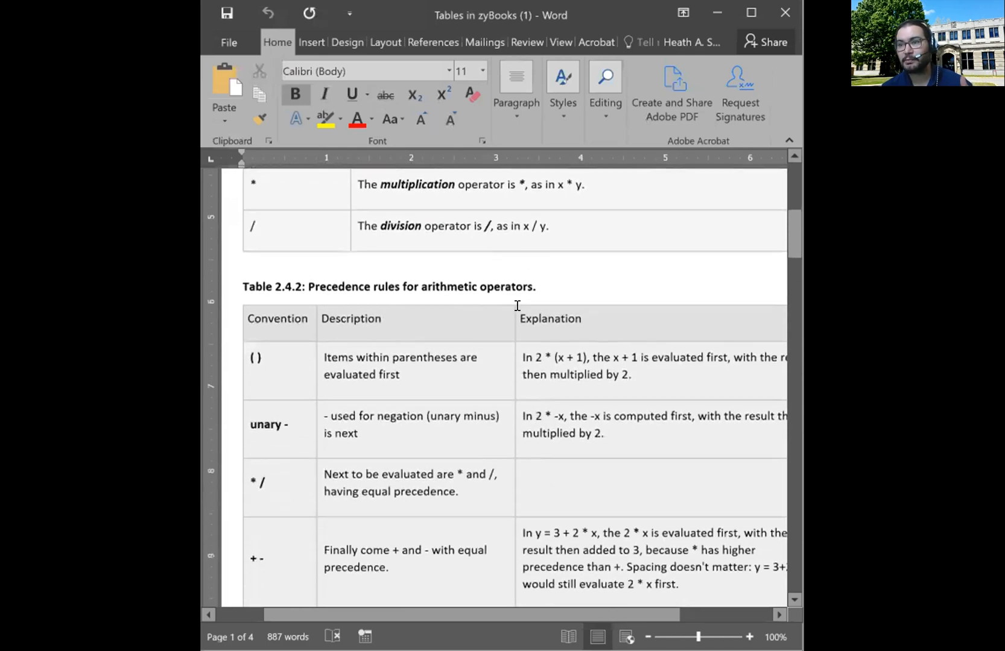
pyautogui.scroll(-3)
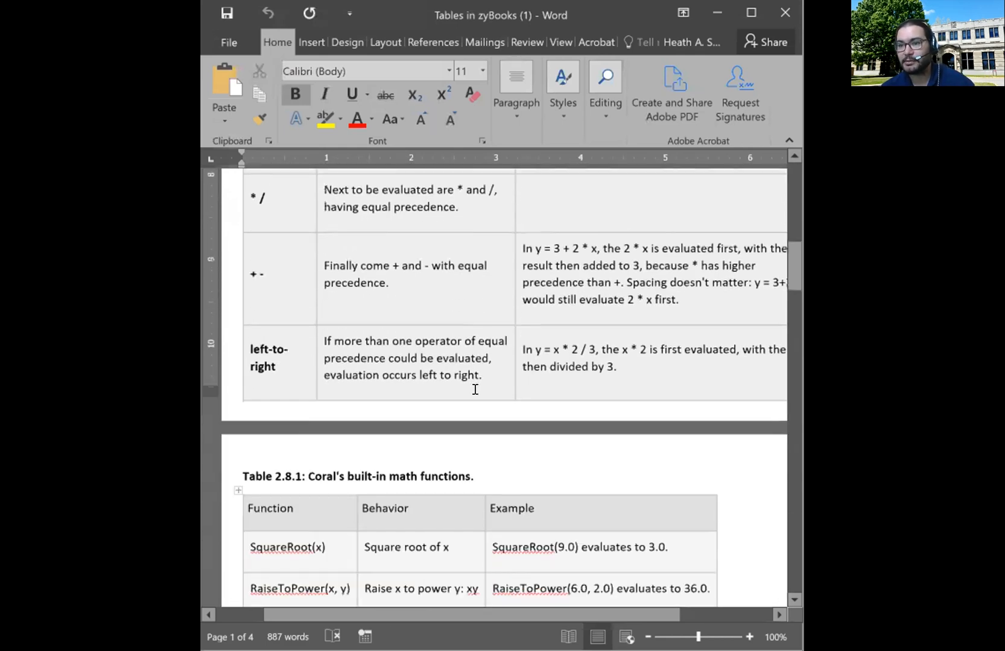
pyautogui.scroll(-3)
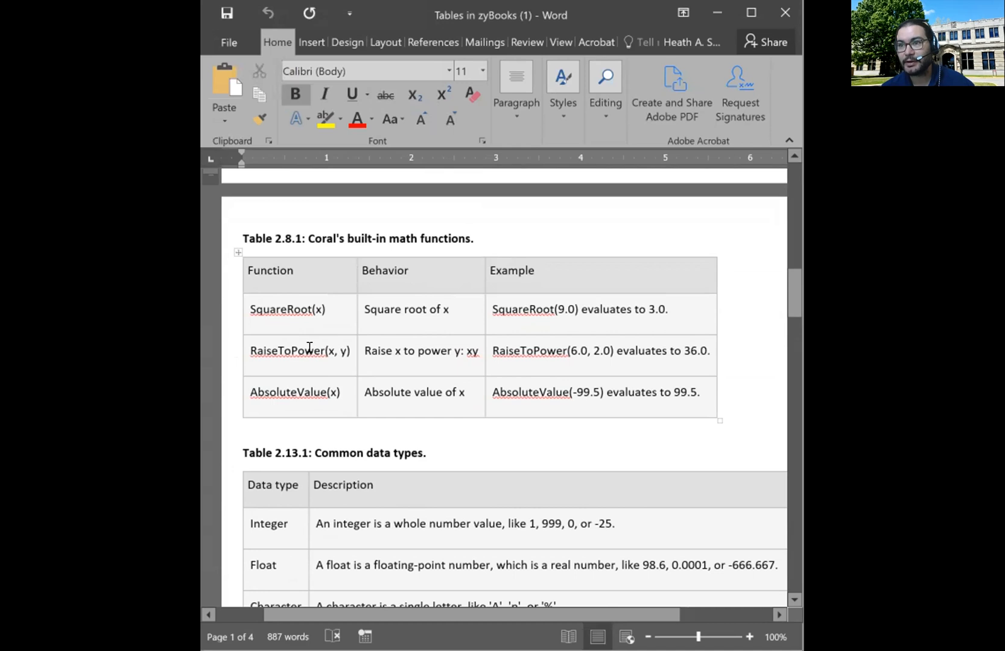
pyautogui.scroll(-3)
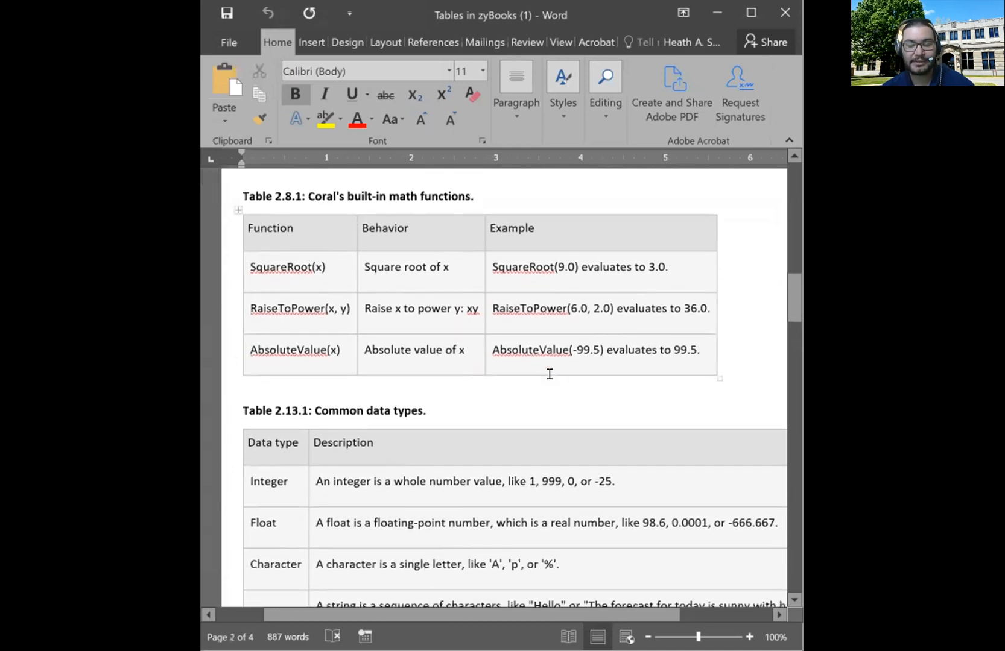
pyautogui.moveTo(435, 308)
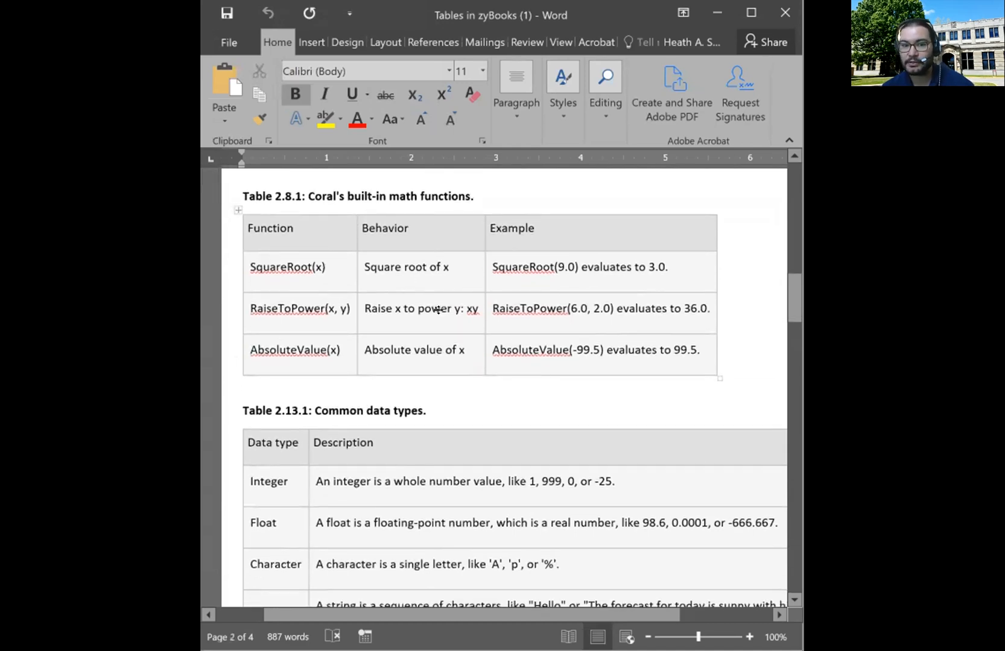
pyautogui.scroll(-3)
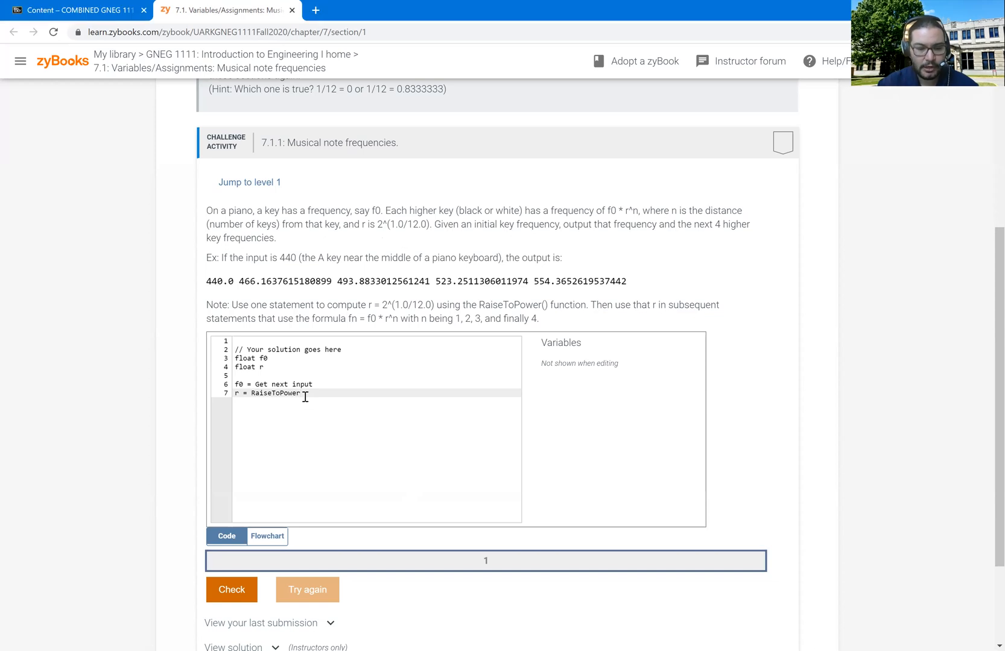
# Complete the ratio as r = RaiseToPower(2,1.0/12.0) and start a new line below.
pyautogui.write('(')
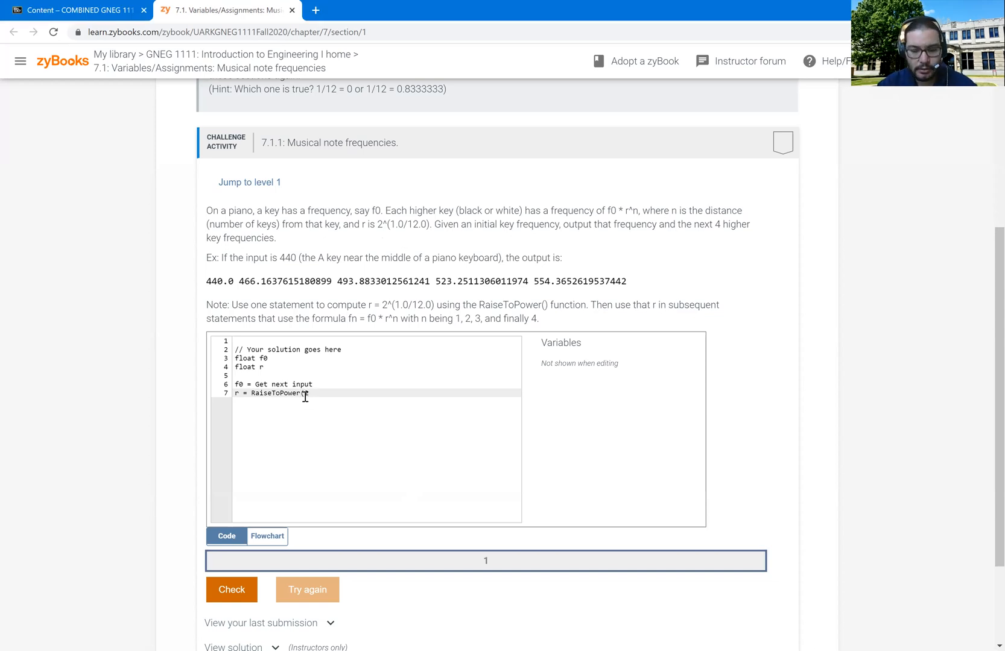
pyautogui.write('(')
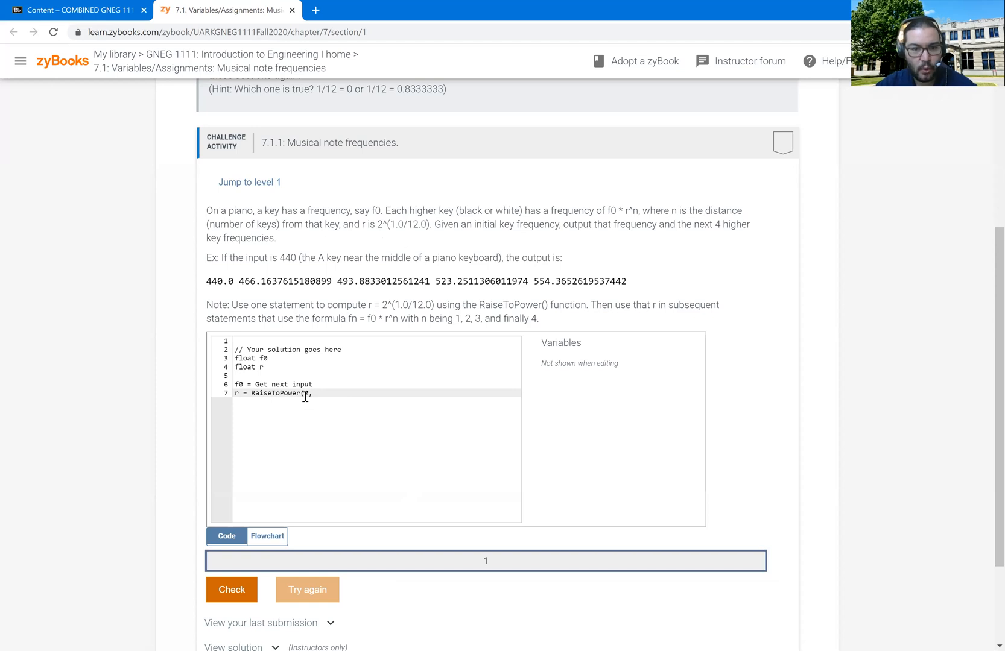
pyautogui.write(',1.0')
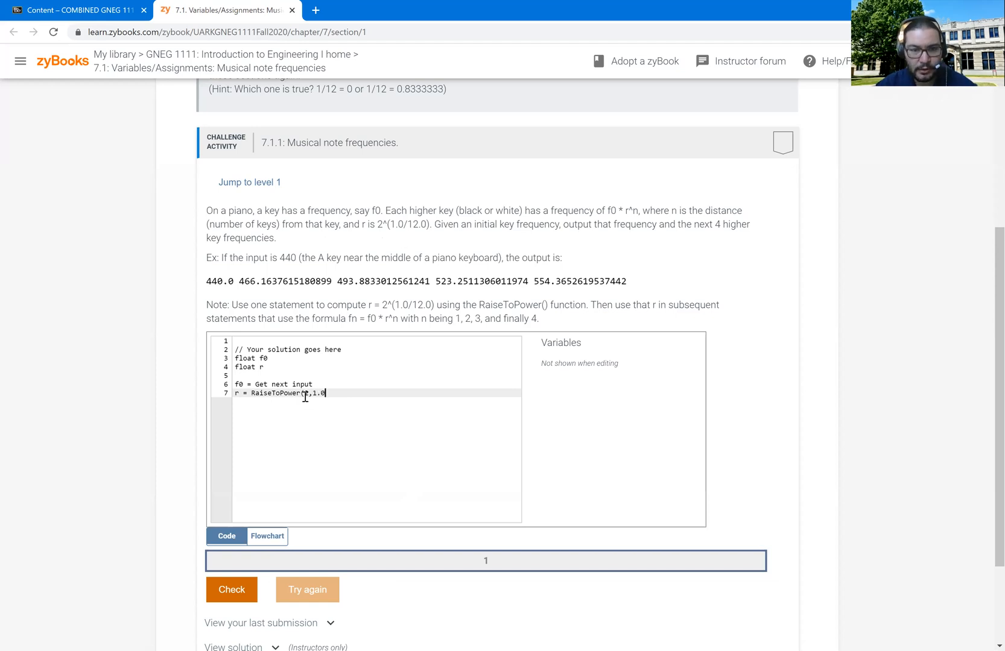
pyautogui.write('/12.0')
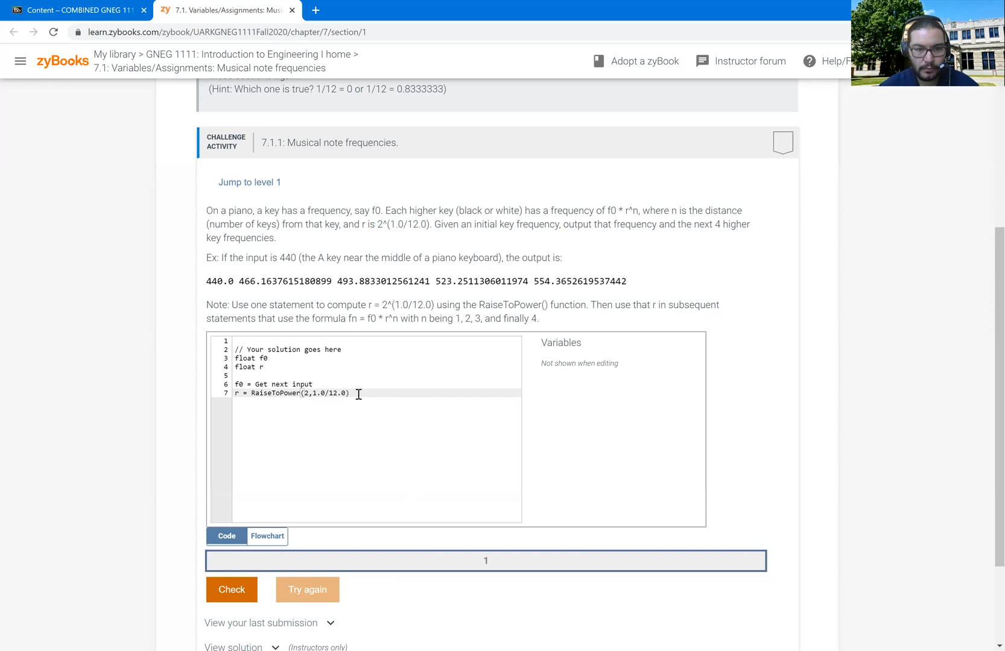
pyautogui.press('Enter')
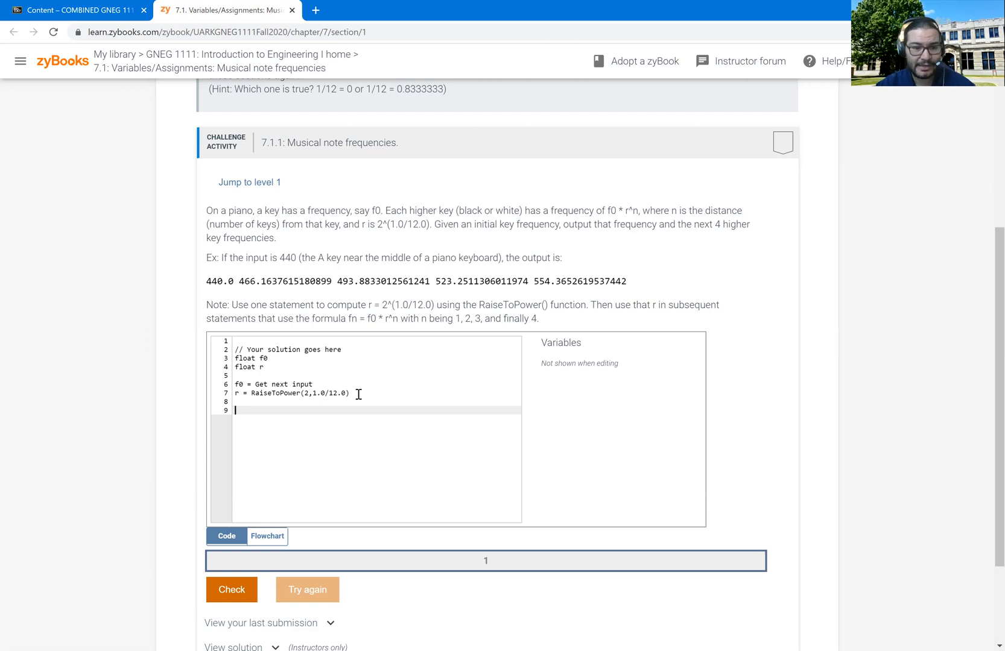
# Add an '//initial frequency' comment above the output section.
pyautogui.write('/')
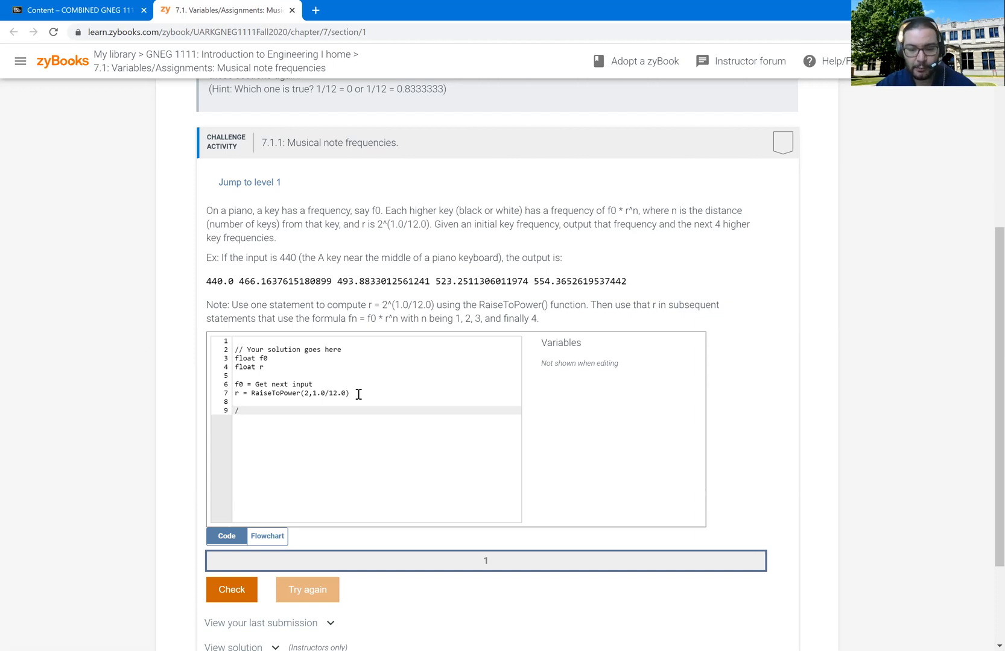
pyautogui.write('Put')
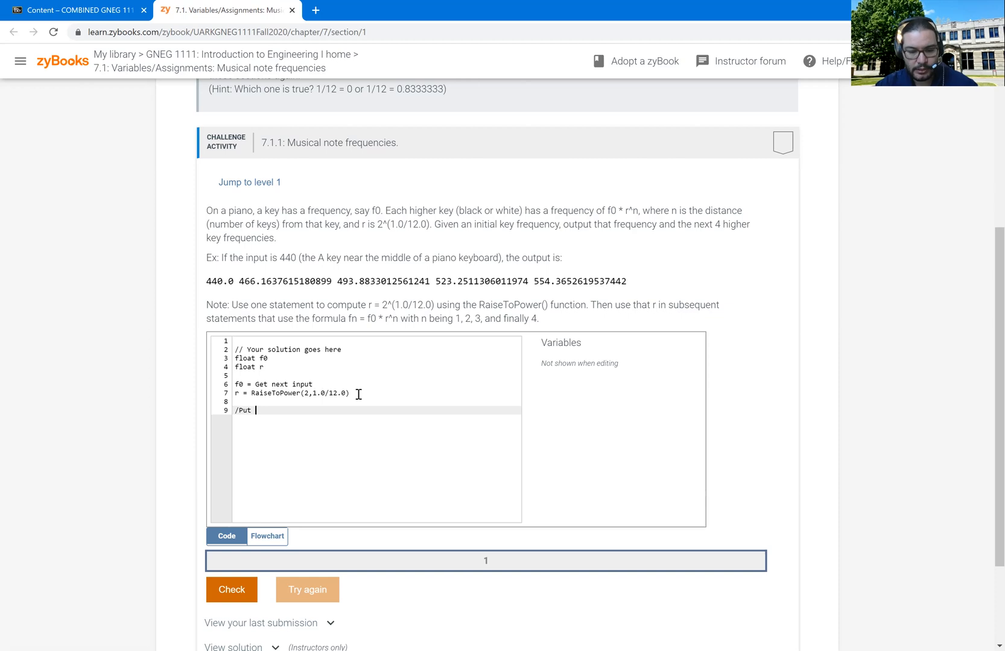
pyautogui.write('initio')
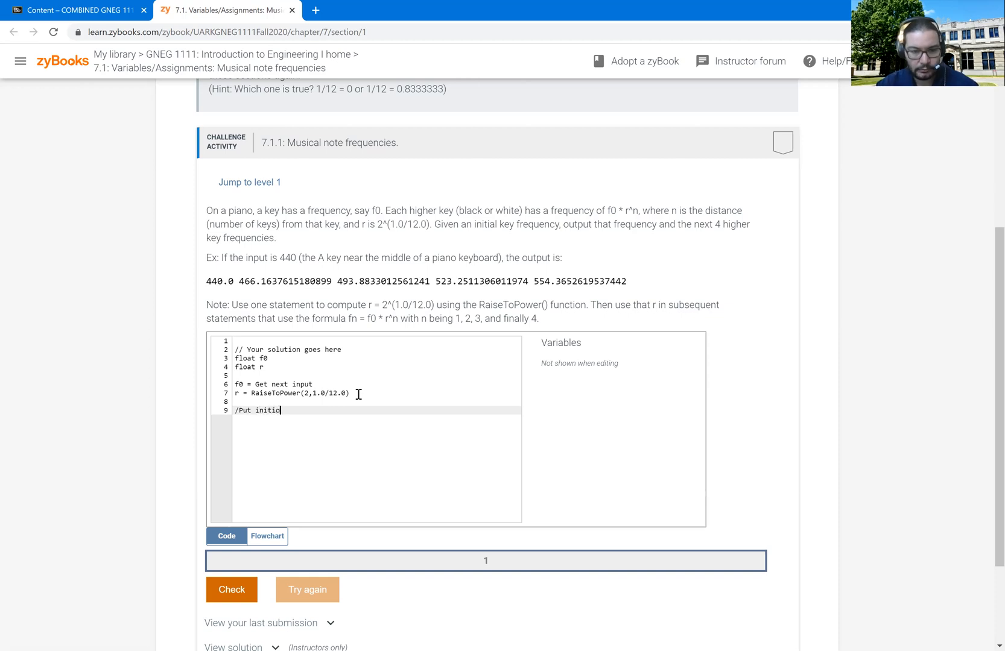
pyautogui.press('Backspace')
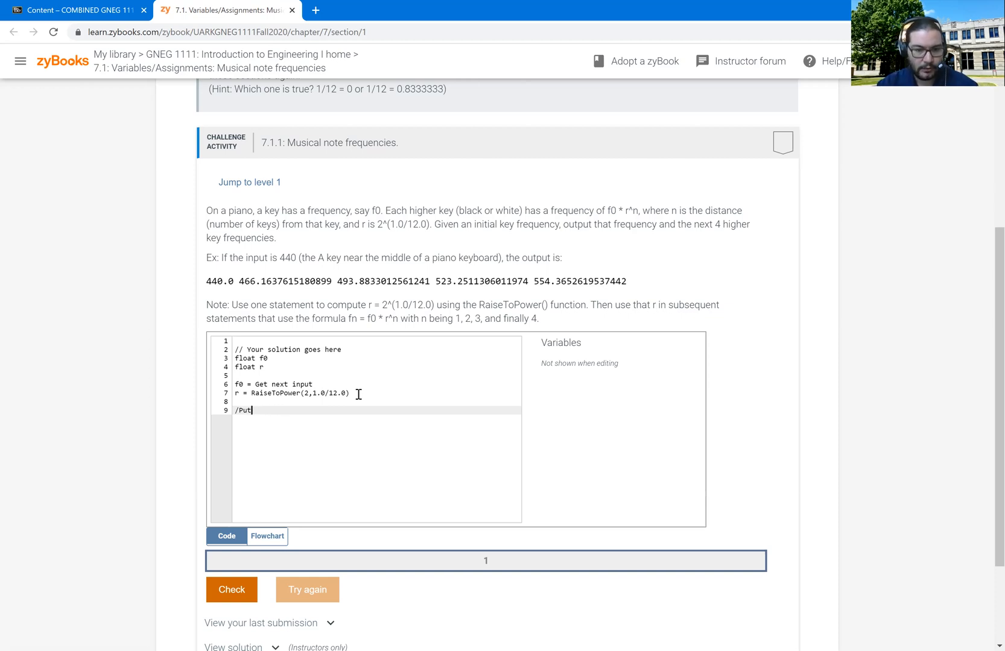
pyautogui.write('ini')
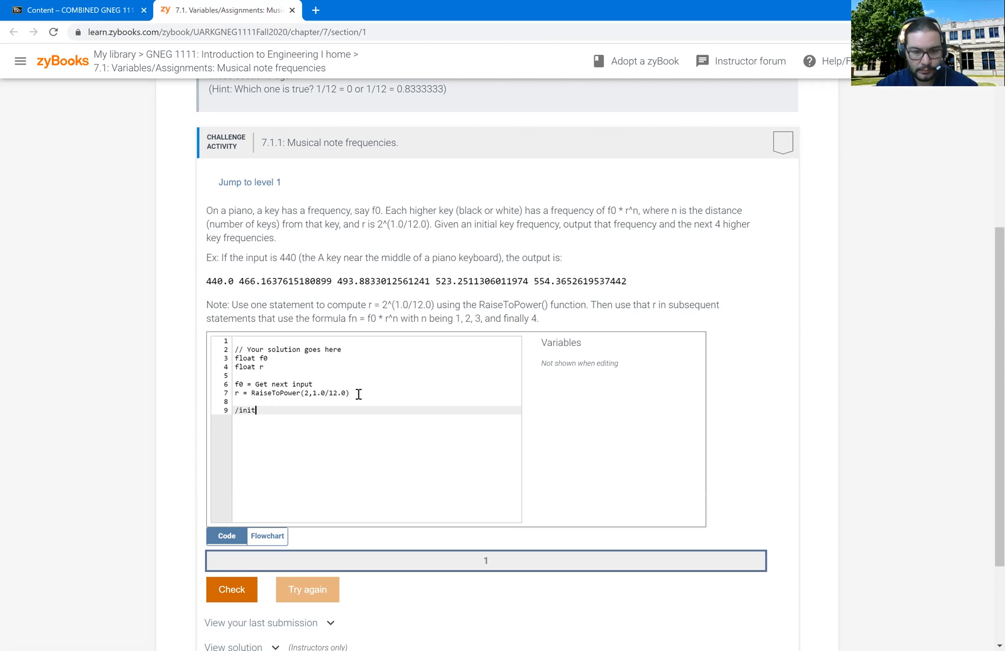
pyautogui.write('al')
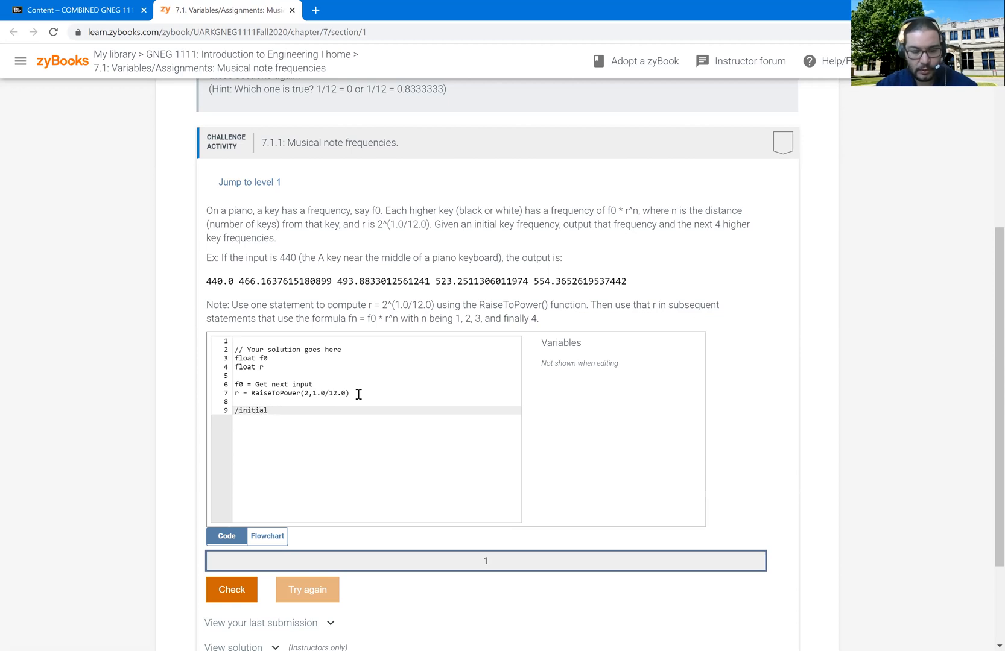
pyautogui.write('frequency')
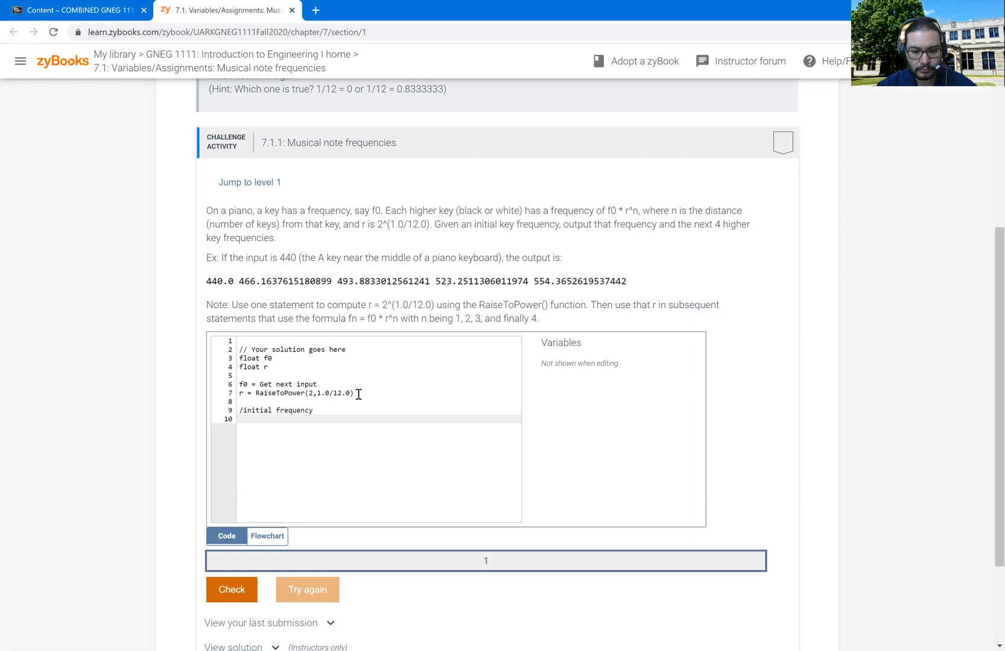
# Write 'Put f0 to output' and 'Put " " to output', then begin another comment.
pyautogui.write('Put fo t')
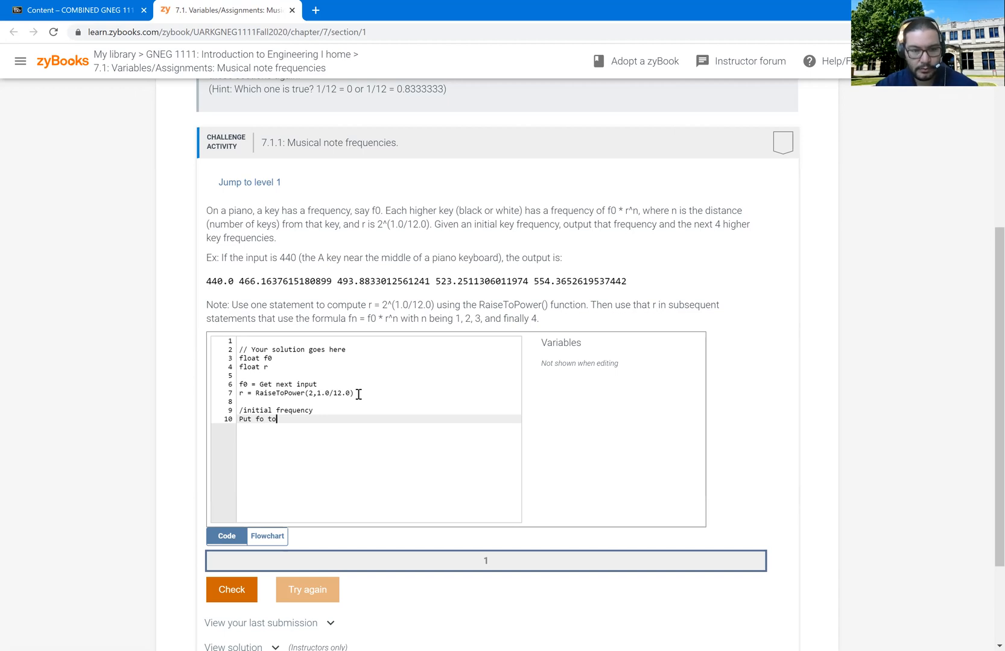
pyautogui.write('output')
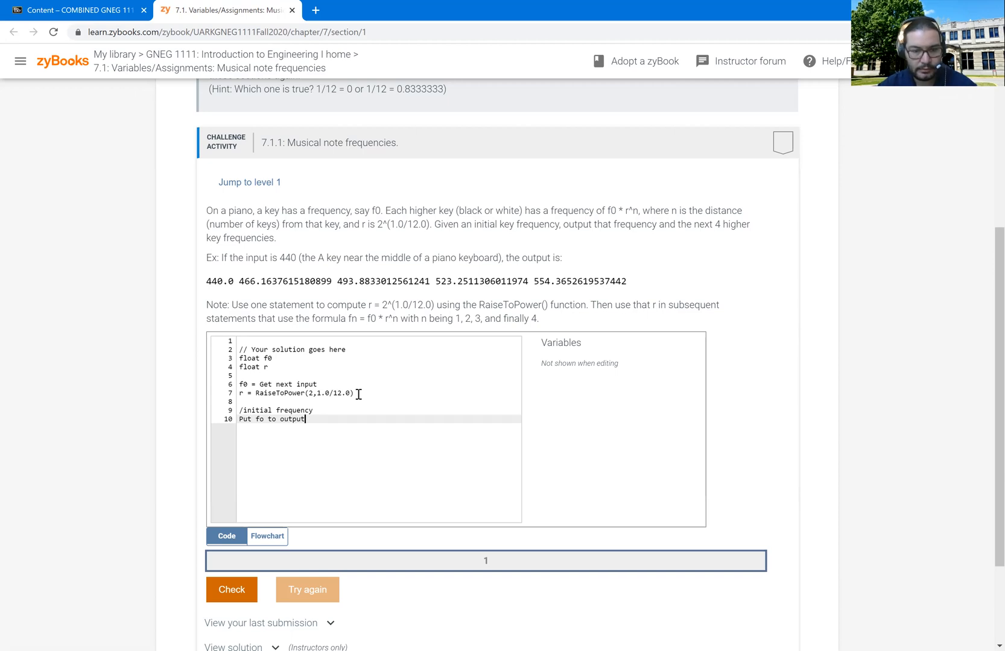
pyautogui.write('Pu')
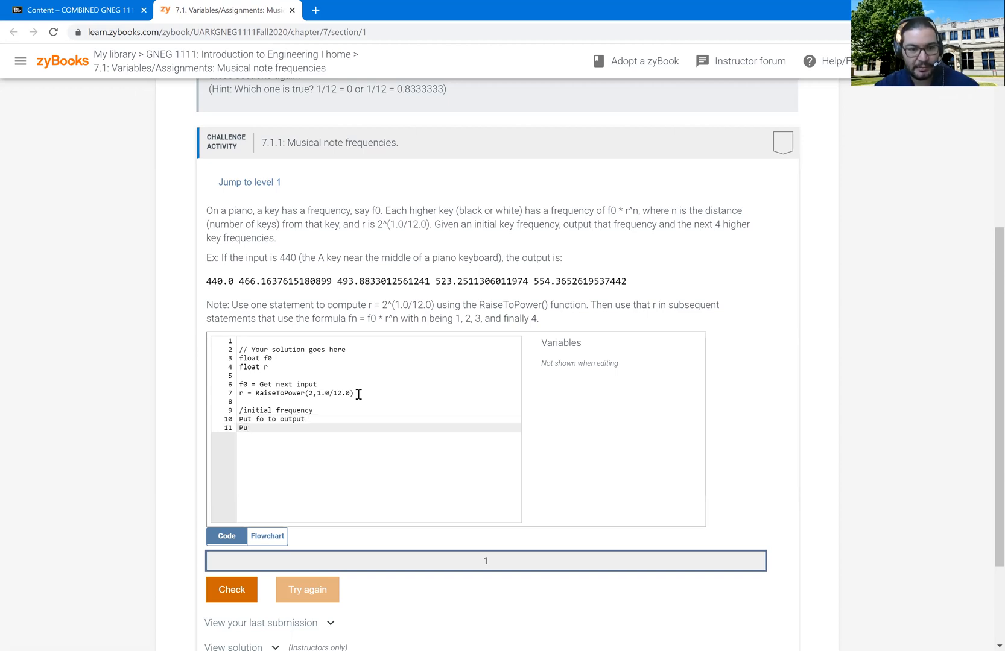
pyautogui.write('t " " to p')
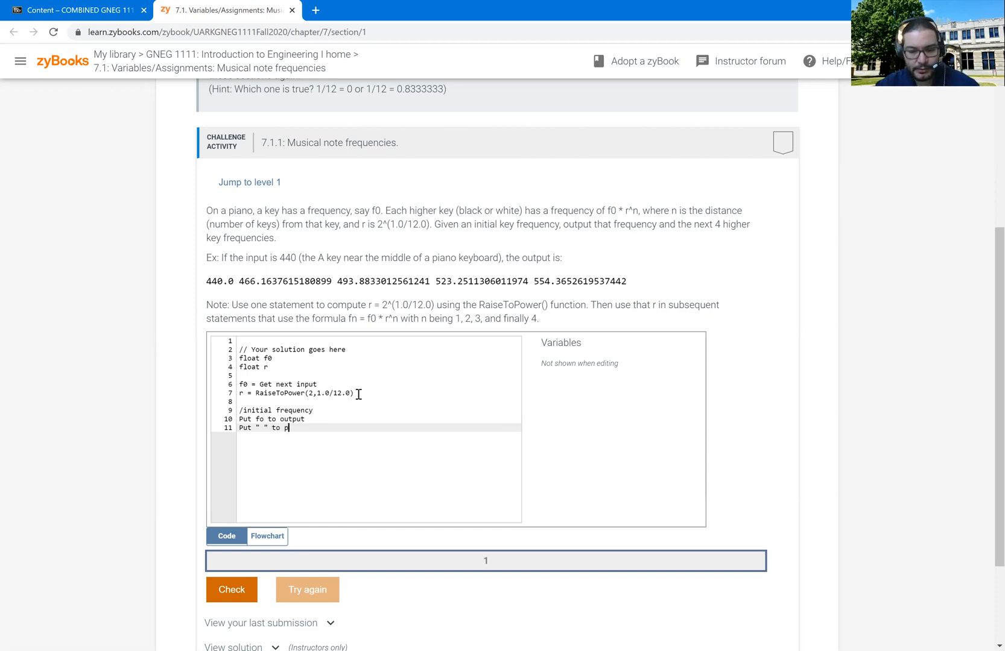
pyautogui.press('Backspace')
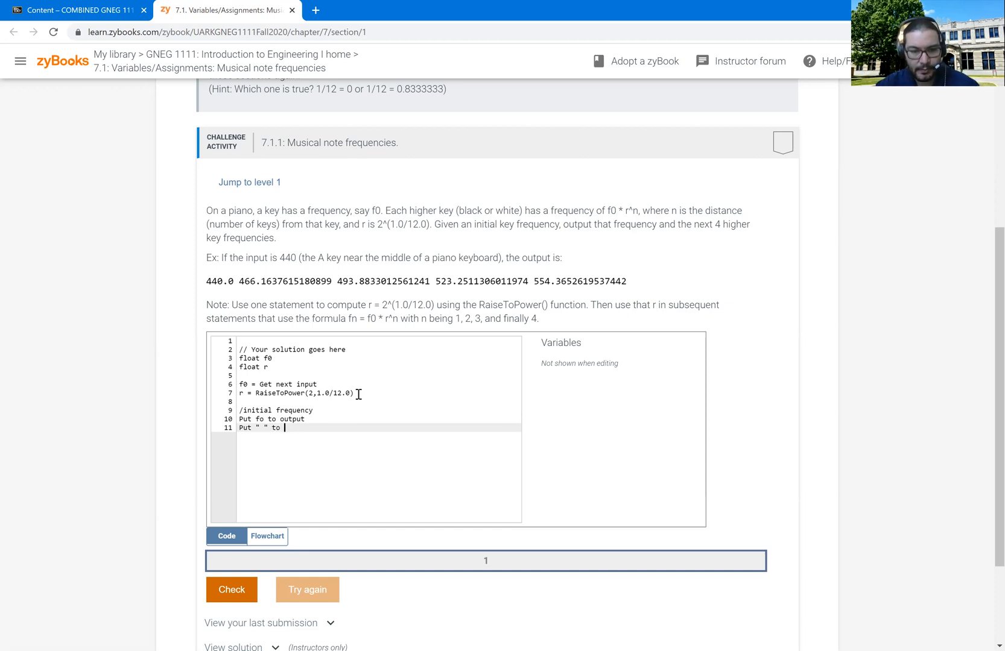
pyautogui.write('utput')
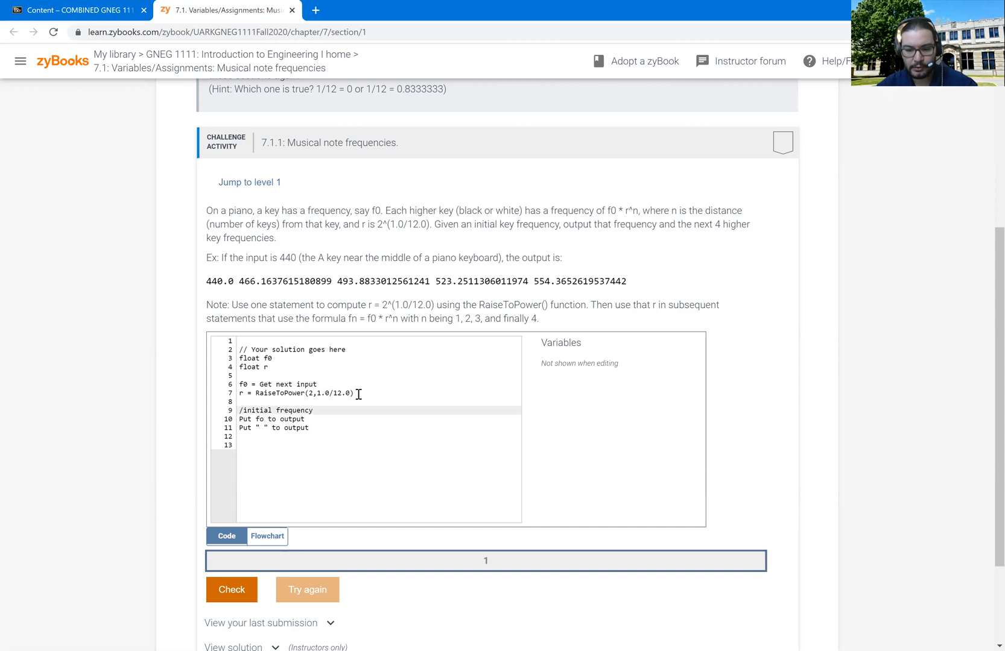
pyautogui.write('//')
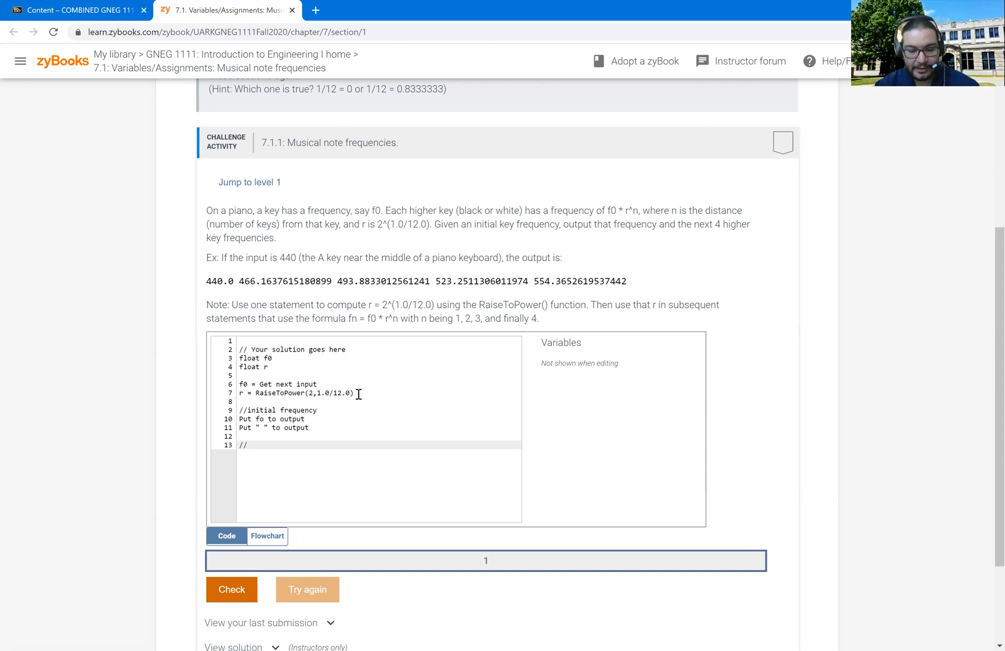
# Add the '//first frequency (n =1)' comment and declare a third variable 'float f'.
pyautogui.write('first')
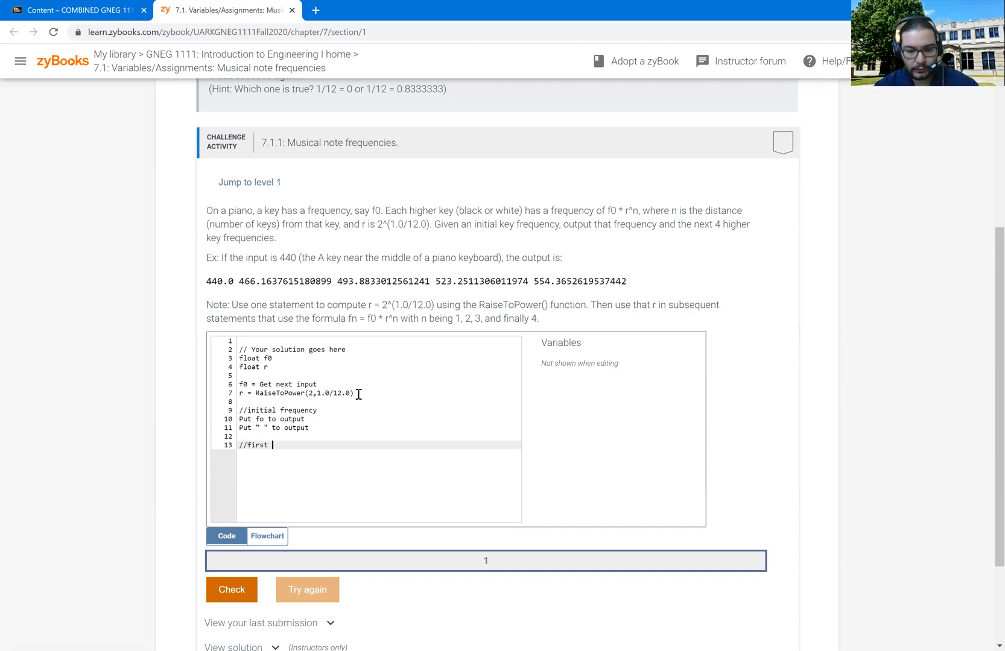
pyautogui.write('requency')
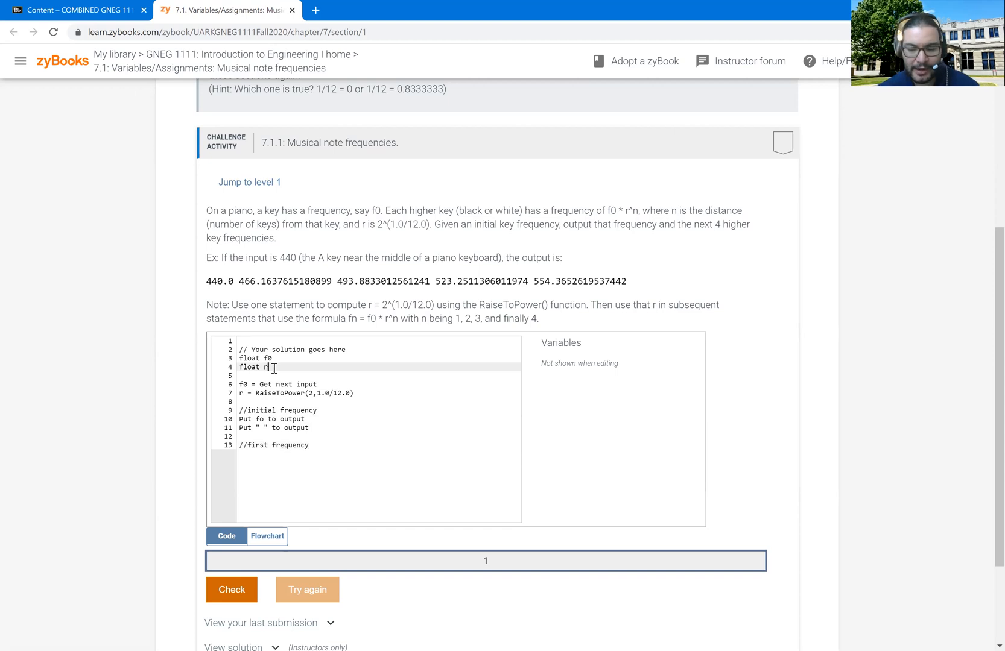
pyautogui.press('enter')
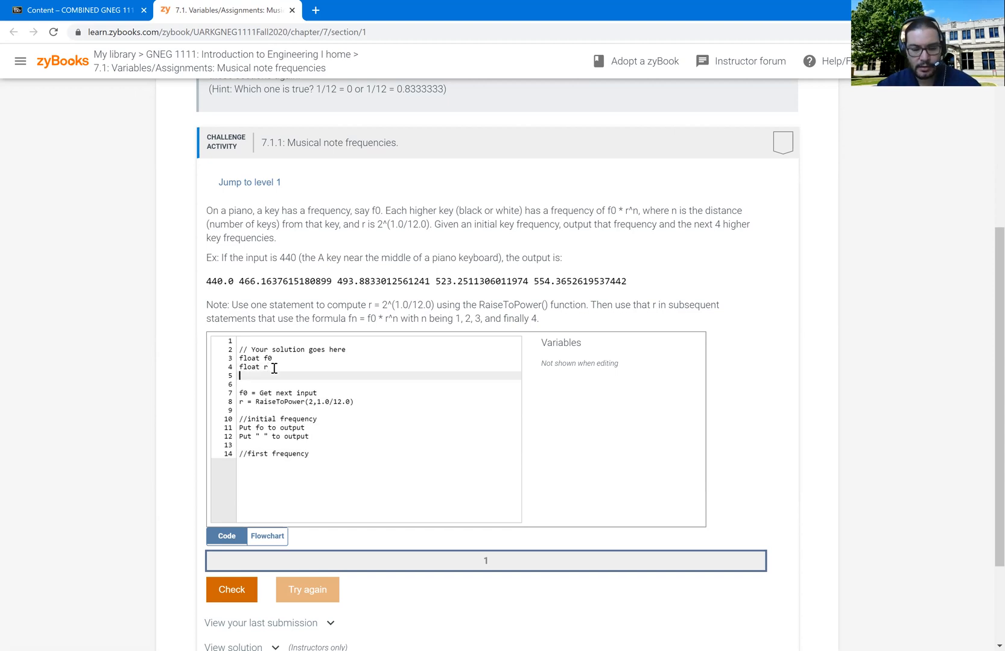
pyautogui.write('float f')
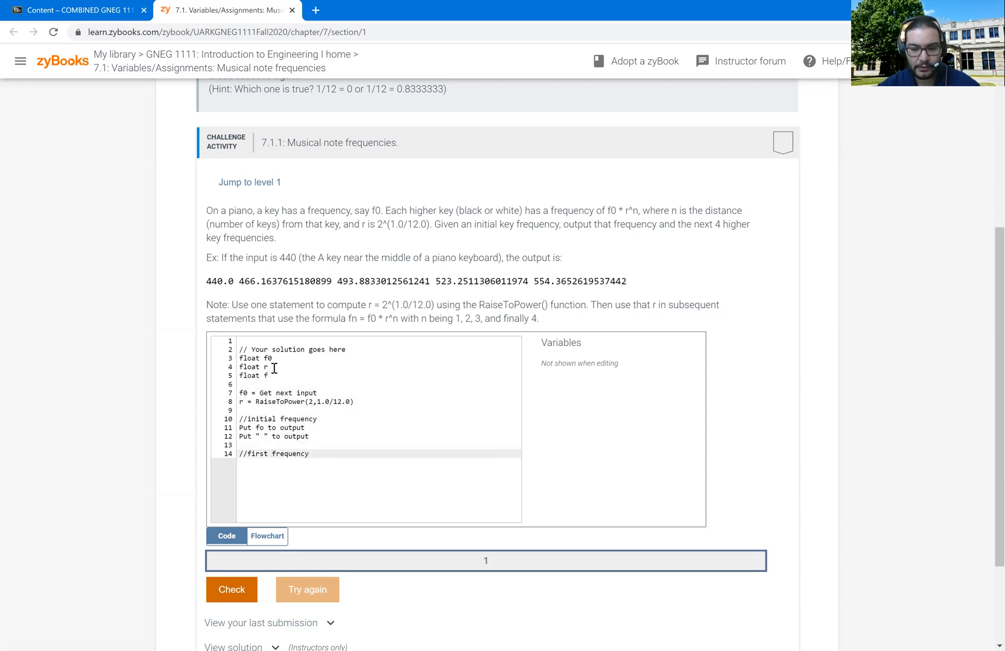
pyautogui.write('(')
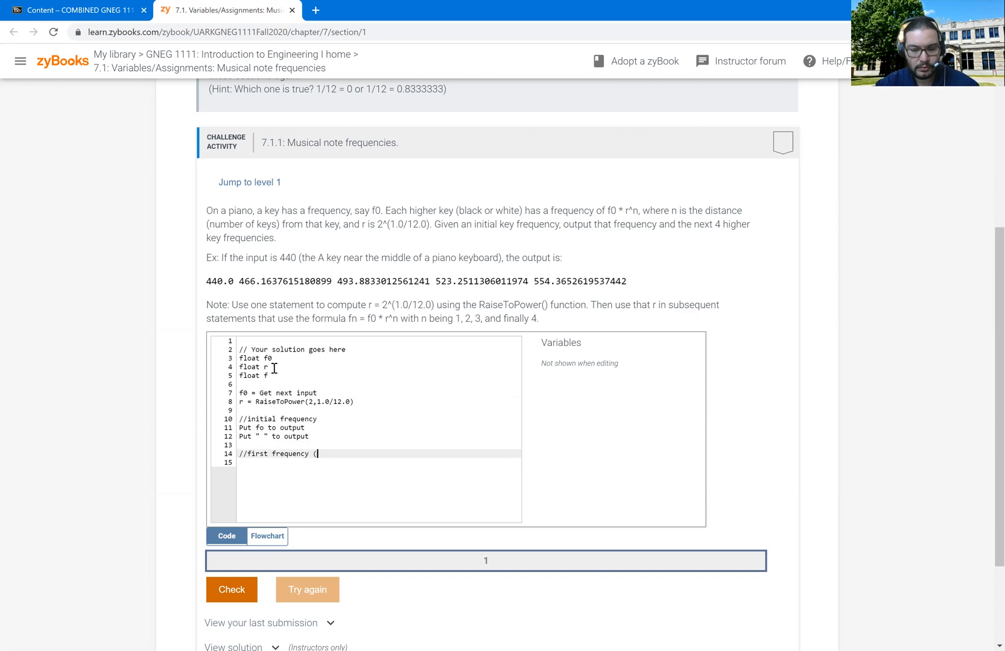
pyautogui.write('n =1')
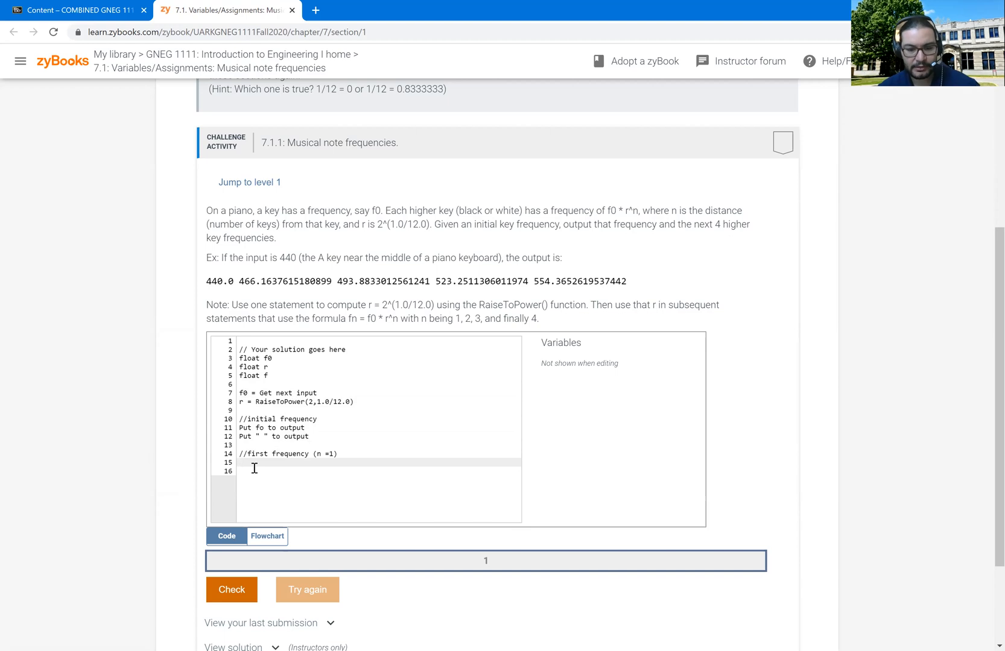
# Compute f = f0 * RaiseToPower(r,1) and copy the two Put lines to output f and a space.
pyautogui.write('f =')
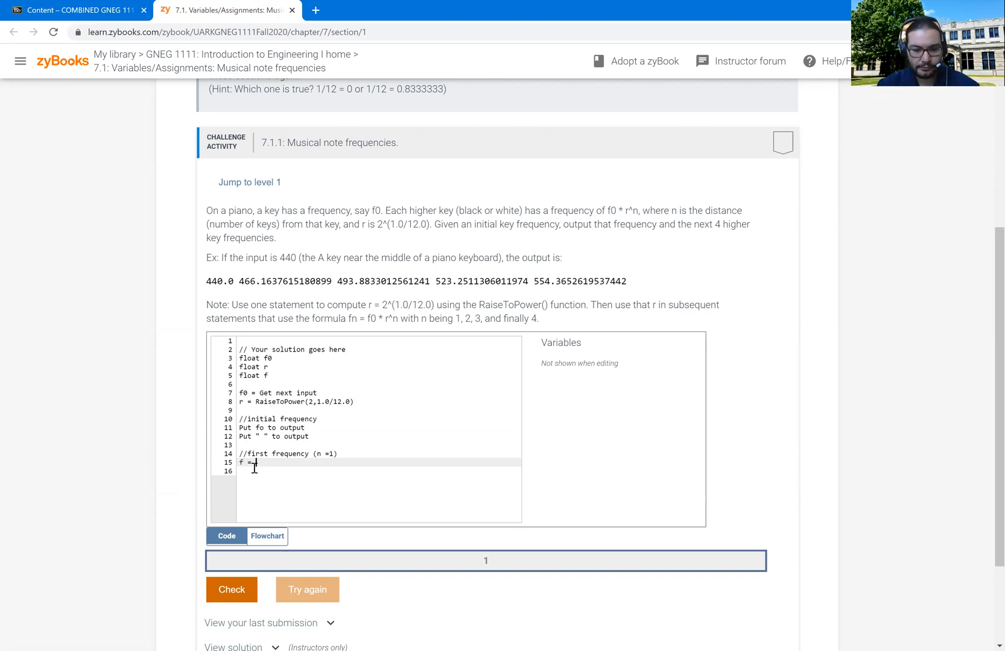
pyautogui.write('f0')
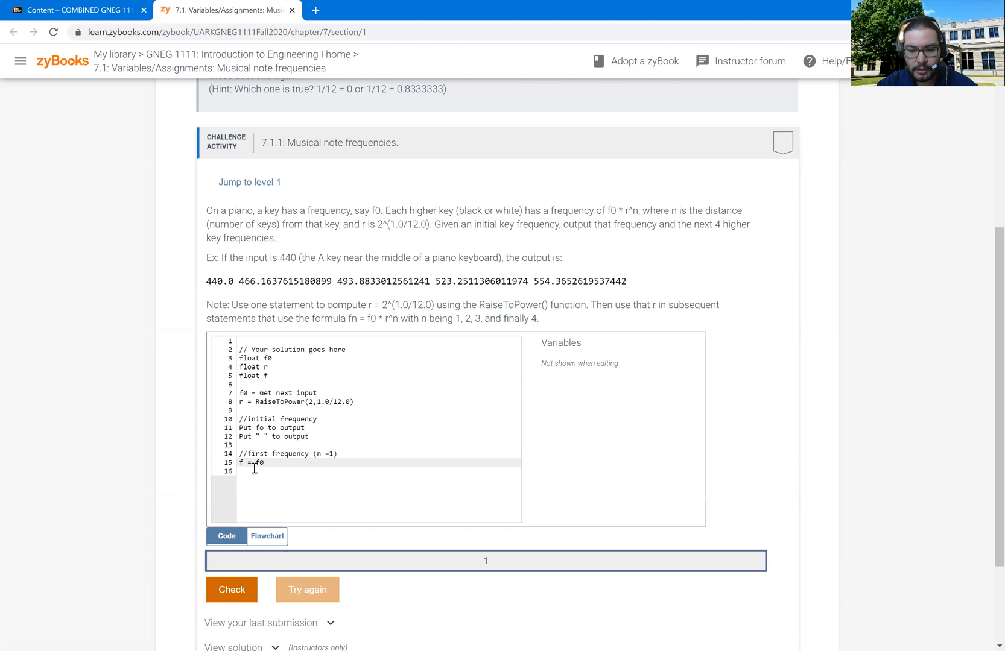
pyautogui.write('*')
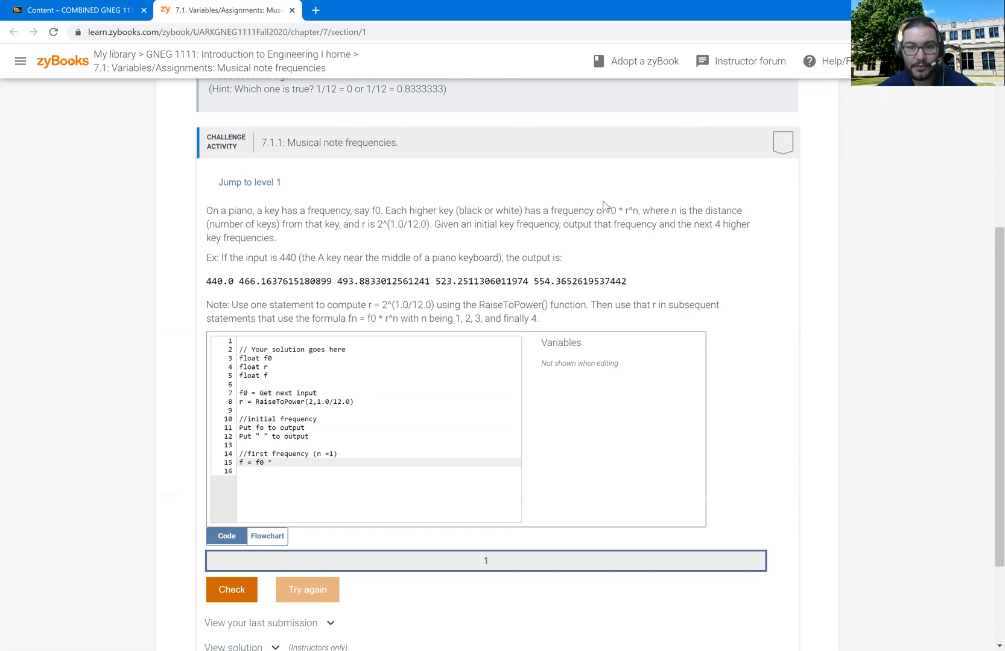
pyautogui.doubleClick(630, 211)
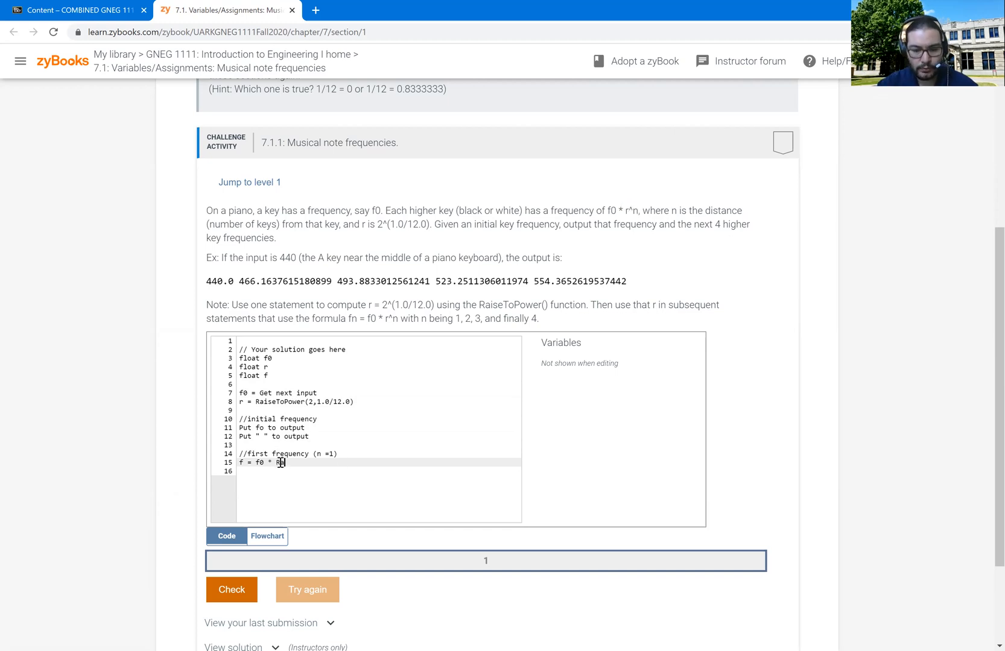
pyautogui.write('aiseTo')
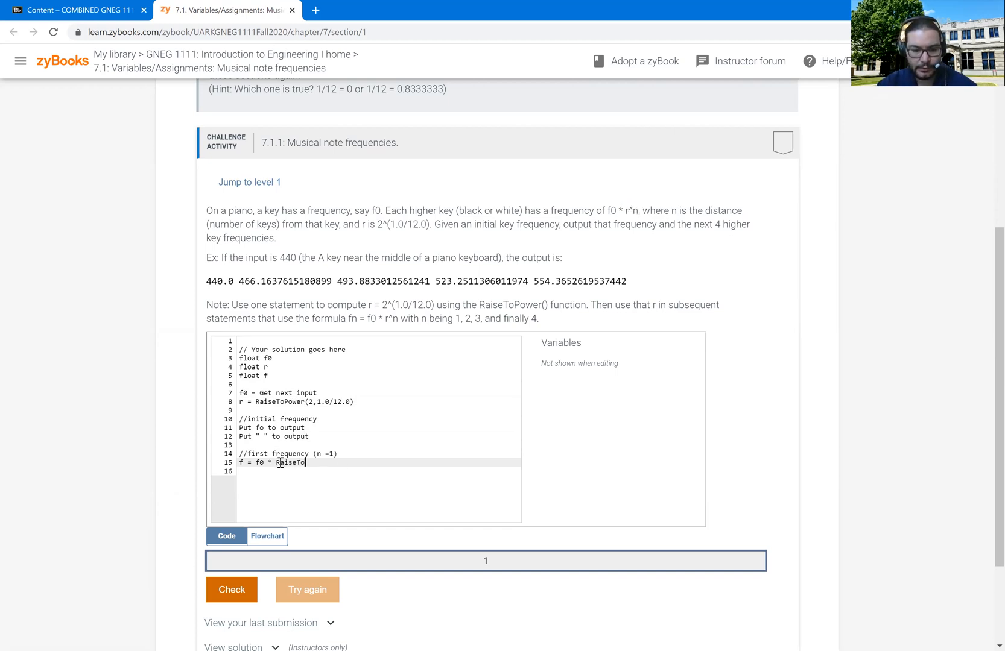
pyautogui.write('Power')
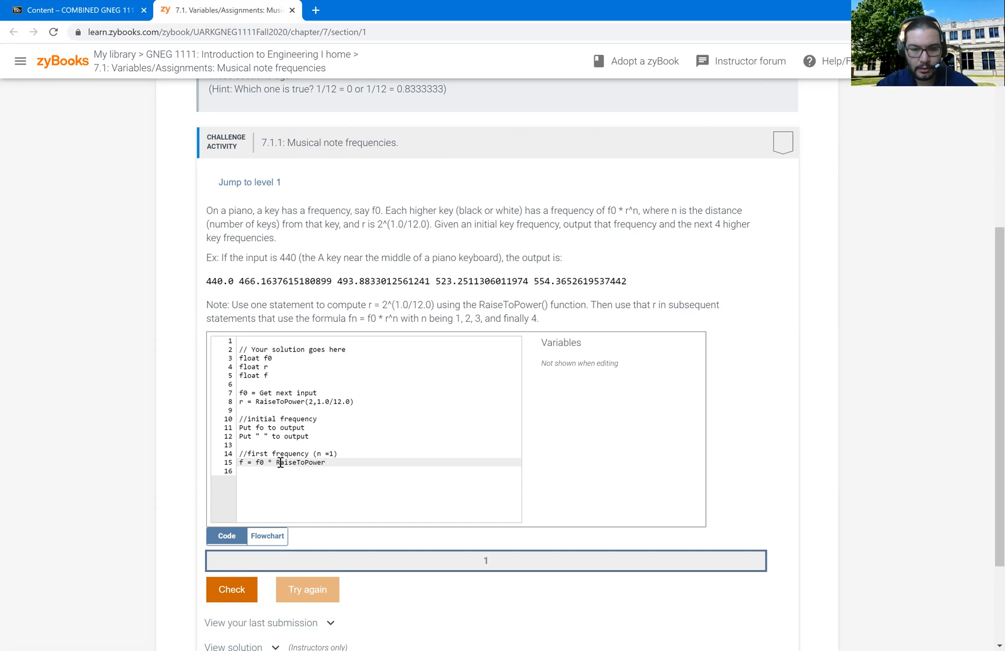
pyautogui.write('(')
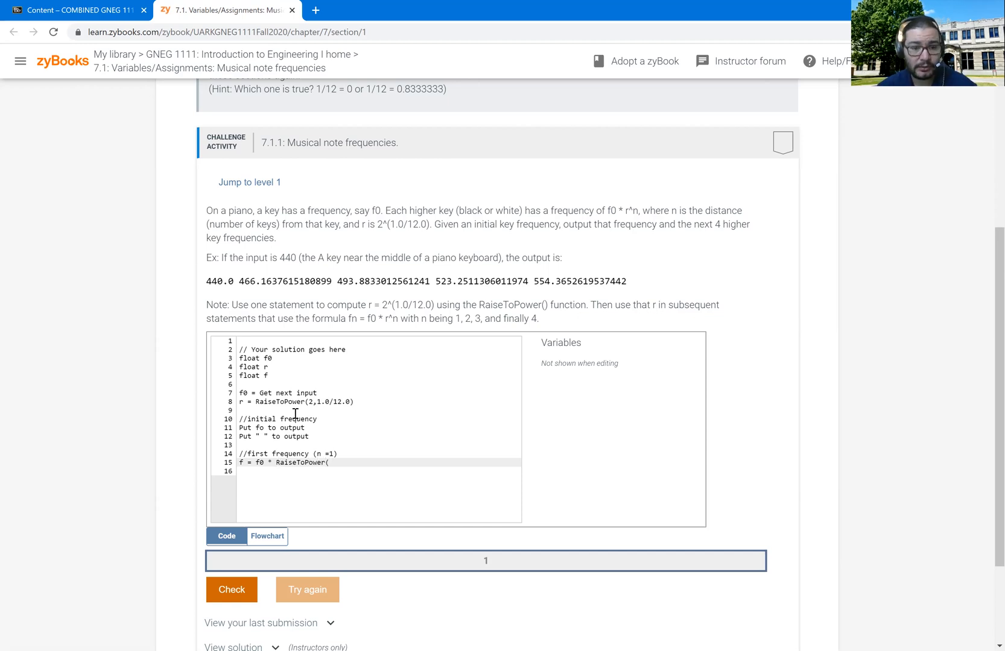
pyautogui.write('r')
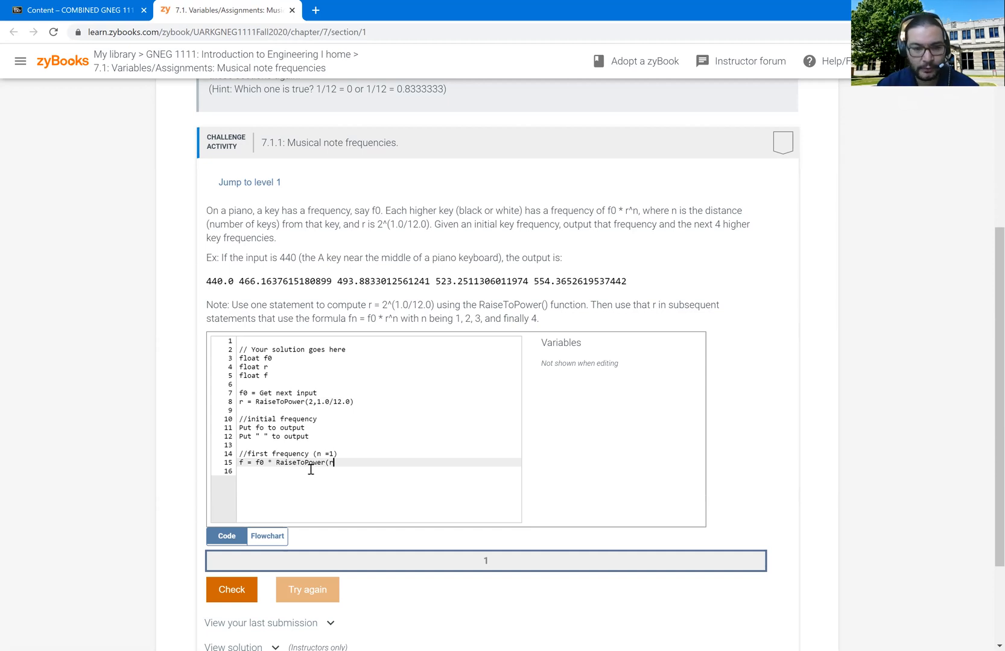
pyautogui.write(',')
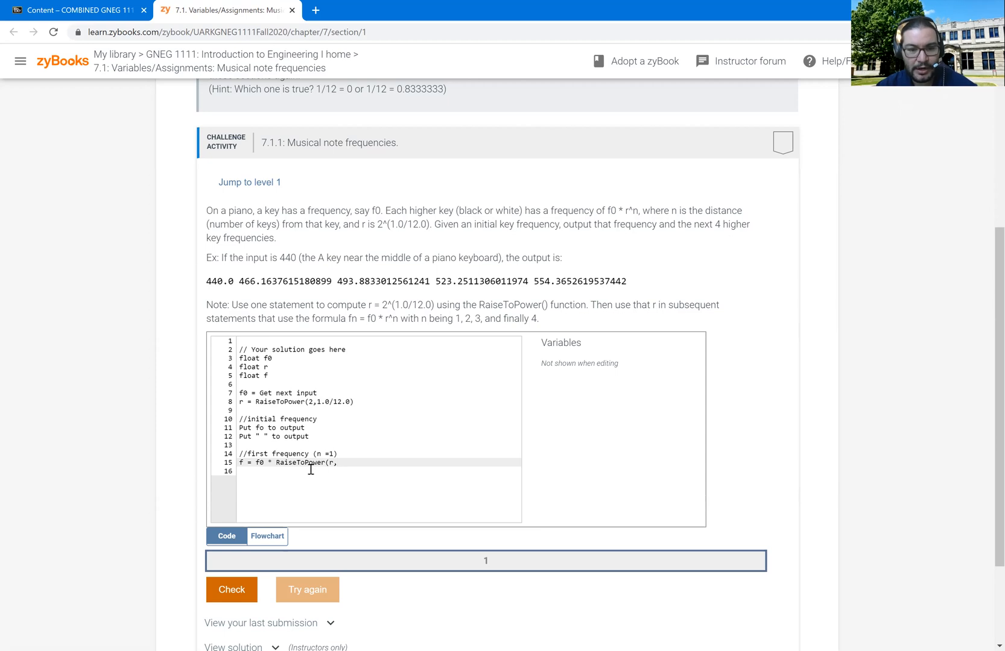
pyautogui.write('1)')
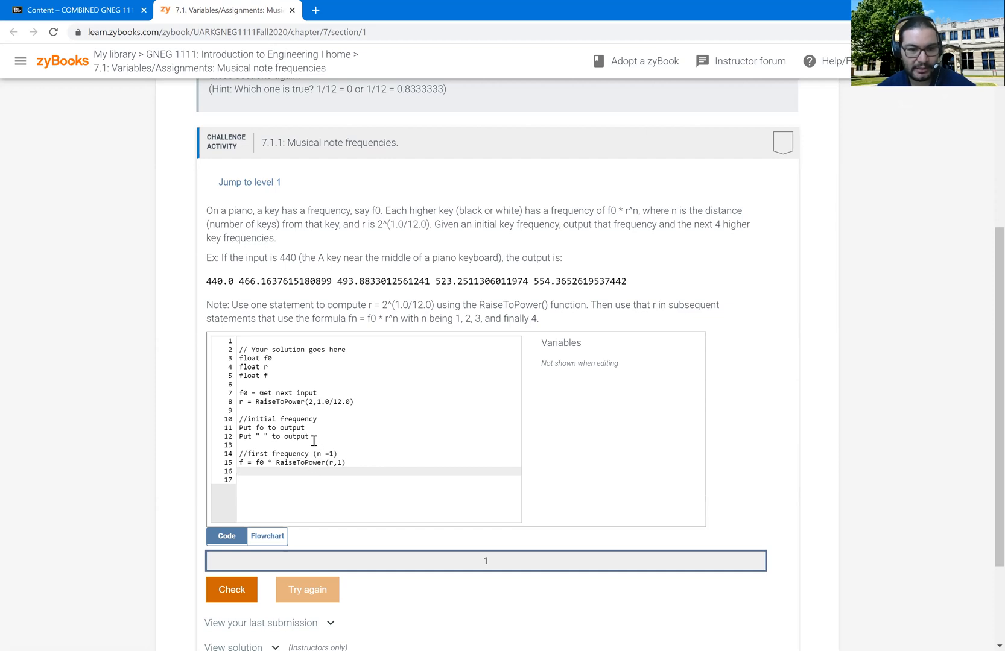
pyautogui.moveTo(238, 428); pyautogui.dragTo(314, 437)
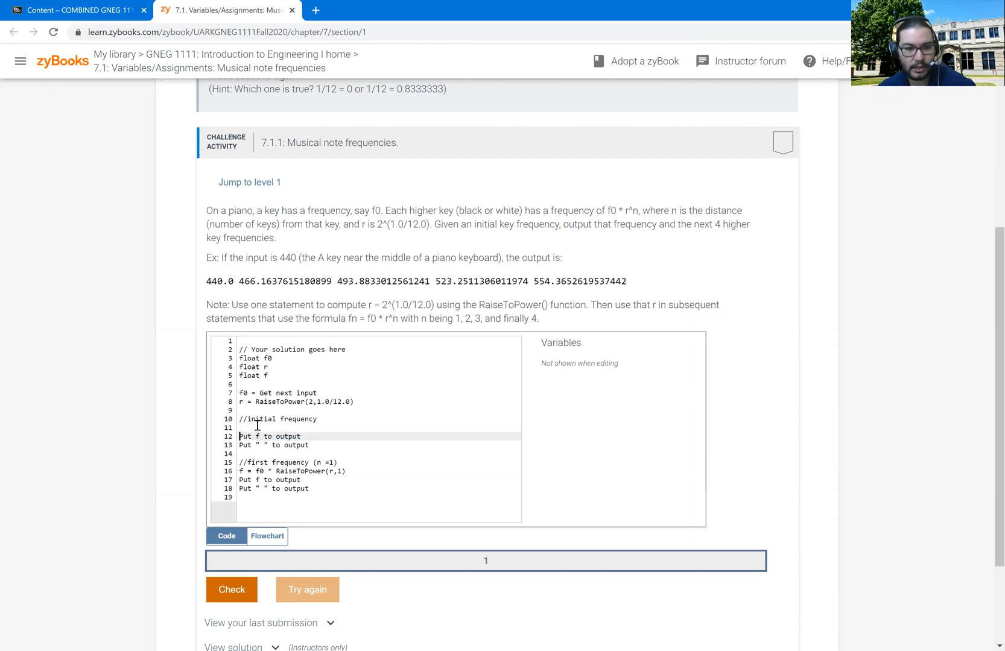
# Set f = f0 under the initial frequency comment before its output lines.
pyautogui.write('f')
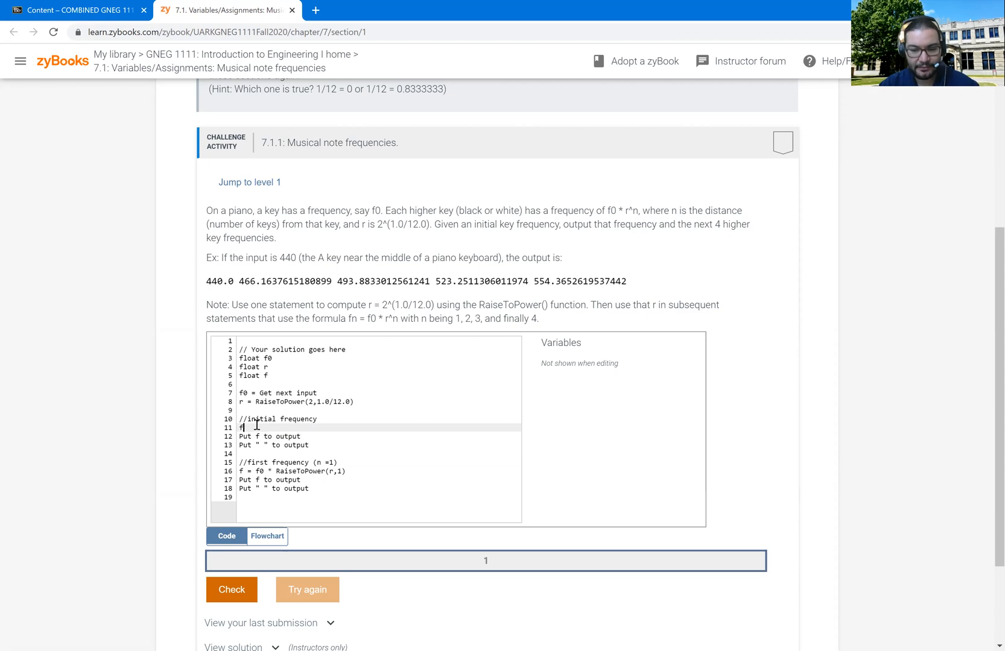
pyautogui.write('= f0')
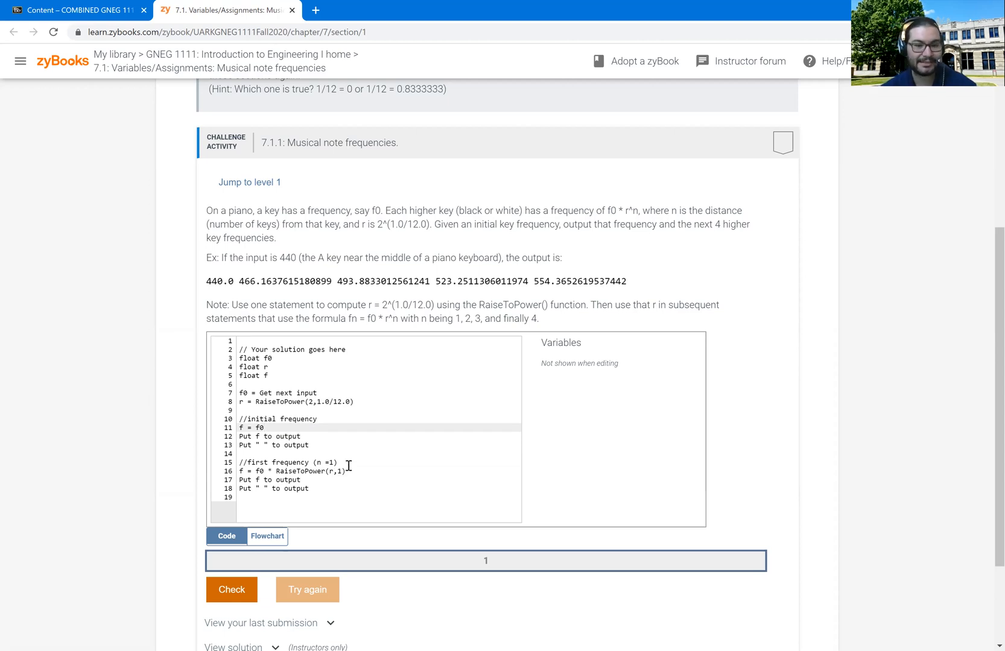
pyautogui.click(263, 429)
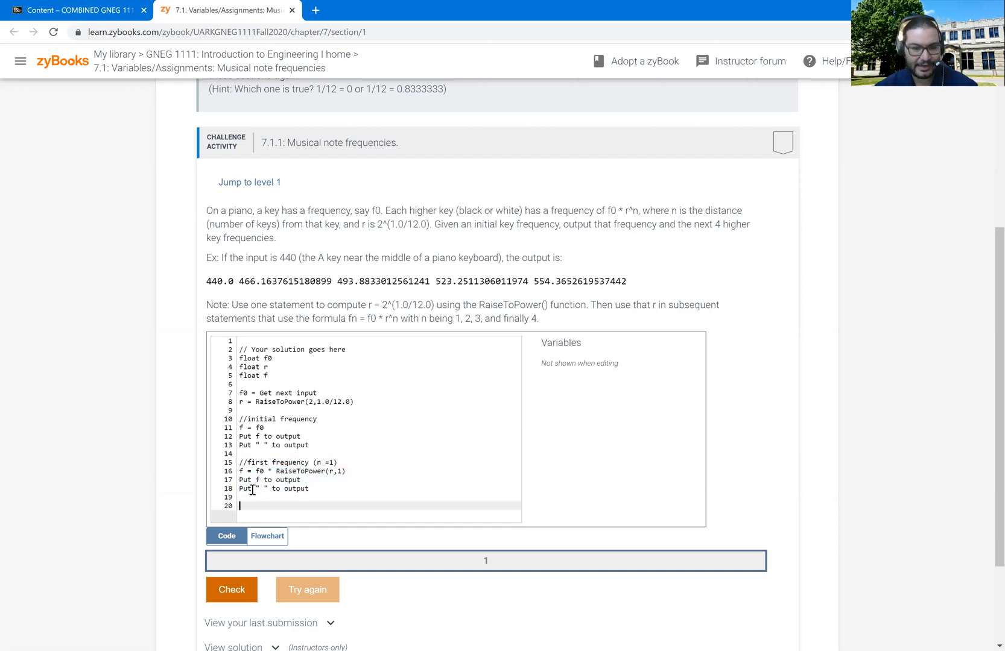
# Paste blocks for the 2nd and 3rd frequencies with RaiseToPower(r,2) and (r,3), and begin a 4th.
pyautogui.write('//first frequency (n =1)')
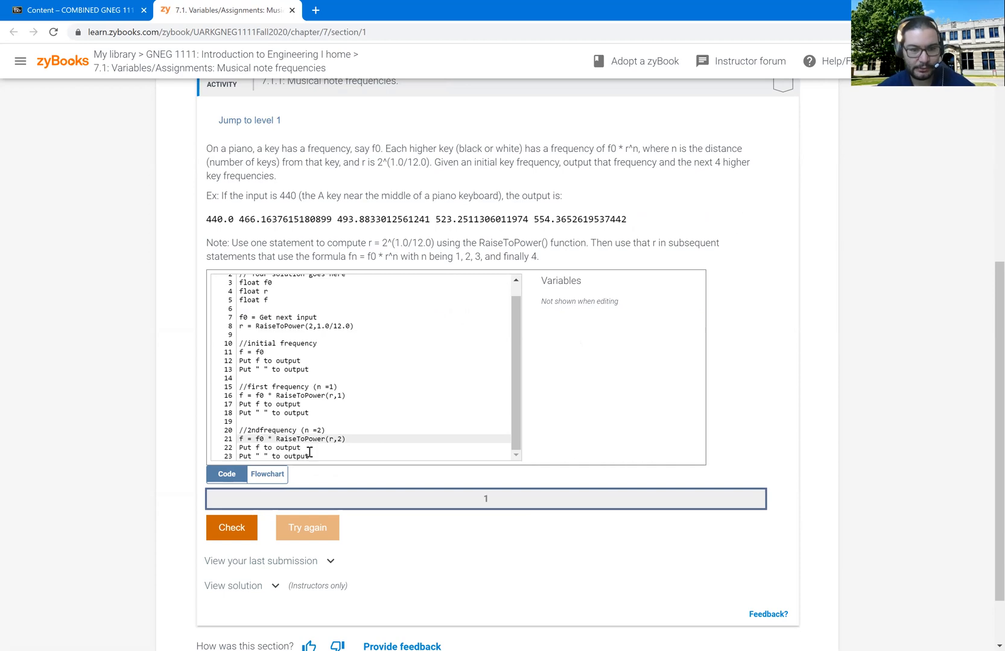
pyautogui.moveTo(237, 431); pyautogui.dragTo(311, 456)
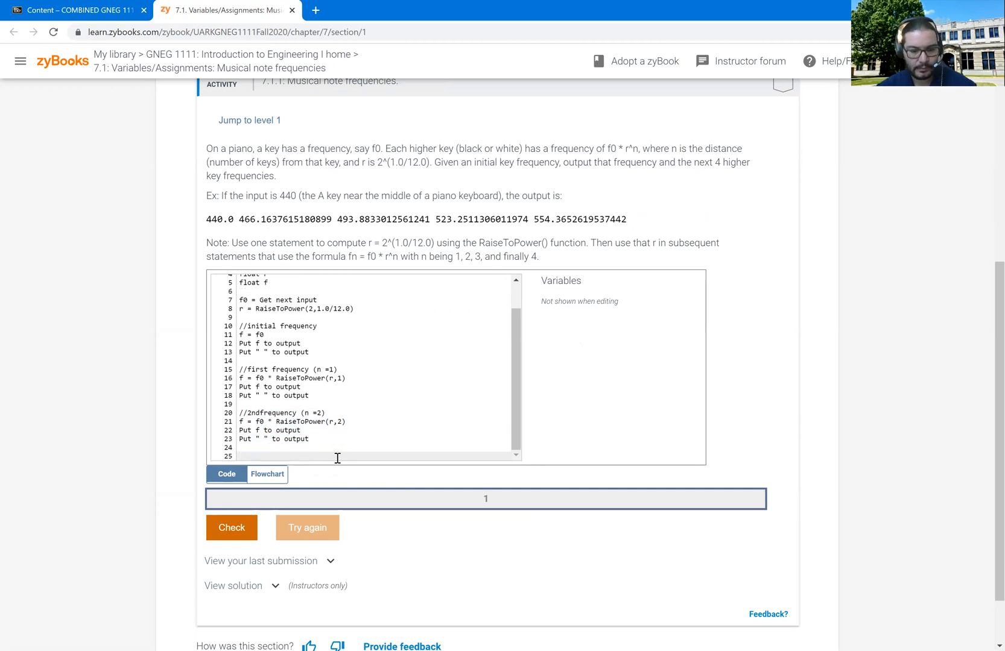
pyautogui.write('//2ndfrequency (n =2)')
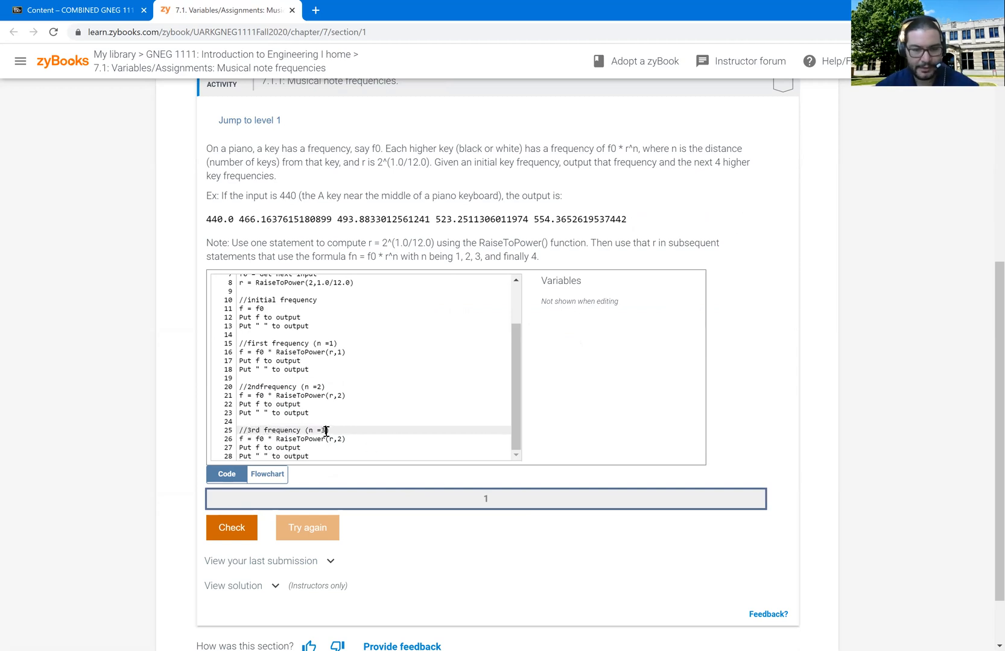
pyautogui.write('3')
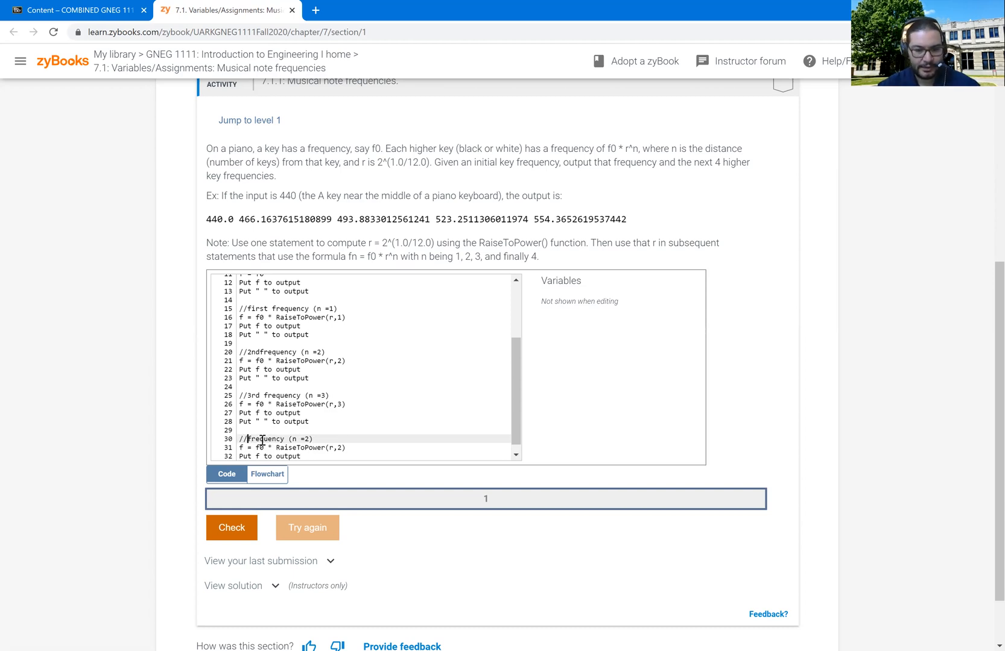
pyautogui.write('4th')
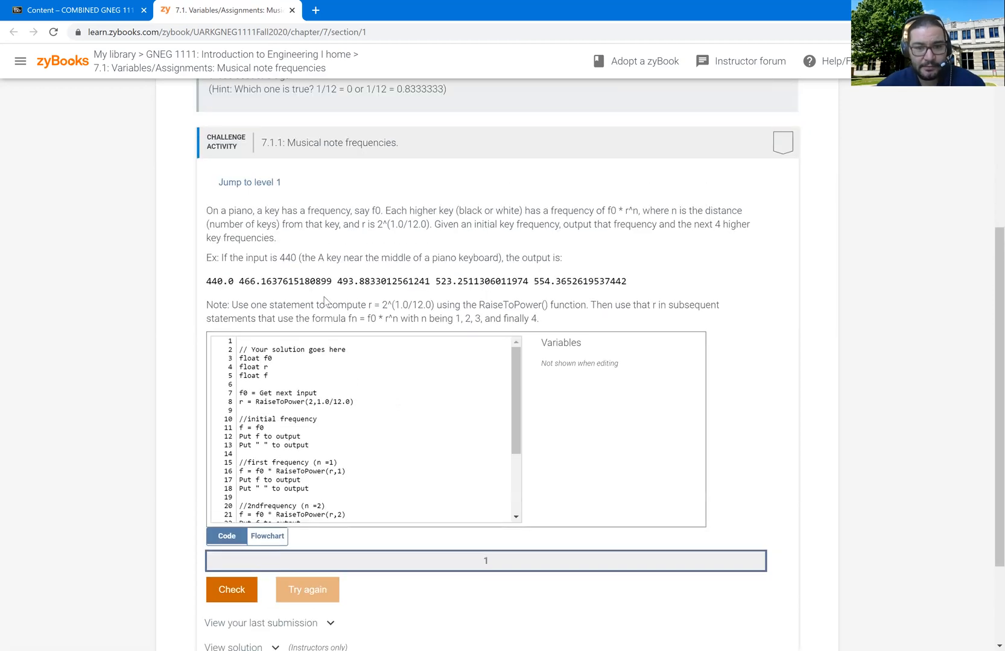
pyautogui.scroll(-3)
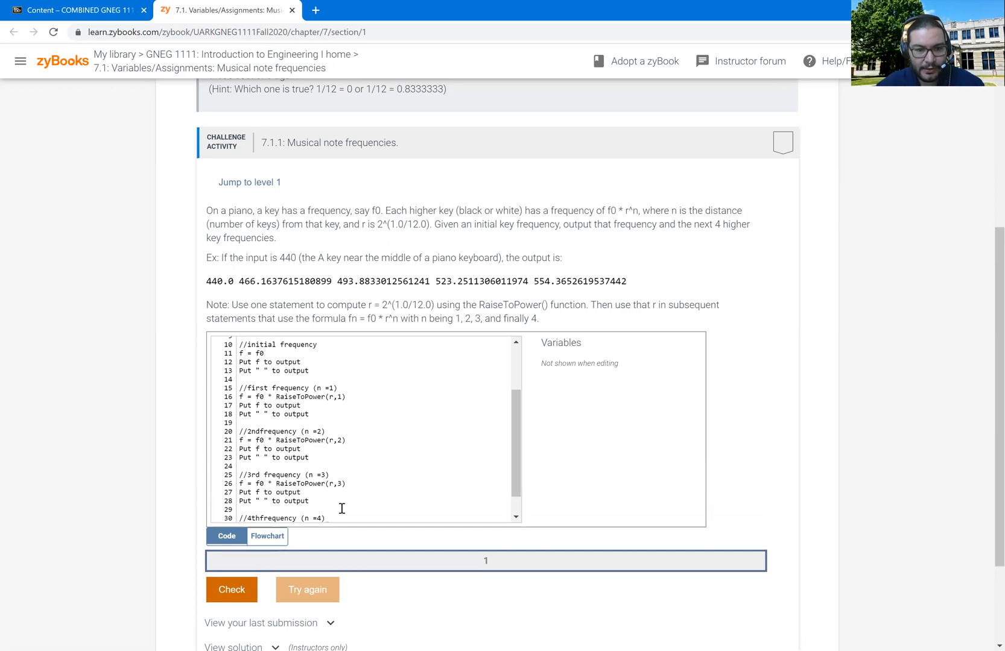
pyautogui.scroll(-3)
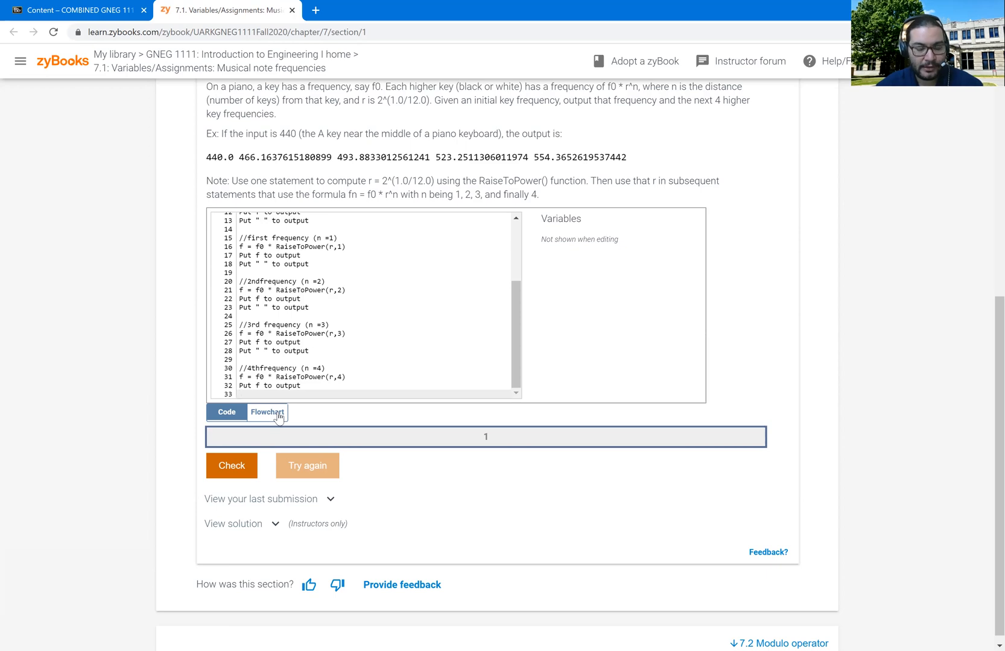
pyautogui.click(268, 412)
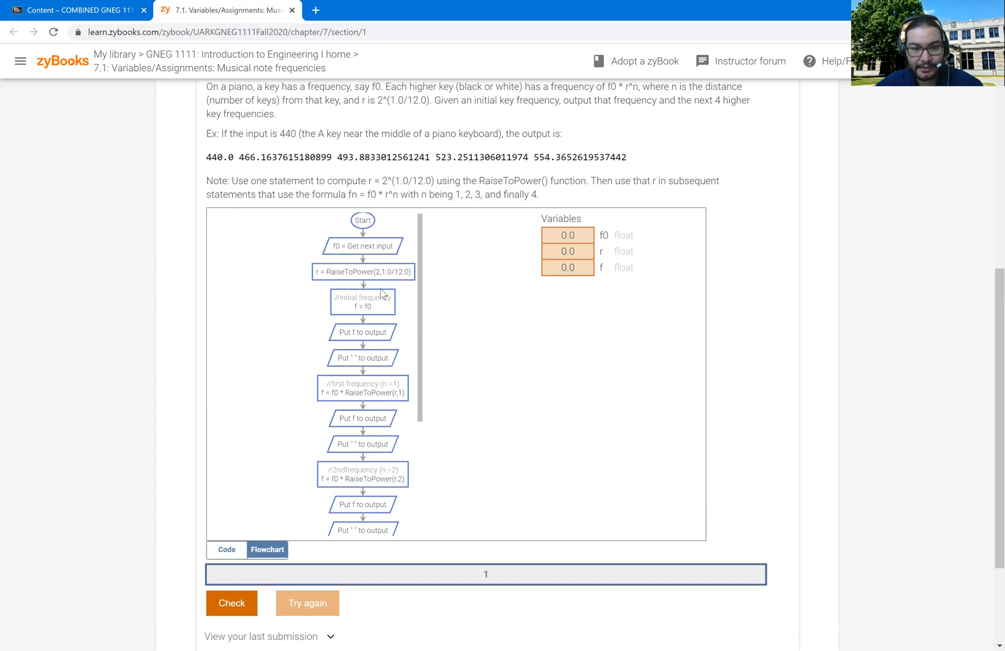
pyautogui.moveTo(375, 314)
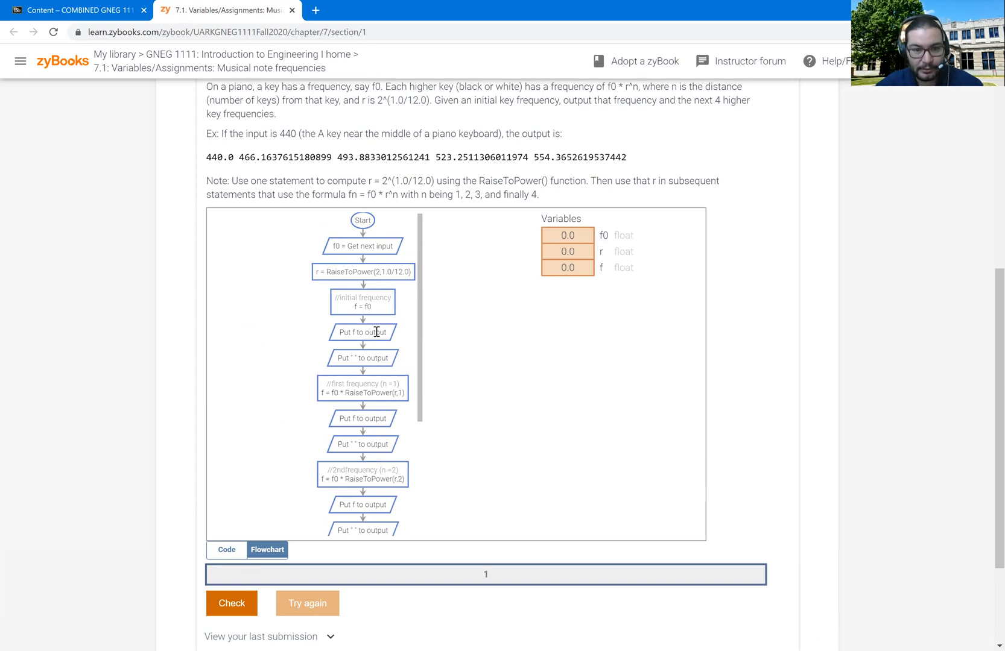
pyautogui.moveTo(414, 400)
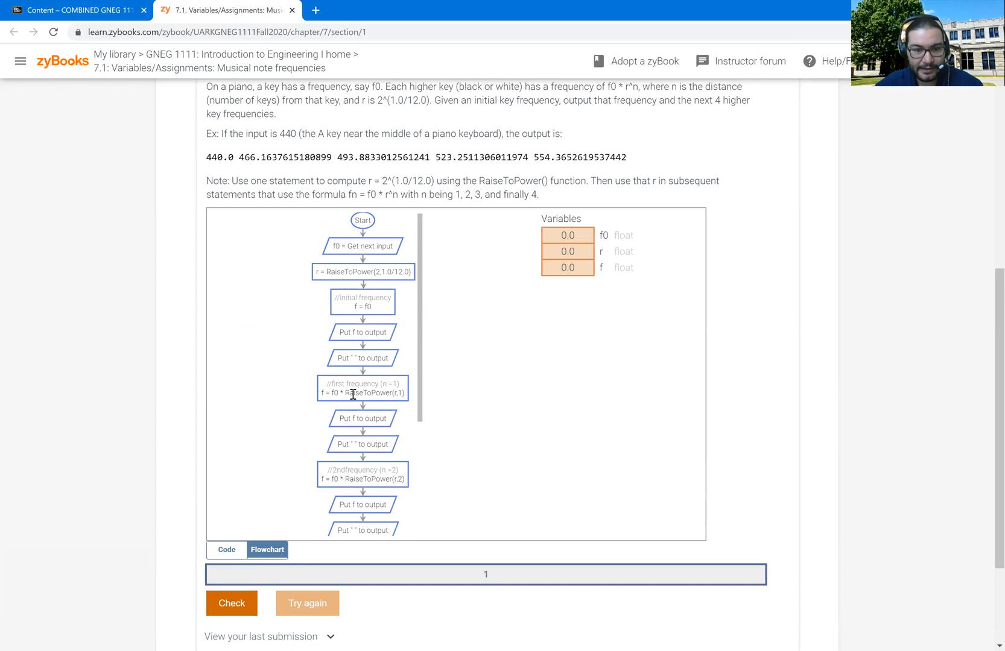
pyautogui.scroll(-3)
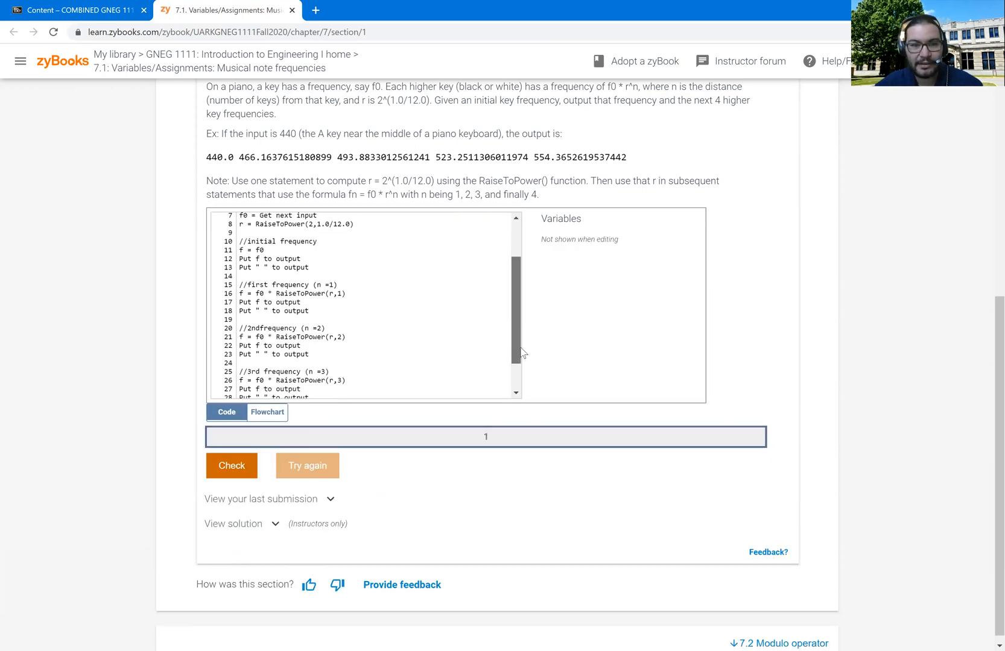
pyautogui.scroll(-3)
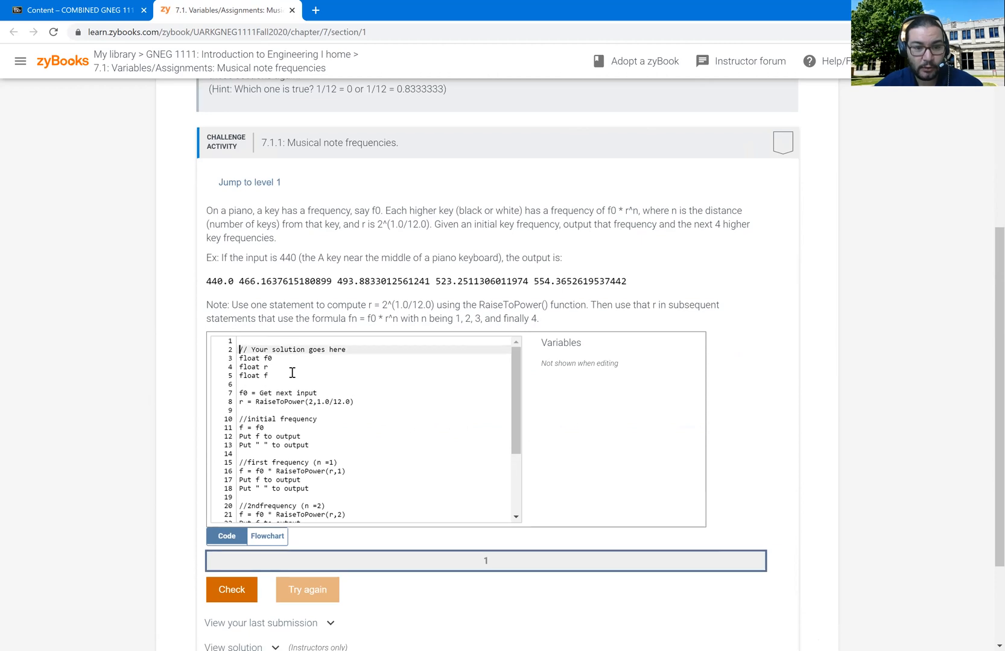
pyautogui.scroll(-3)
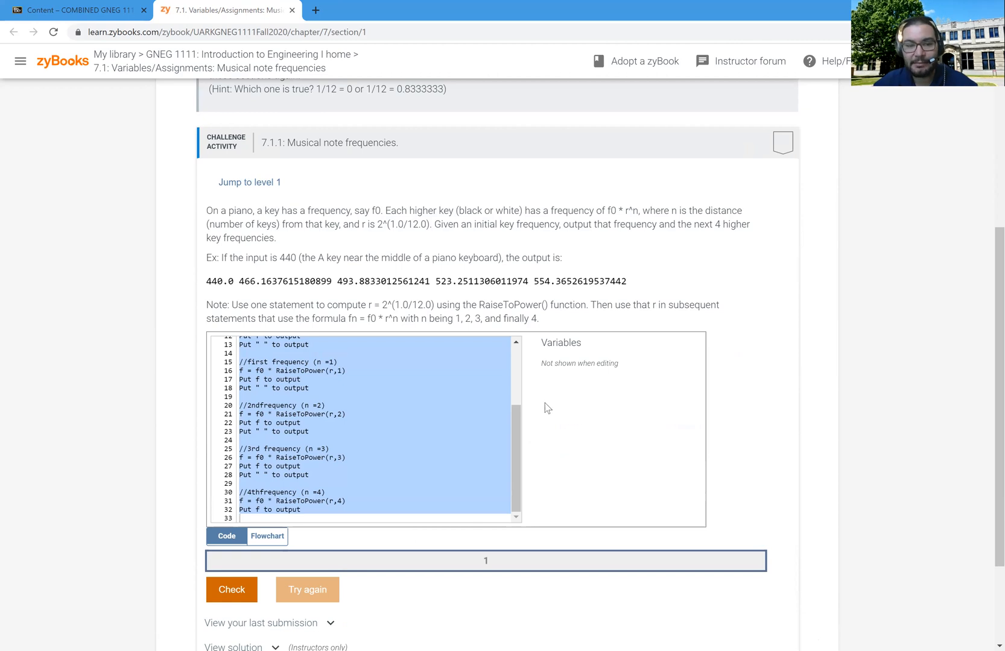
pyautogui.moveTo(438, 473)
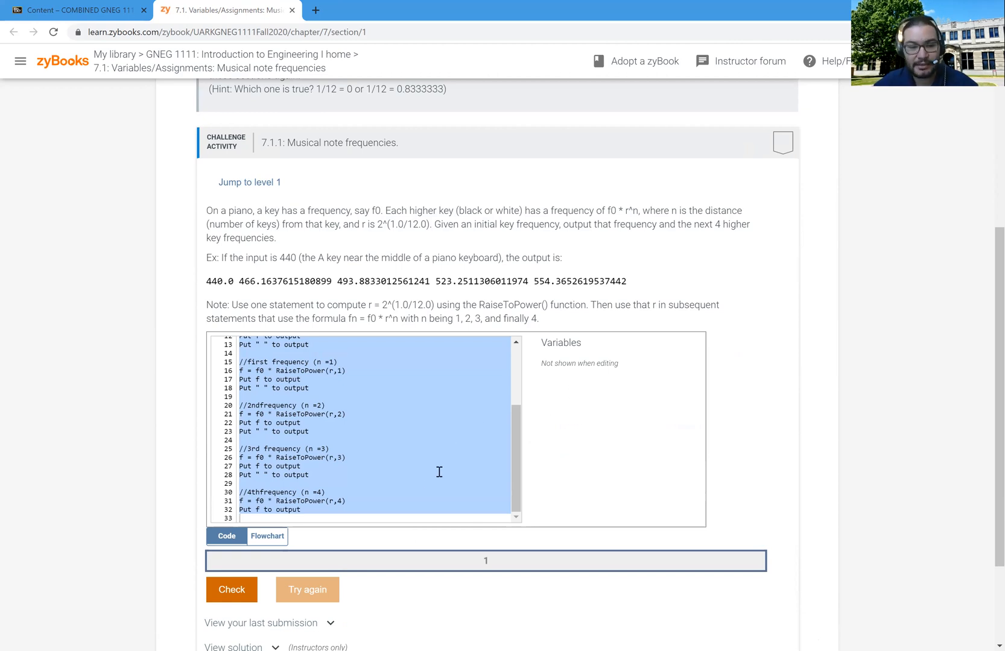
pyautogui.moveTo(438, 514)
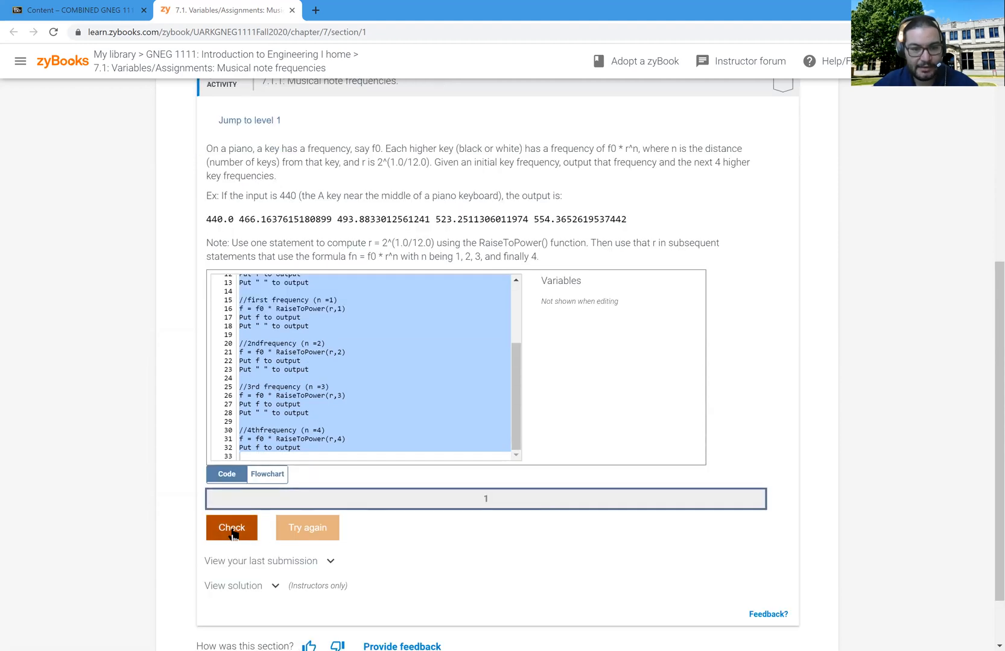
# Check the program and review the Done status with outputs for inputs 440 and 220.
pyautogui.click(231, 527)
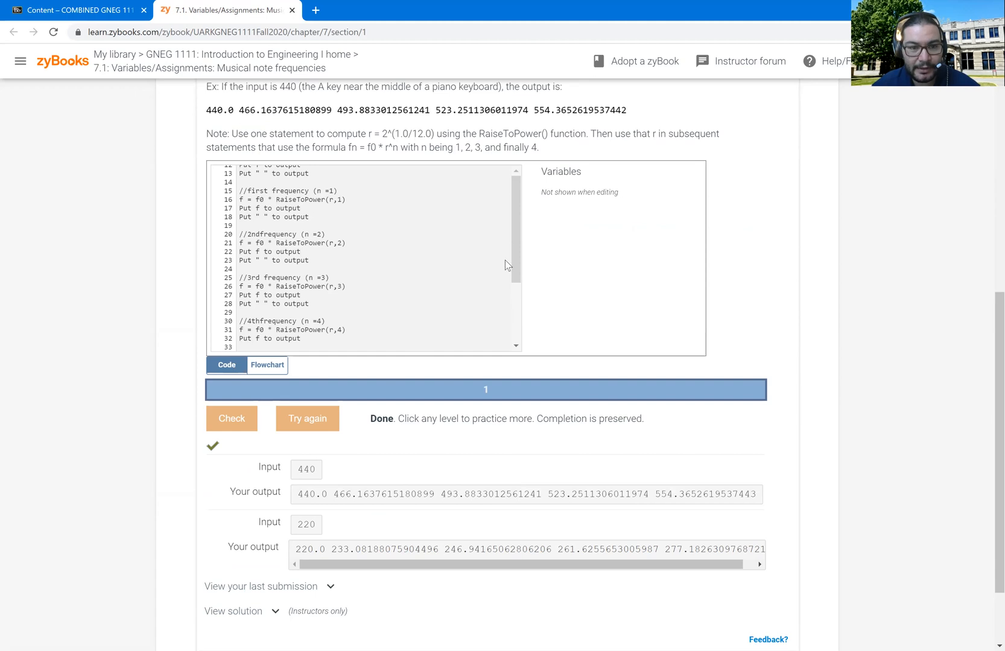
pyautogui.moveTo(302, 202)
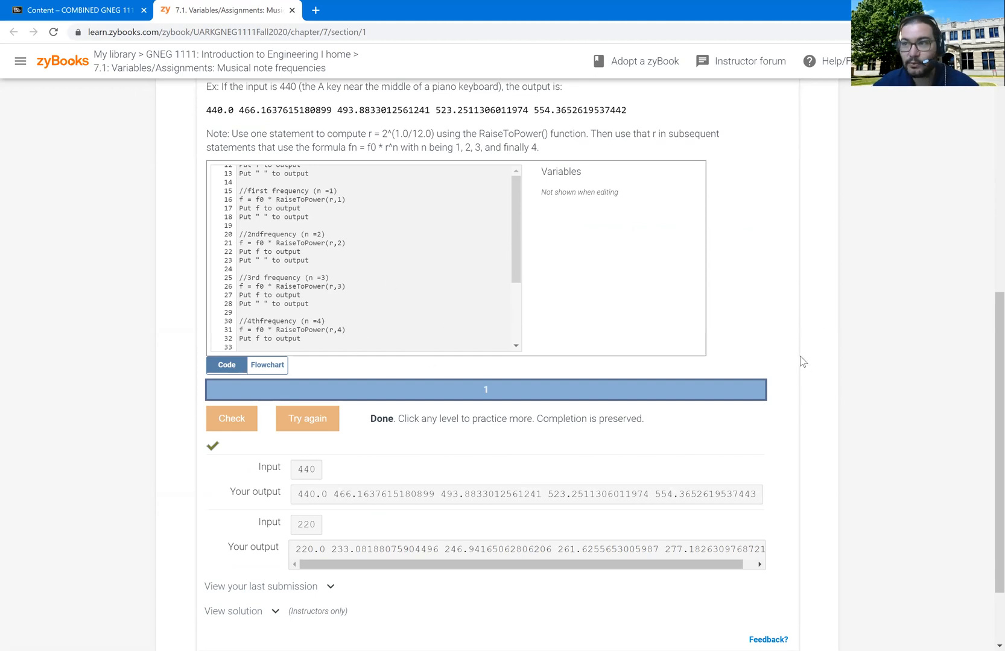
pyautogui.moveTo(314, 450)
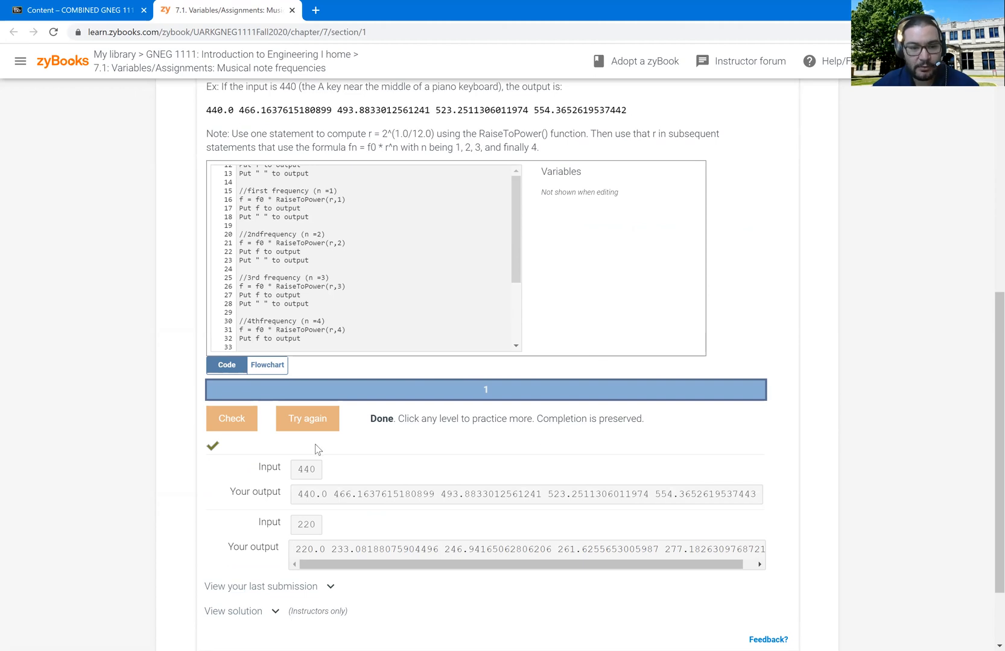
pyautogui.scroll(-3)
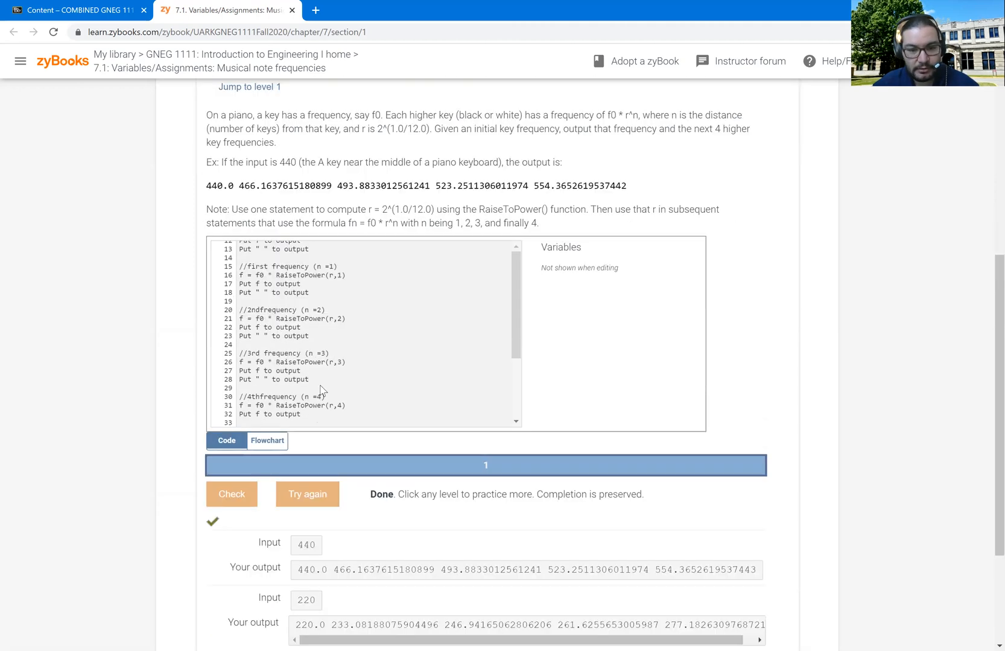
pyautogui.scroll(-3)
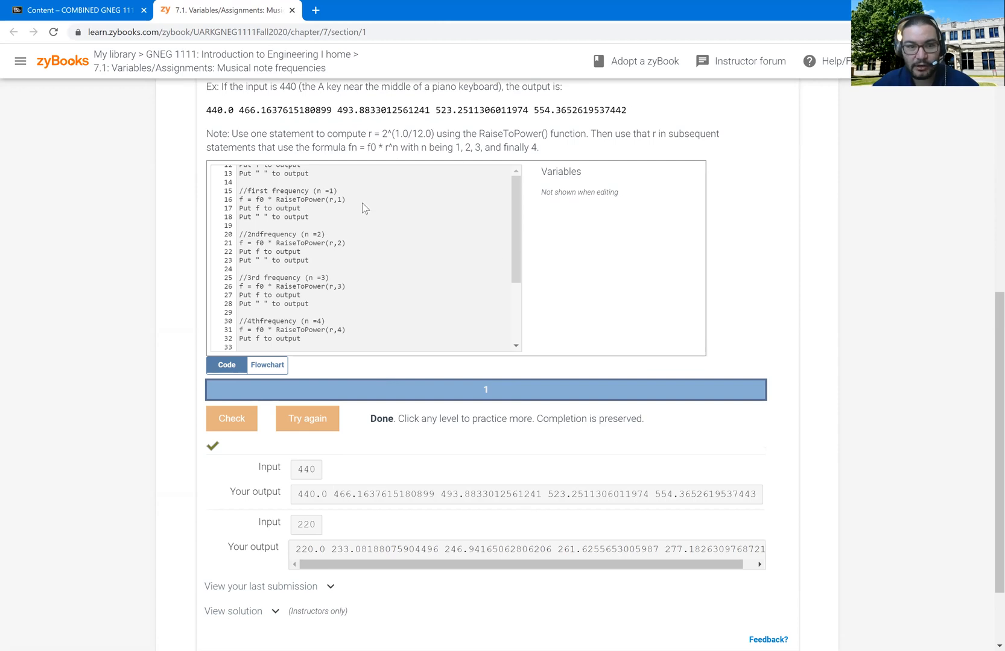
pyautogui.moveTo(331, 518)
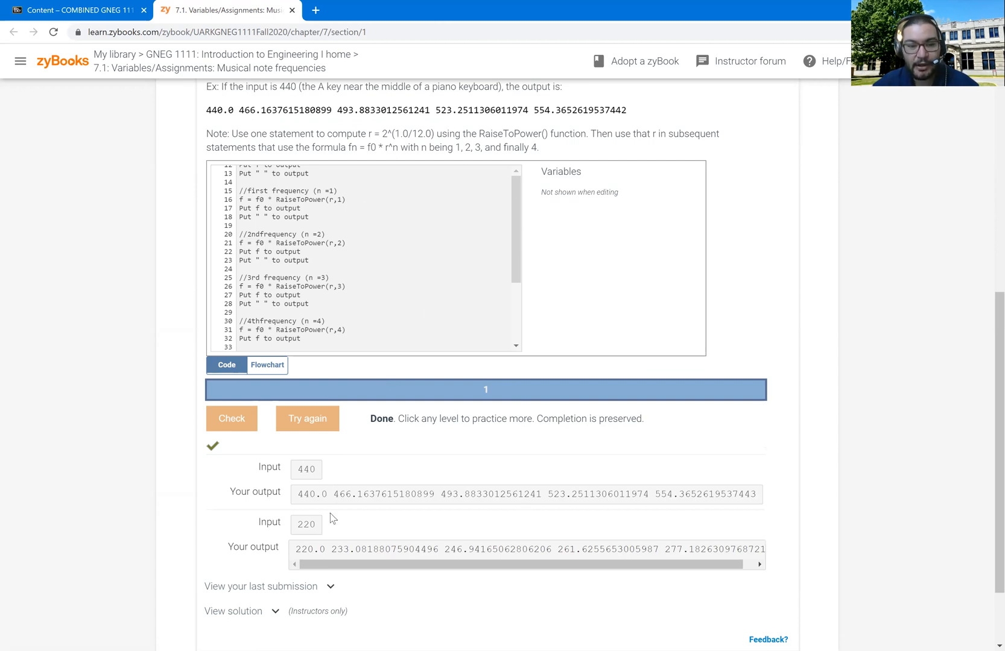
pyautogui.scroll(-3)
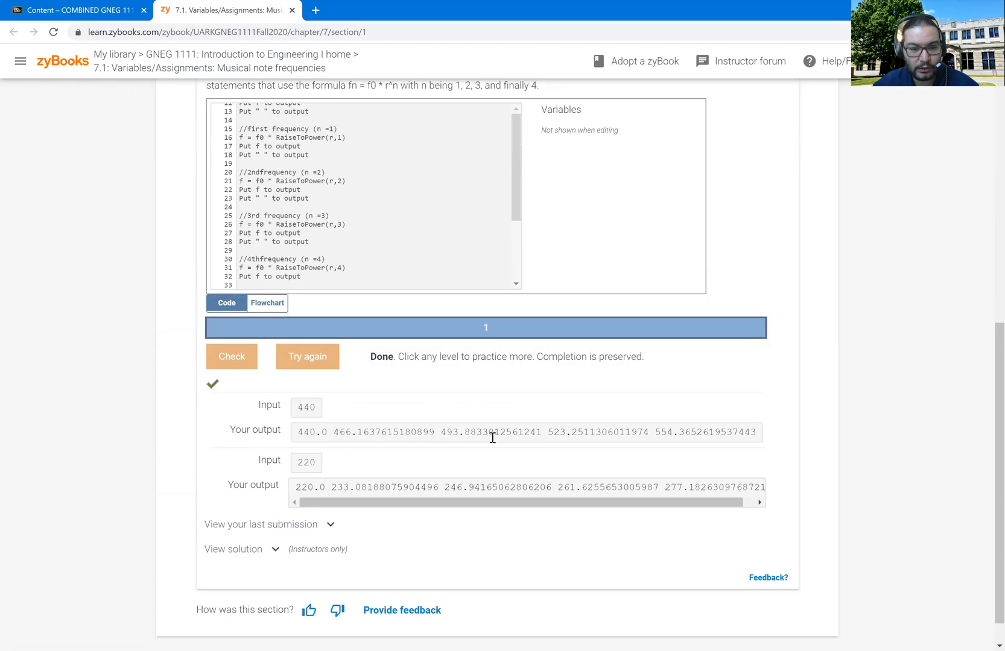
pyautogui.moveTo(360, 534)
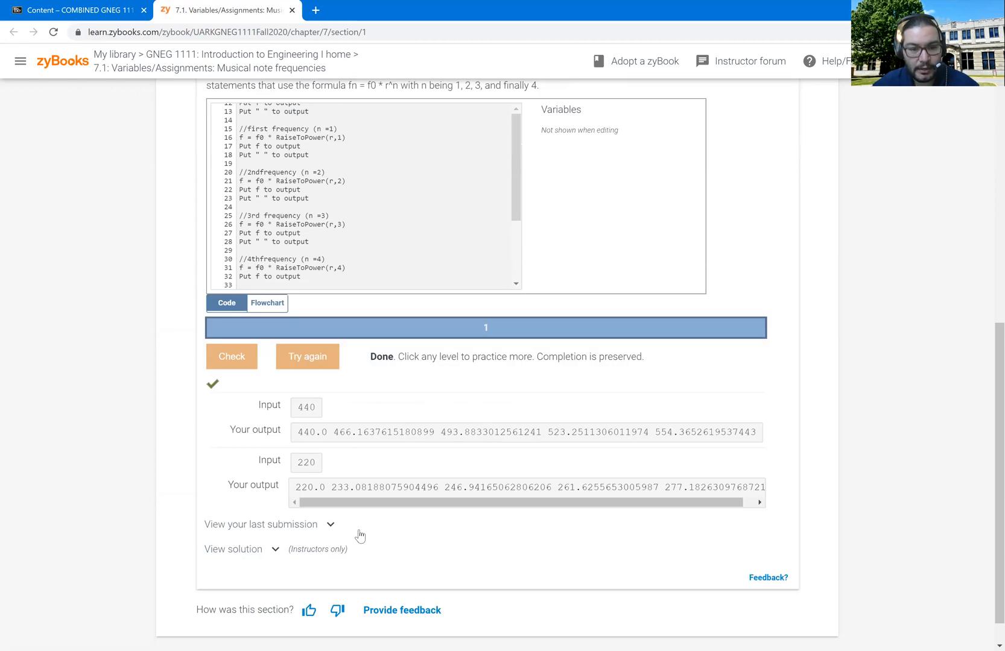
# Expand 'View your last submission' to show the submitted code with RaiseToPower exponents 1.0–4.0.
pyautogui.click(261, 524)
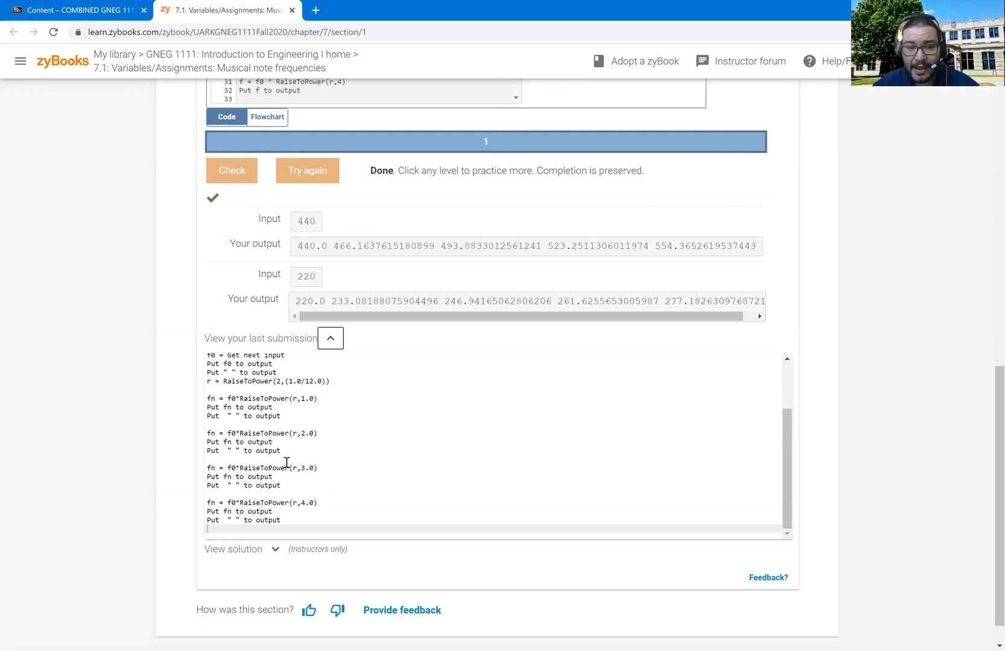
pyautogui.scroll(-3)
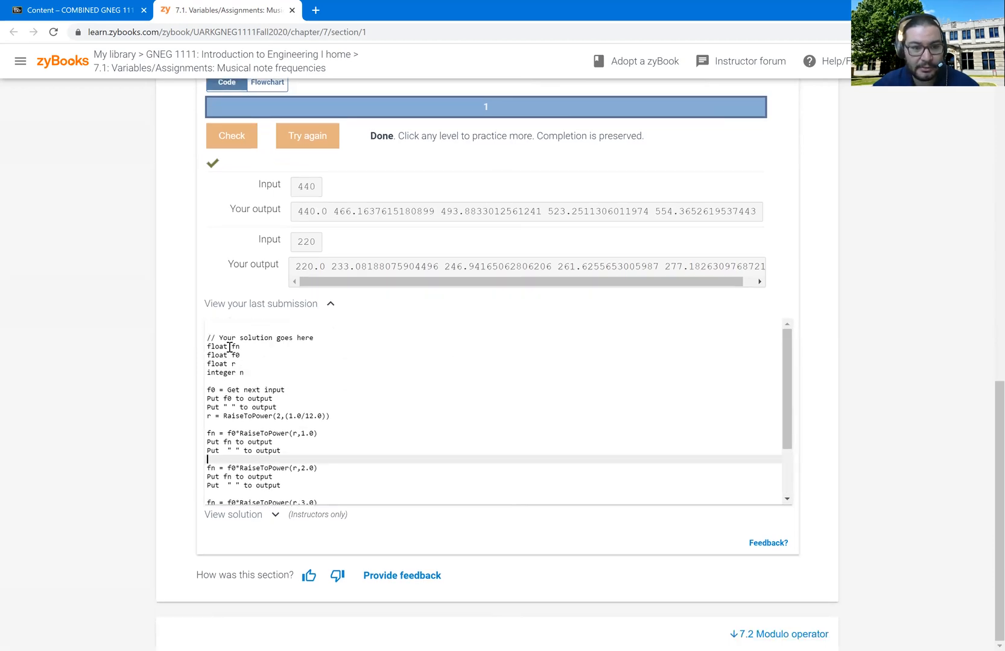
pyautogui.moveTo(206, 338); pyautogui.dragTo(240, 365)
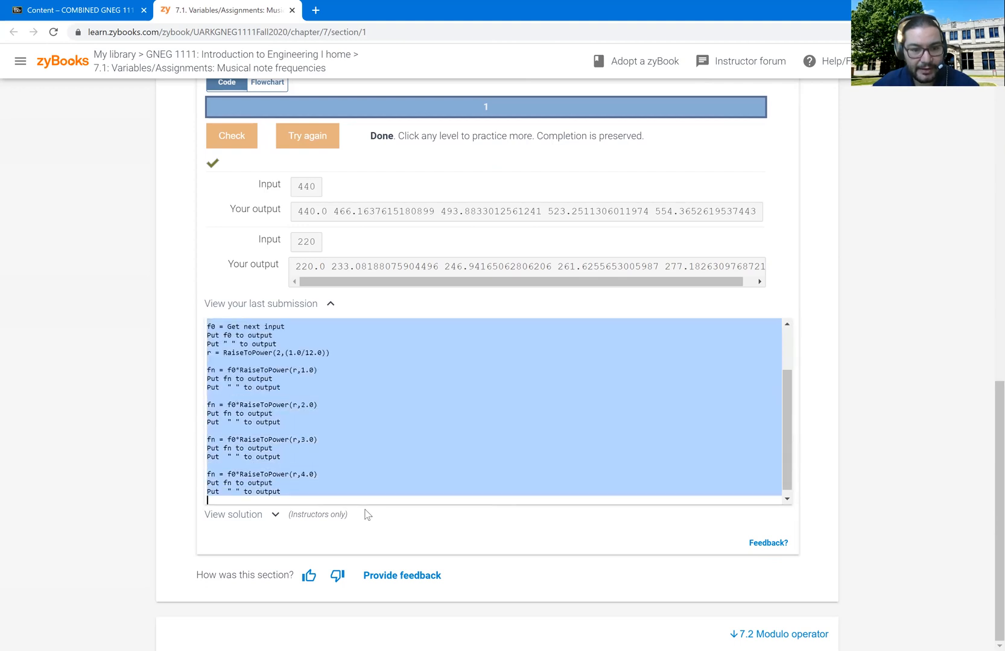
pyautogui.click(387, 462)
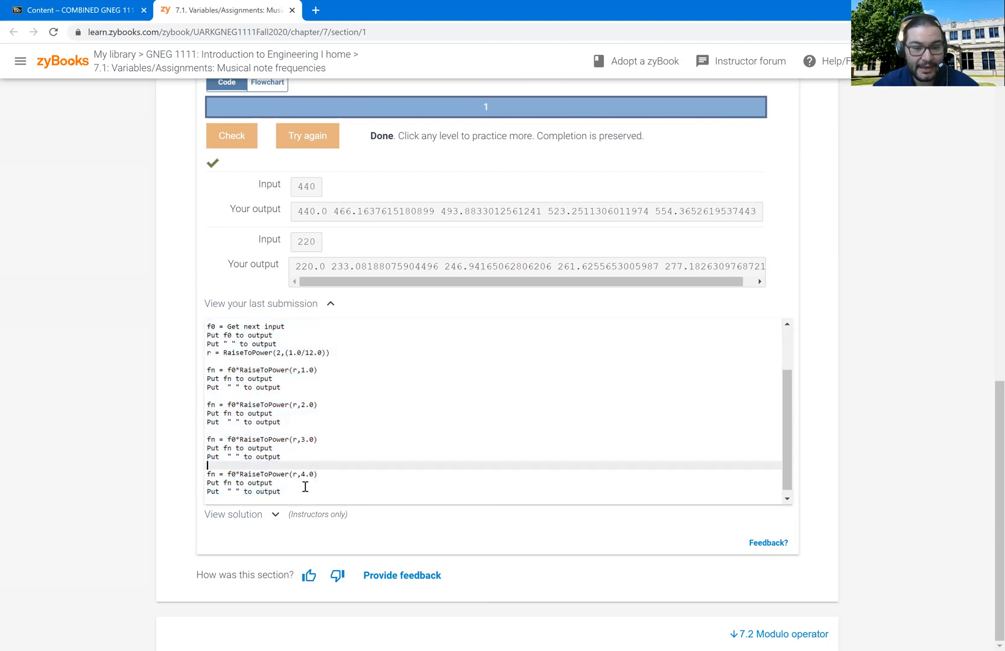
pyautogui.moveTo(379, 474)
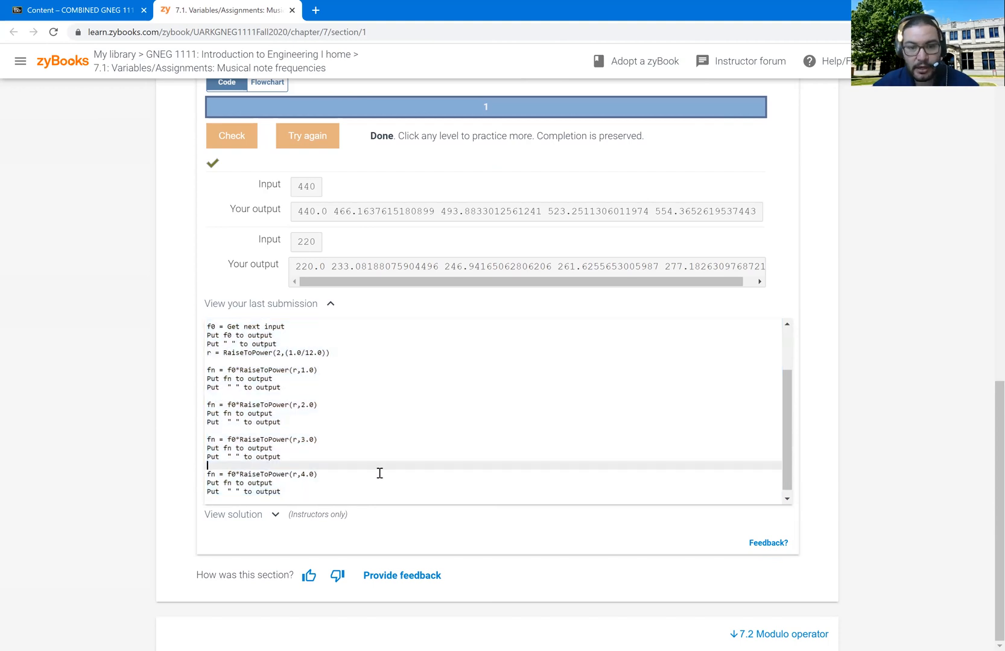
pyautogui.moveTo(561, 494)
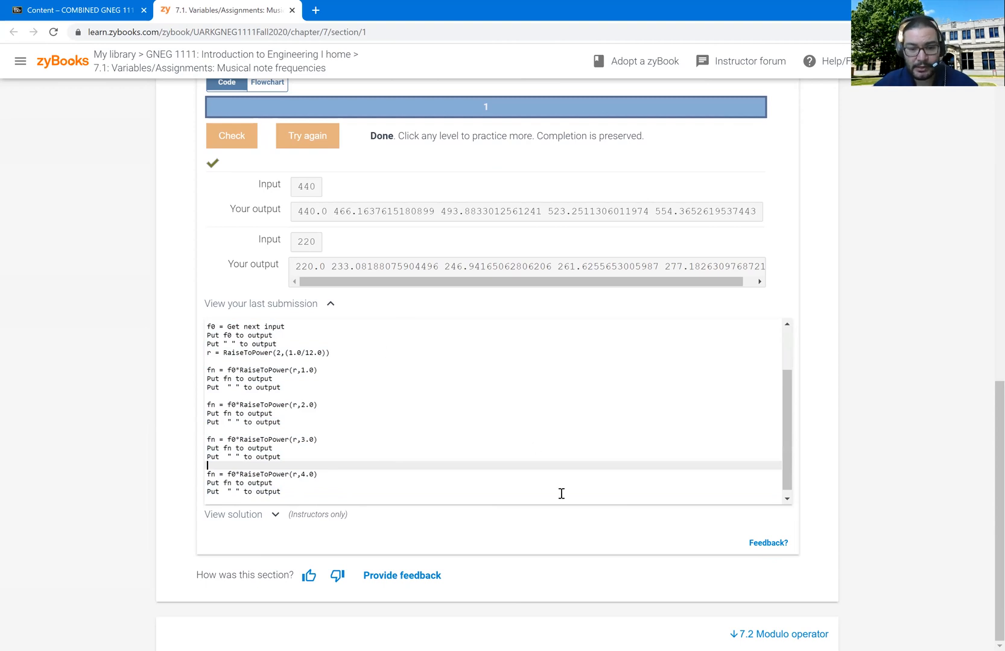